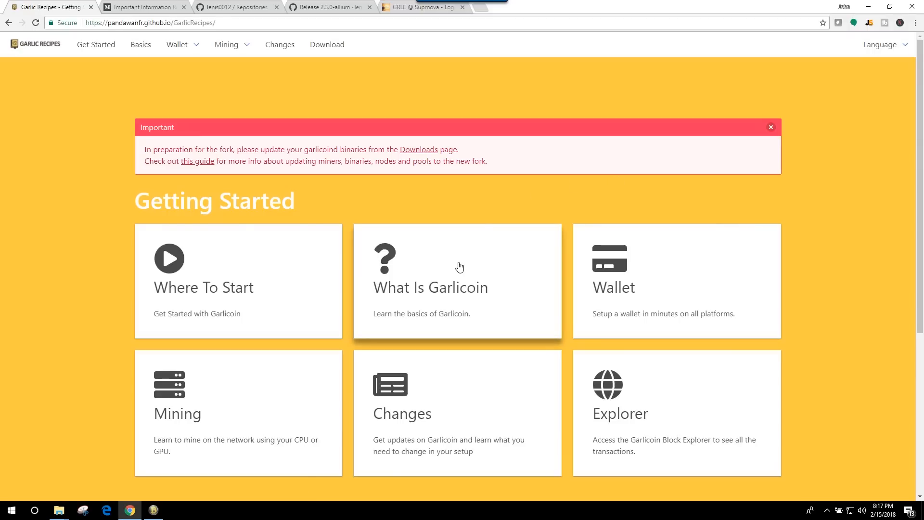
Browse the Garlicoin guide pages, then return to the garlicoin.io home page.
{"action": "left_click", "coordinate": [457, 280]}
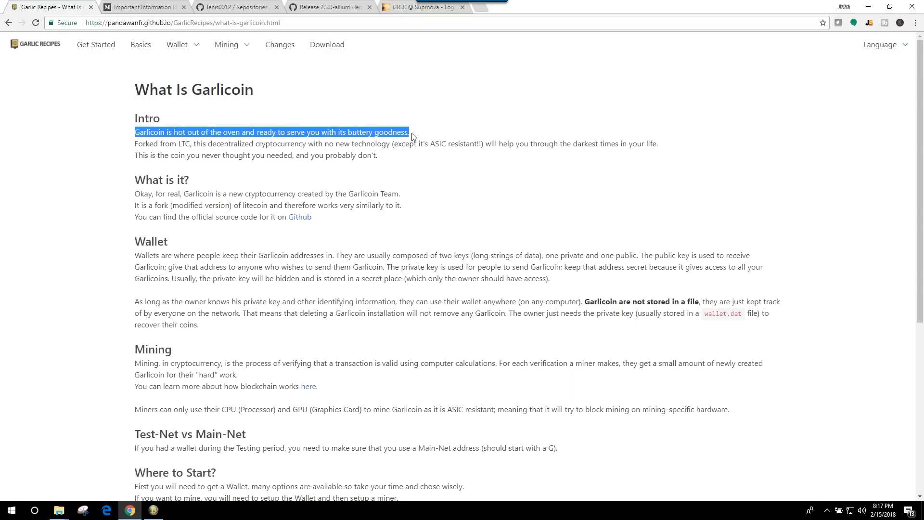
{"action": "mouse_move", "coordinate": [438, 136]}
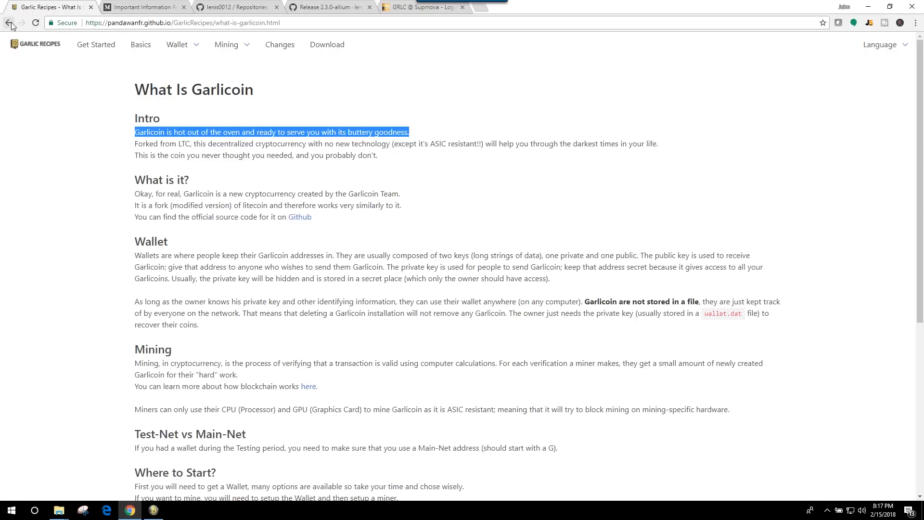
{"action": "left_click", "coordinate": [10, 23]}
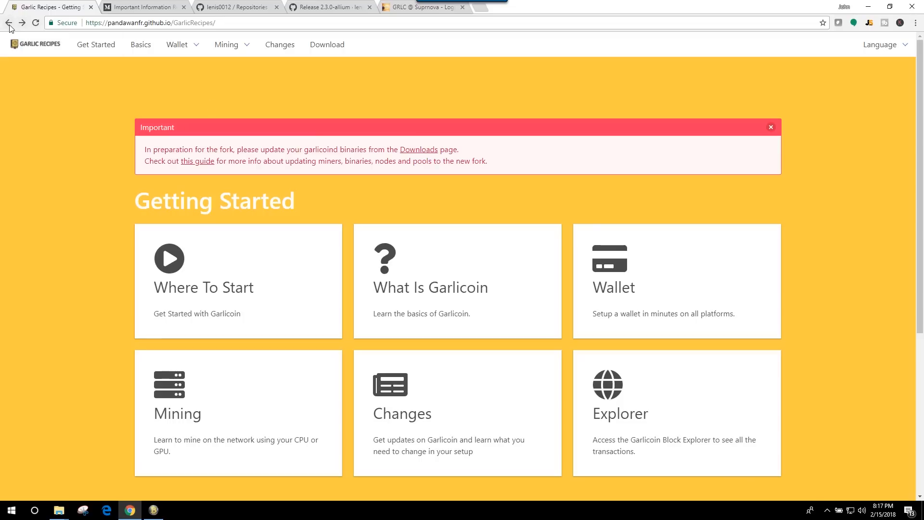
{"action": "left_click", "coordinate": [8, 22]}
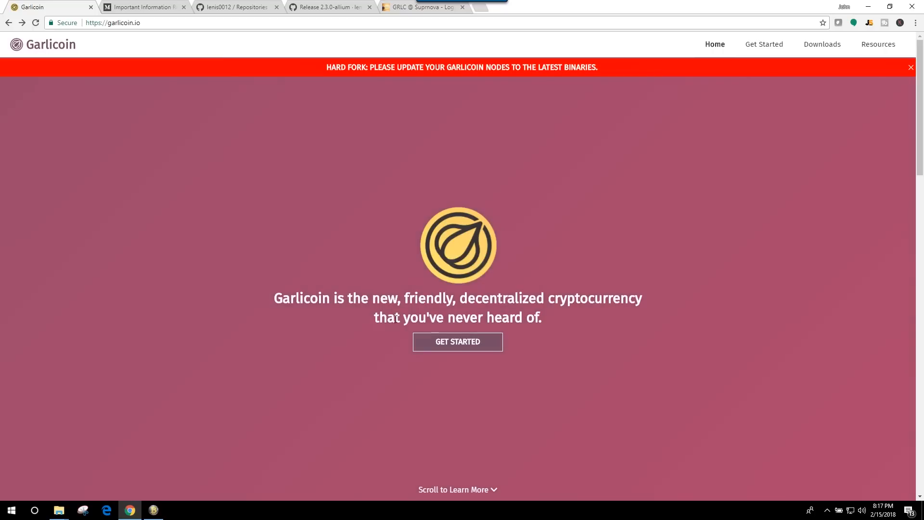
{"action": "mouse_move", "coordinate": [570, 329]}
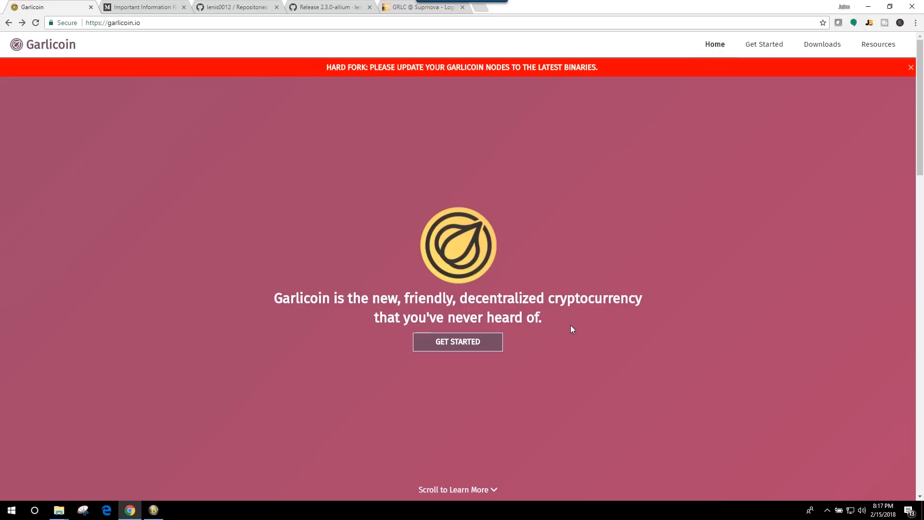
{"action": "mouse_move", "coordinate": [291, 195]}
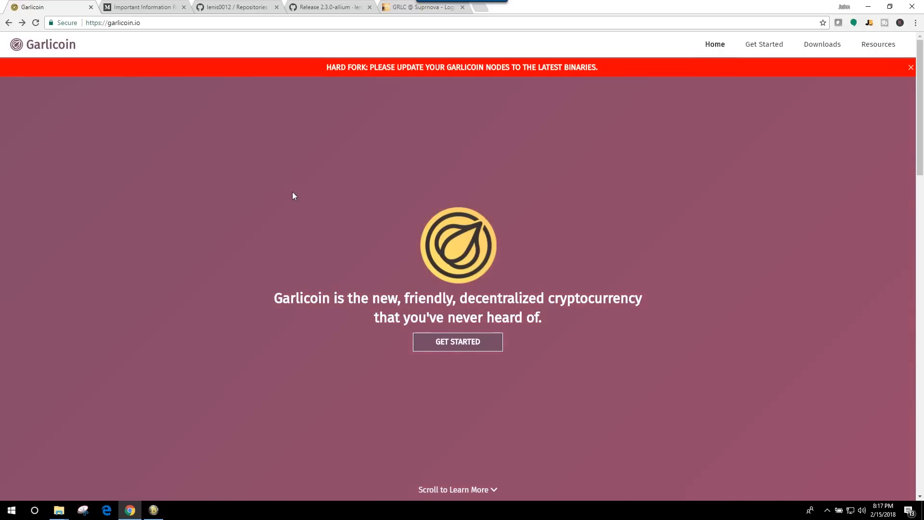
{"action": "mouse_move", "coordinate": [232, 226]}
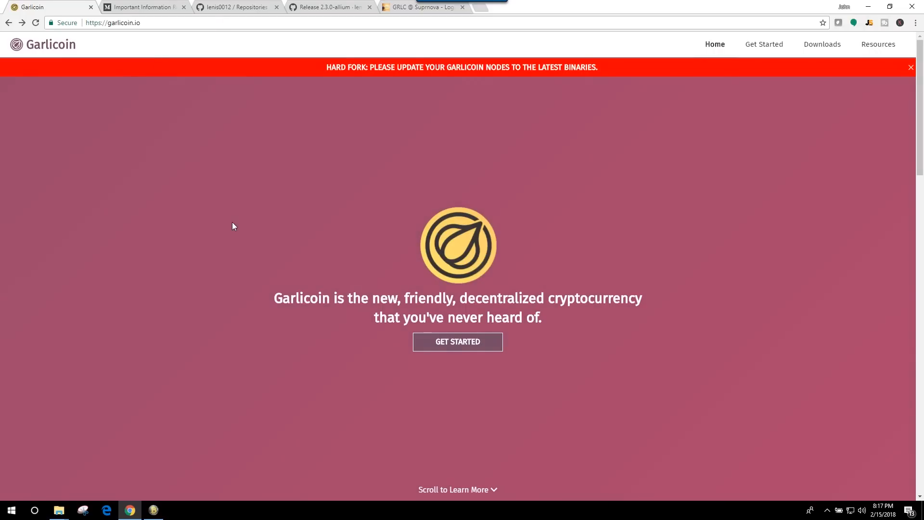
Download the Garlicoin-qt Windows wallet from the Medium hard fork article's Client Binaries link.
{"action": "left_click", "coordinate": [144, 6]}
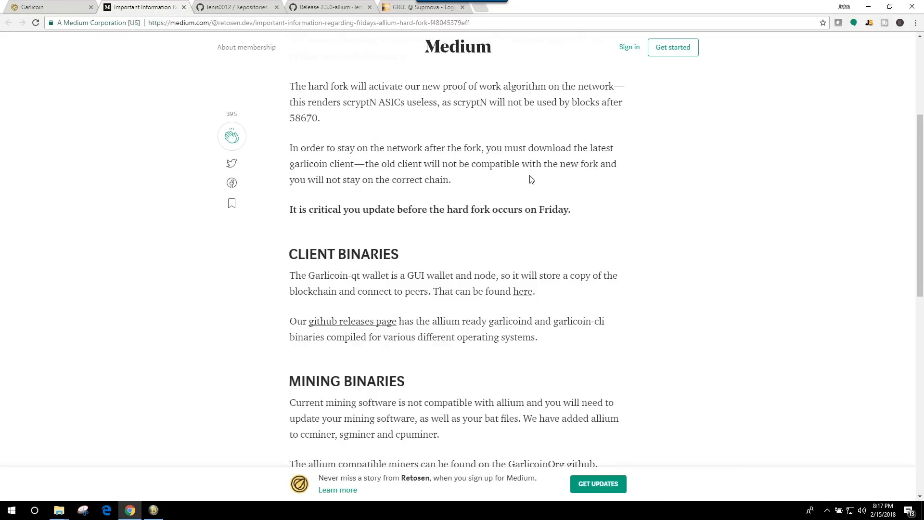
{"action": "mouse_move", "coordinate": [420, 144]}
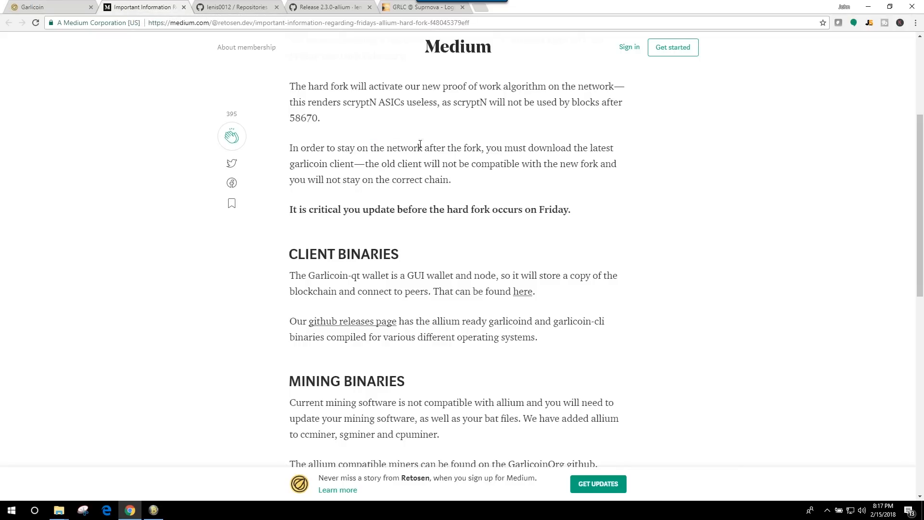
{"action": "mouse_move", "coordinate": [522, 291]}
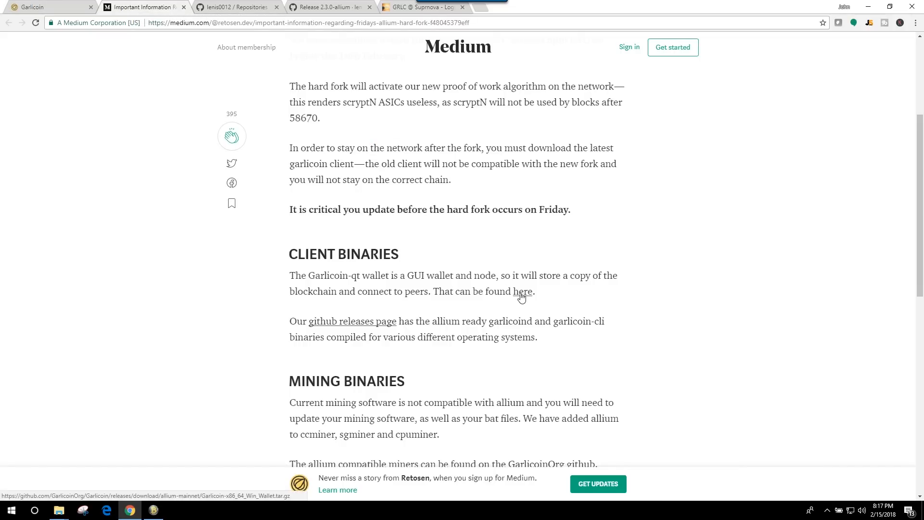
{"action": "left_click", "coordinate": [522, 291]}
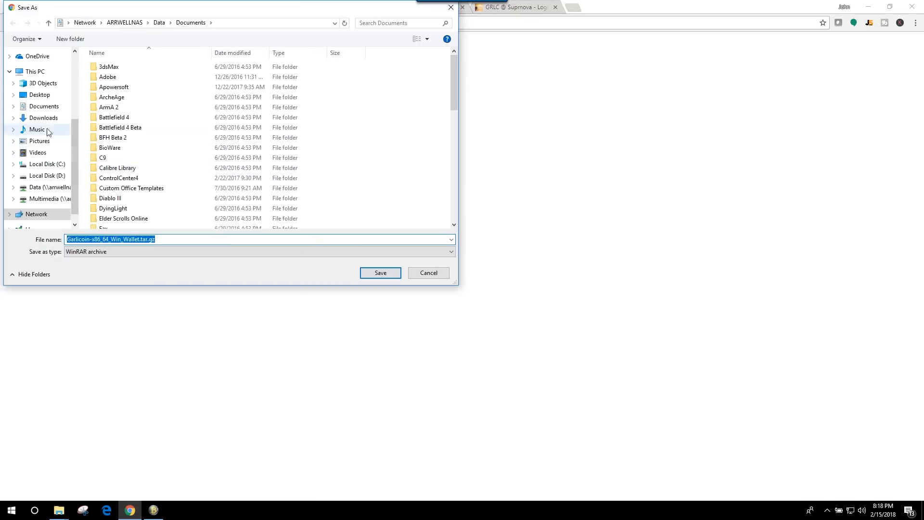
{"action": "left_click", "coordinate": [428, 272]}
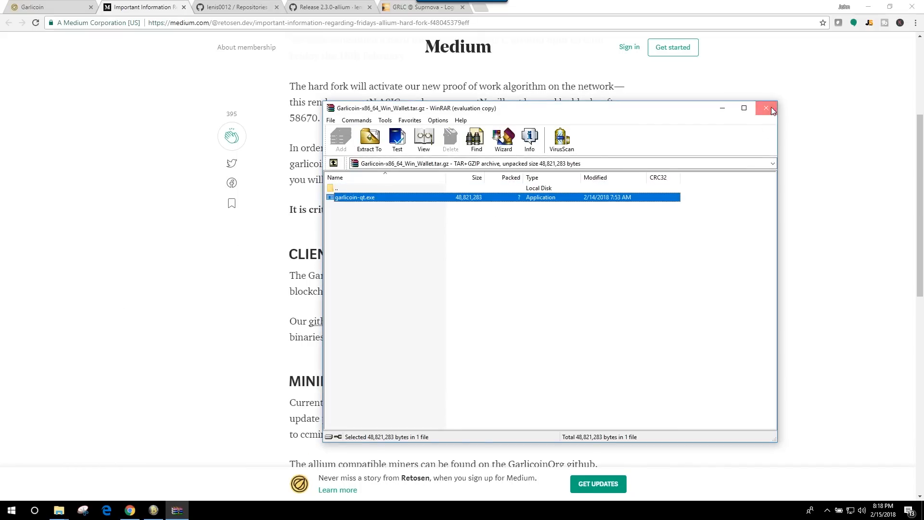
Close WinRAR, launch garlicoin-qt.exe, and hide the sync notice to show 0.00000000 GRLC balances.
{"action": "left_click", "coordinate": [764, 108]}
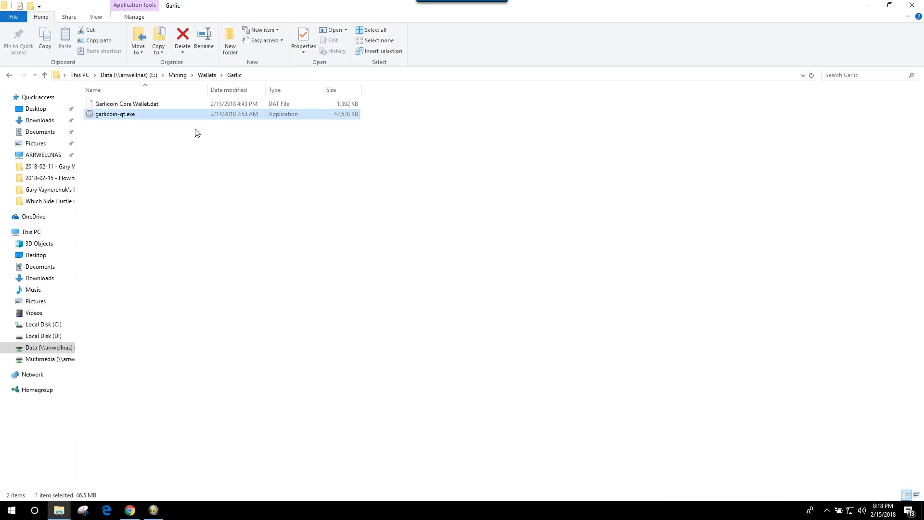
{"action": "double_click", "coordinate": [115, 114]}
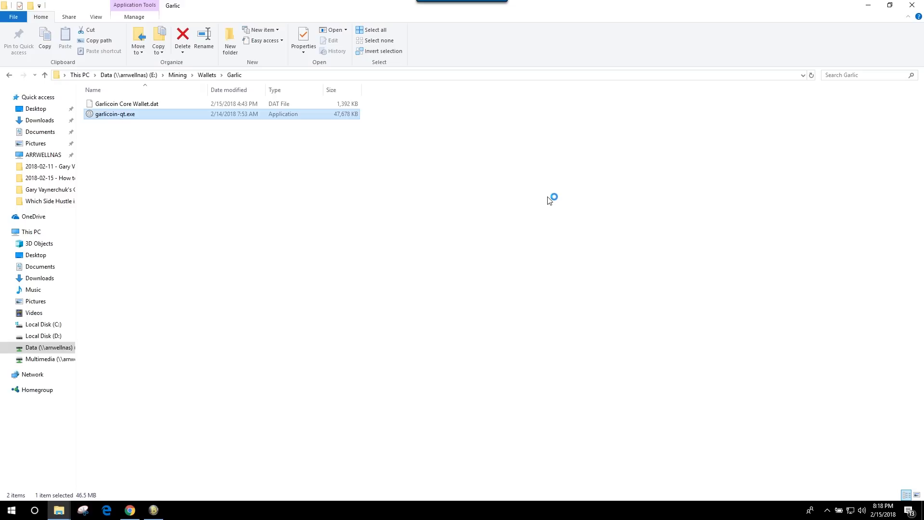
{"action": "double_click", "coordinate": [115, 114]}
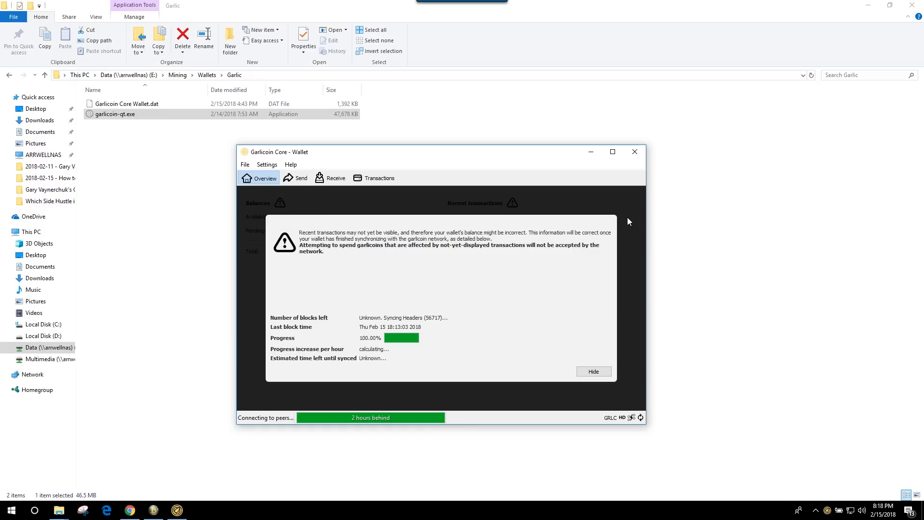
{"action": "mouse_move", "coordinate": [440, 325]}
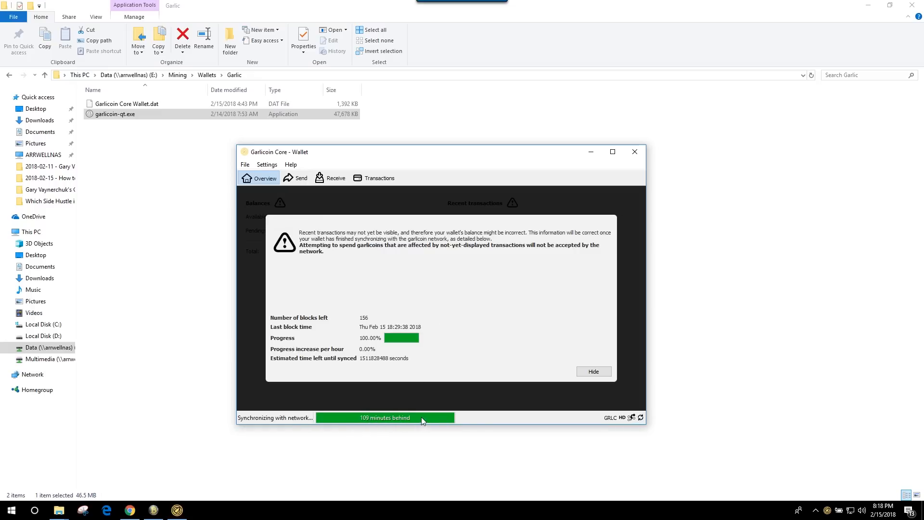
{"action": "left_click", "coordinate": [593, 371]}
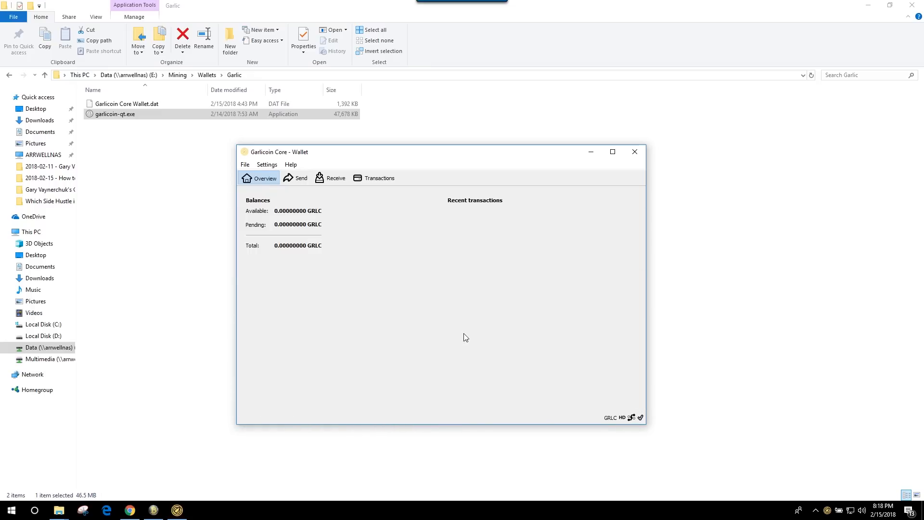
{"action": "mouse_move", "coordinate": [609, 398]}
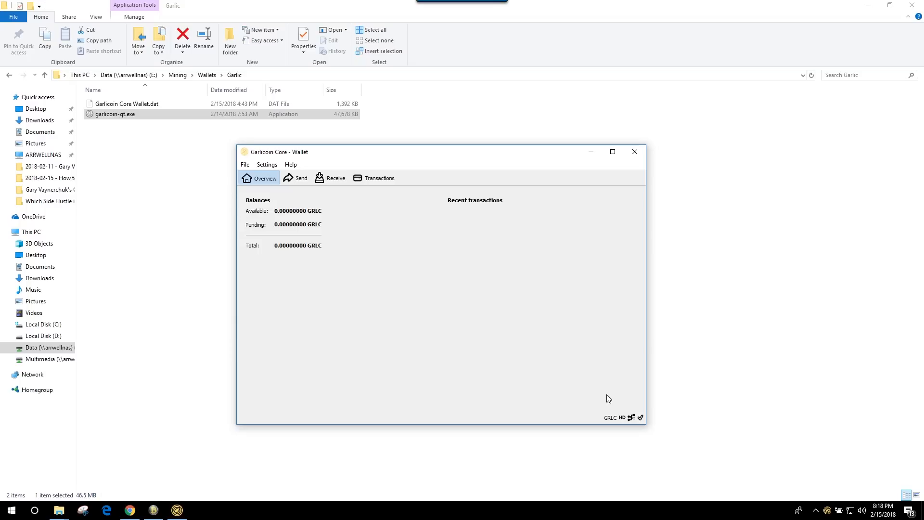
{"action": "mouse_move", "coordinate": [631, 418]}
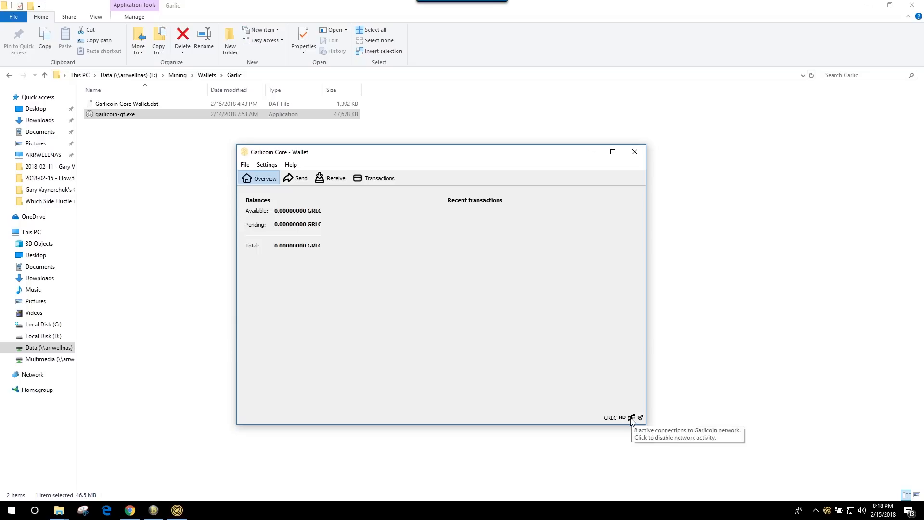
{"action": "mouse_move", "coordinate": [405, 308]}
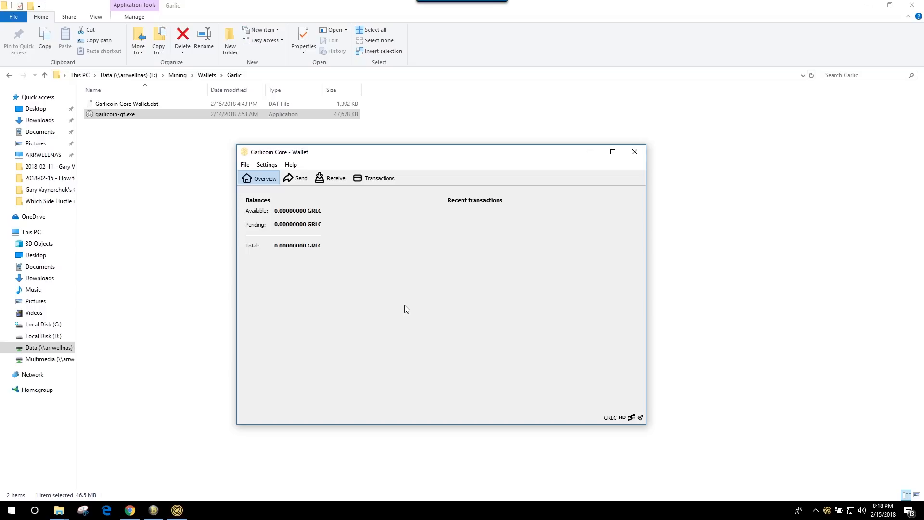
{"action": "mouse_move", "coordinate": [425, 265]}
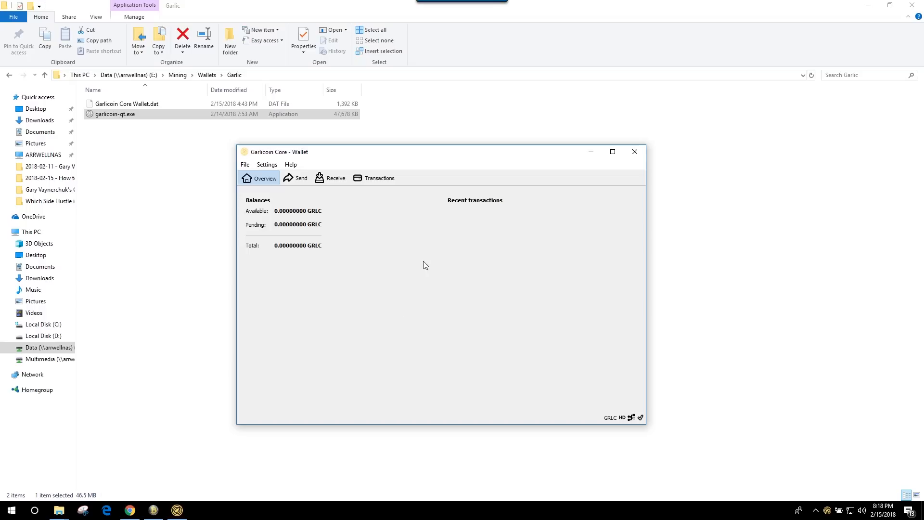
{"action": "mouse_move", "coordinate": [468, 262]}
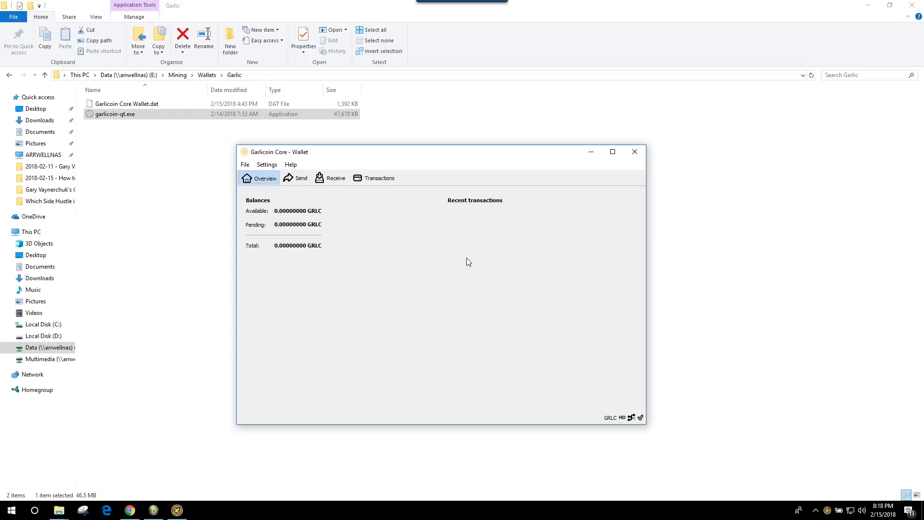
{"action": "mouse_move", "coordinate": [590, 152]}
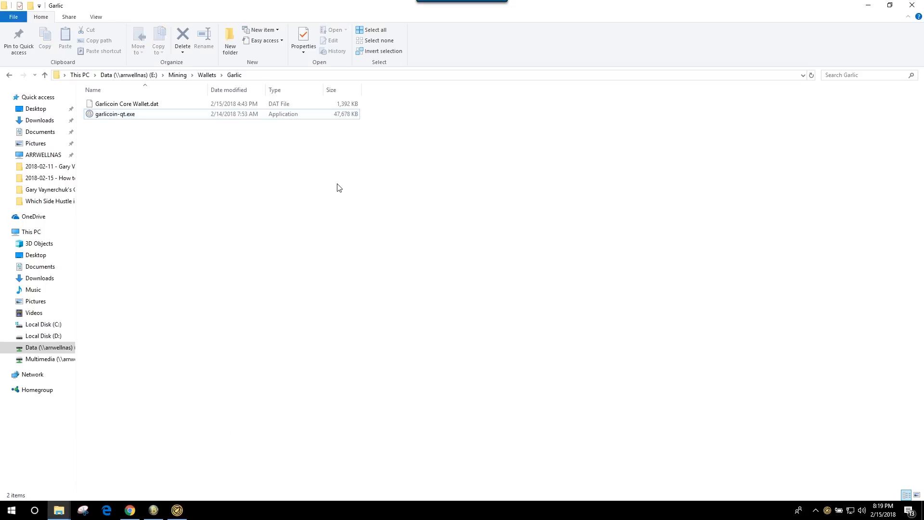
{"action": "mouse_move", "coordinate": [322, 218]}
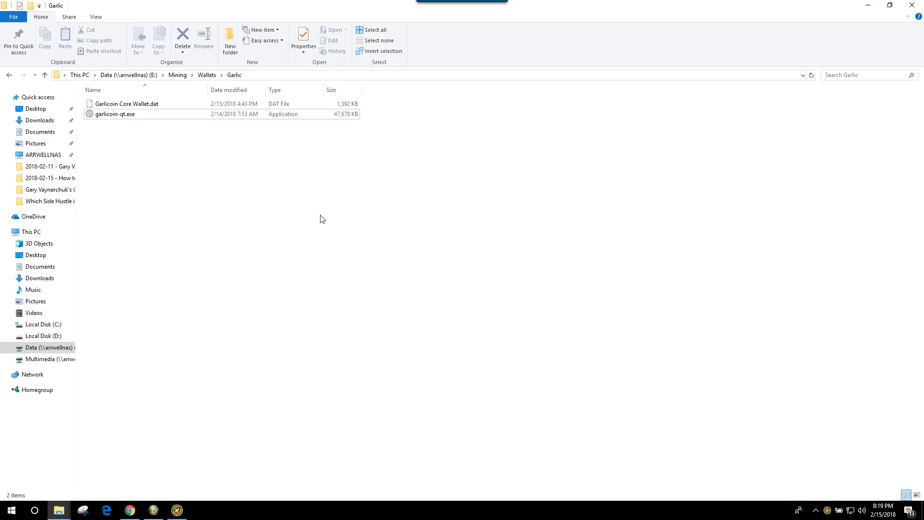
{"action": "mouse_move", "coordinate": [297, 288]}
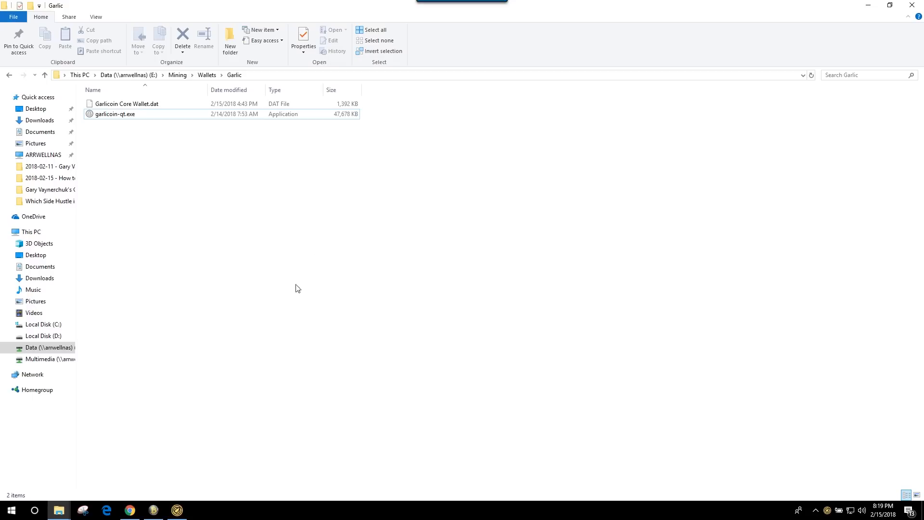
{"action": "mouse_move", "coordinate": [306, 287]}
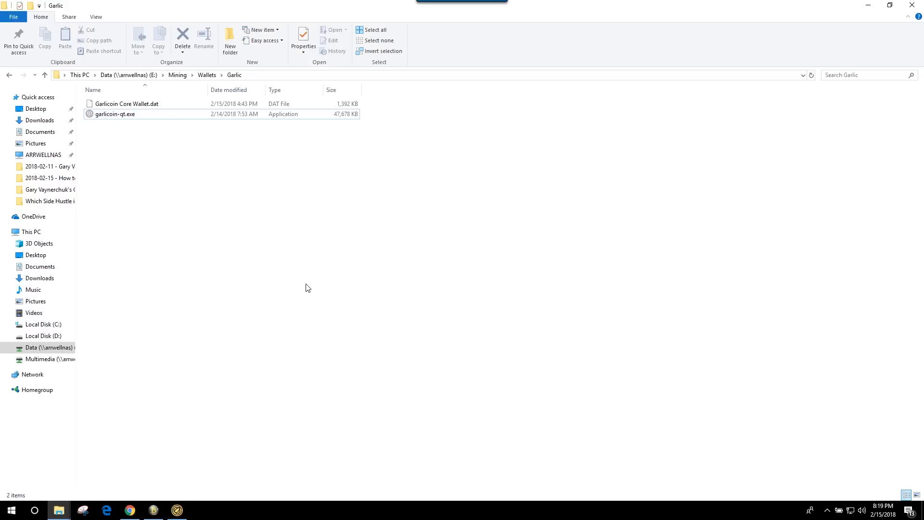
{"action": "mouse_move", "coordinate": [168, 470]}
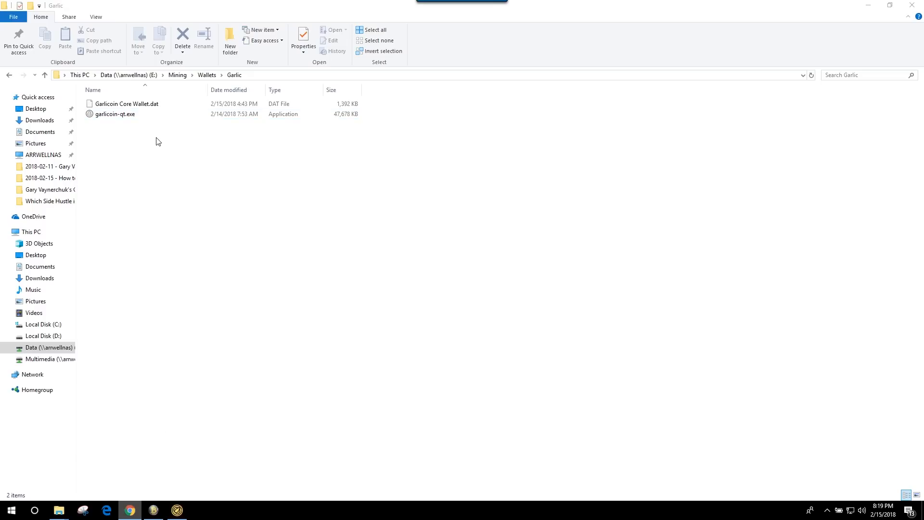
Move from the Medium allium article to the miner developer's GitHub repositories list.
{"action": "left_click", "coordinate": [129, 510]}
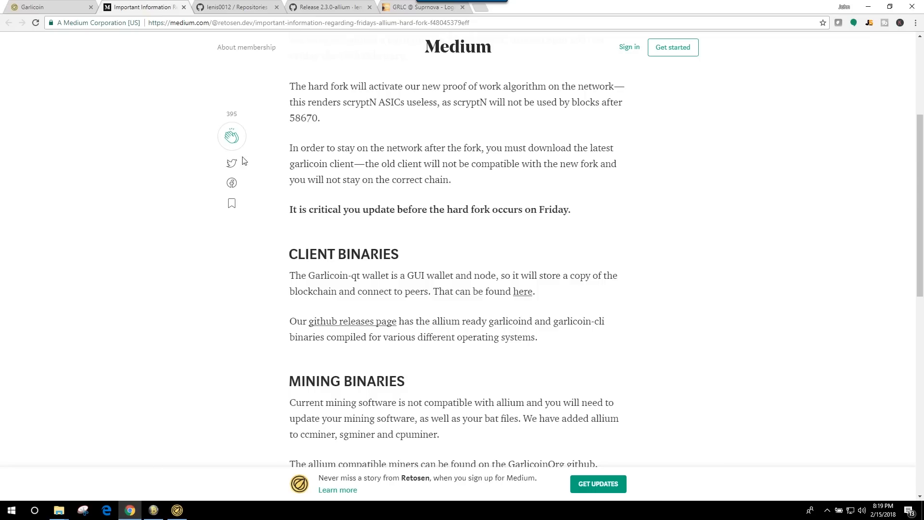
{"action": "left_click", "coordinate": [236, 7]}
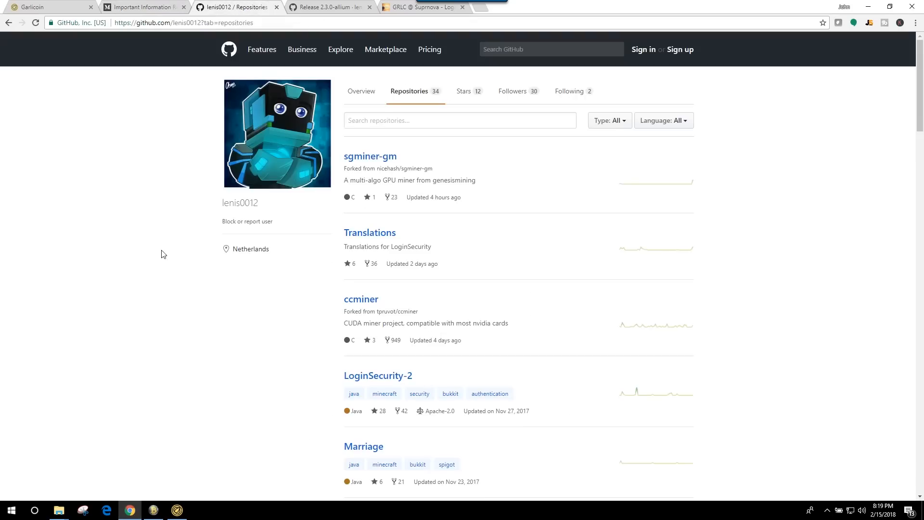
{"action": "mouse_move", "coordinate": [142, 187]}
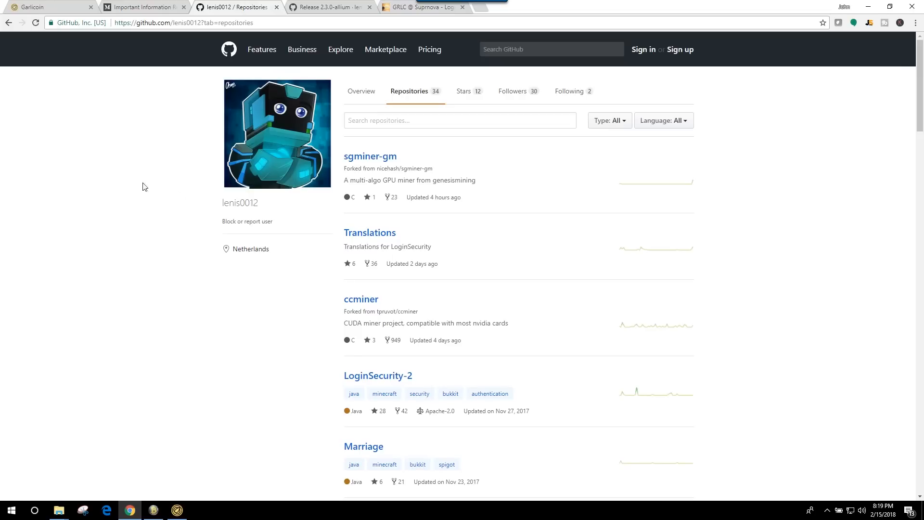
{"action": "mouse_move", "coordinate": [446, 293]}
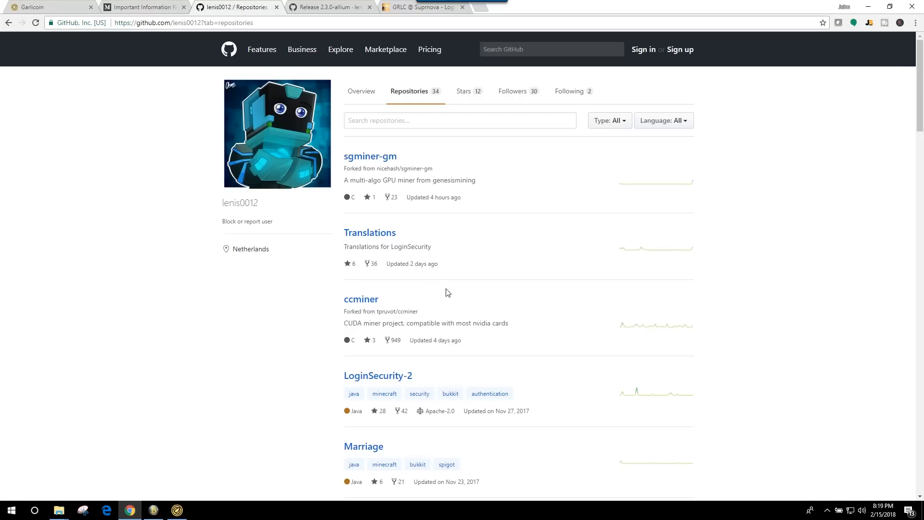
{"action": "double_click", "coordinate": [360, 299]}
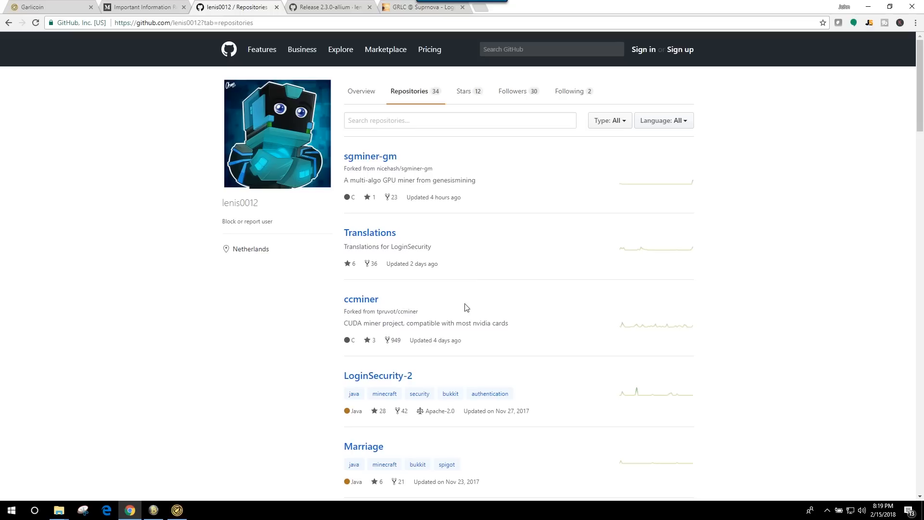
{"action": "mouse_move", "coordinate": [436, 159]}
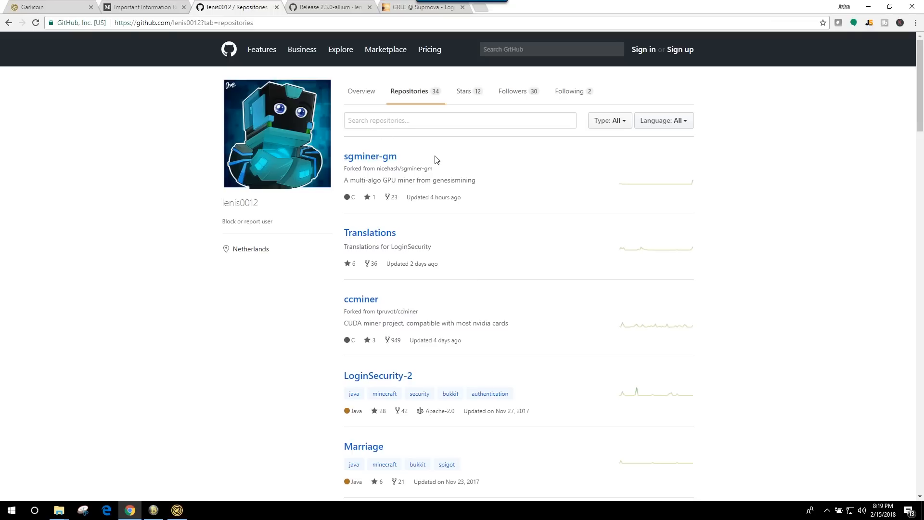
{"action": "mouse_move", "coordinate": [480, 166]}
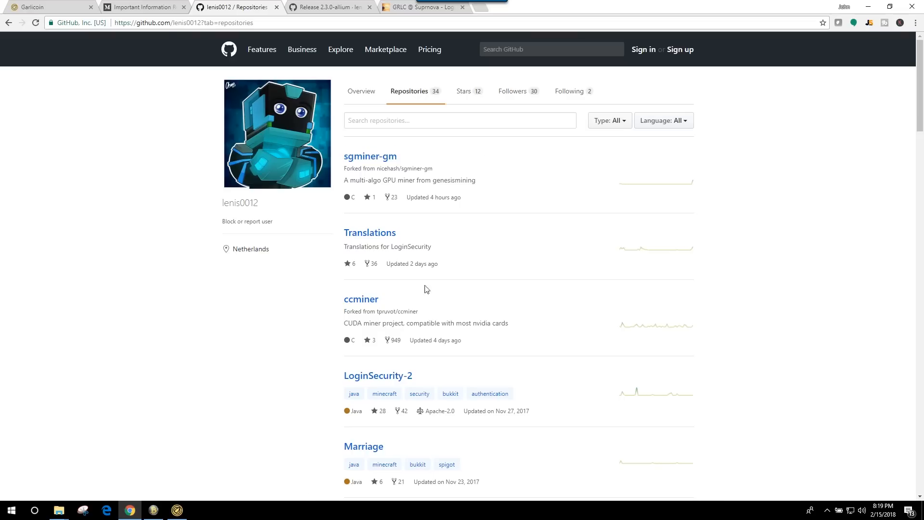
{"action": "mouse_move", "coordinate": [408, 299]}
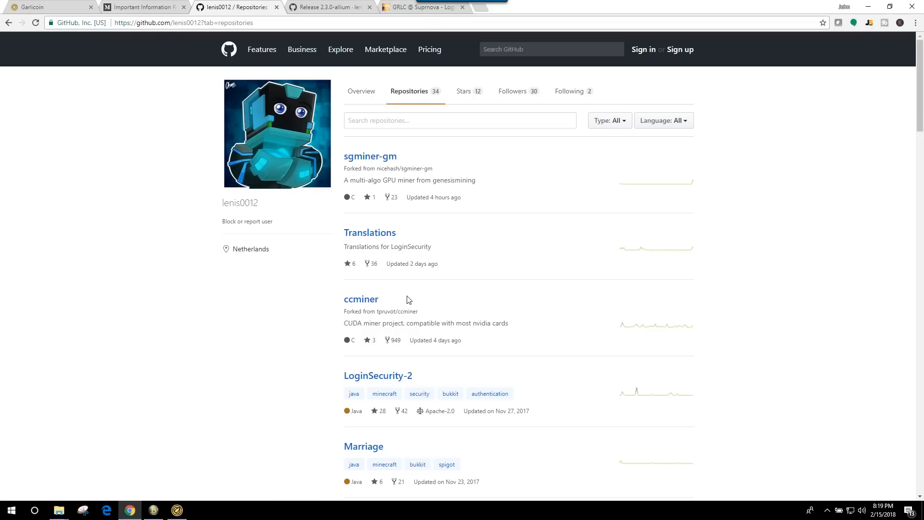
{"action": "mouse_move", "coordinate": [386, 304]}
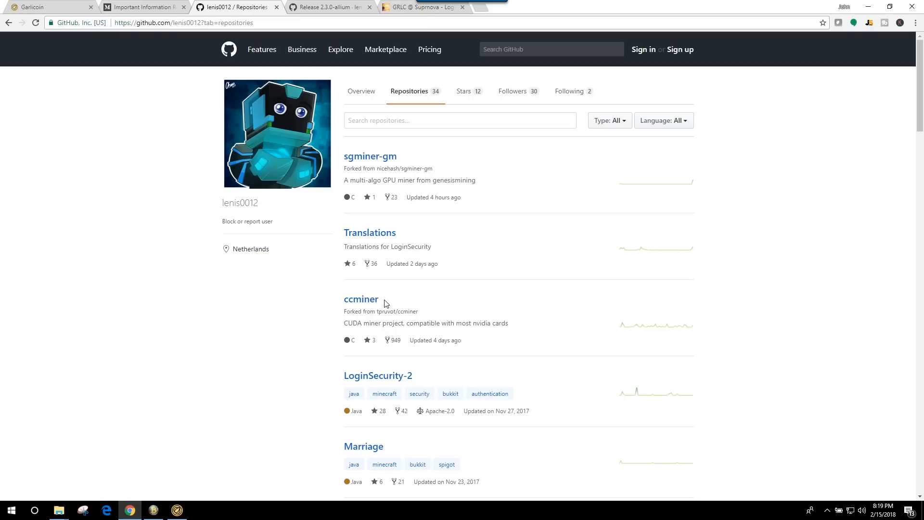
{"action": "mouse_move", "coordinate": [342, 37]}
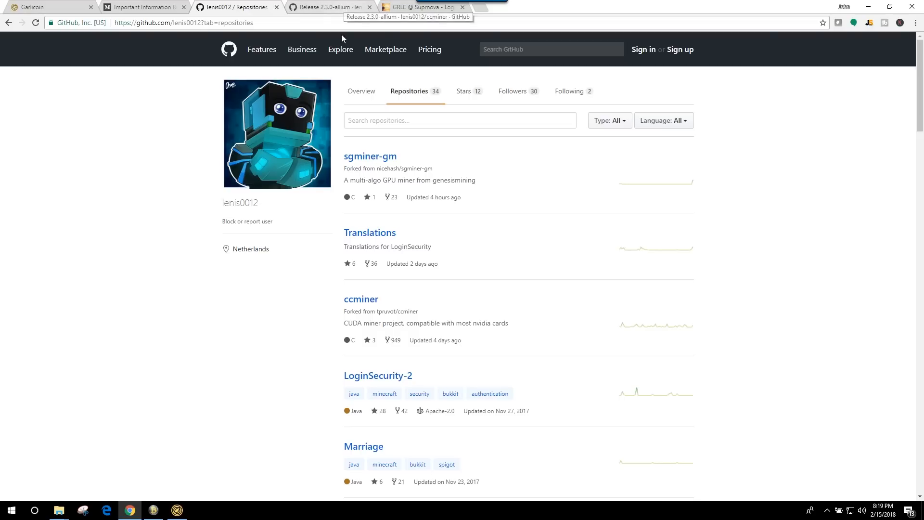
Read the ccminer 2.3.0-allium release page, including its Windows antivirus note.
{"action": "left_click", "coordinate": [327, 7]}
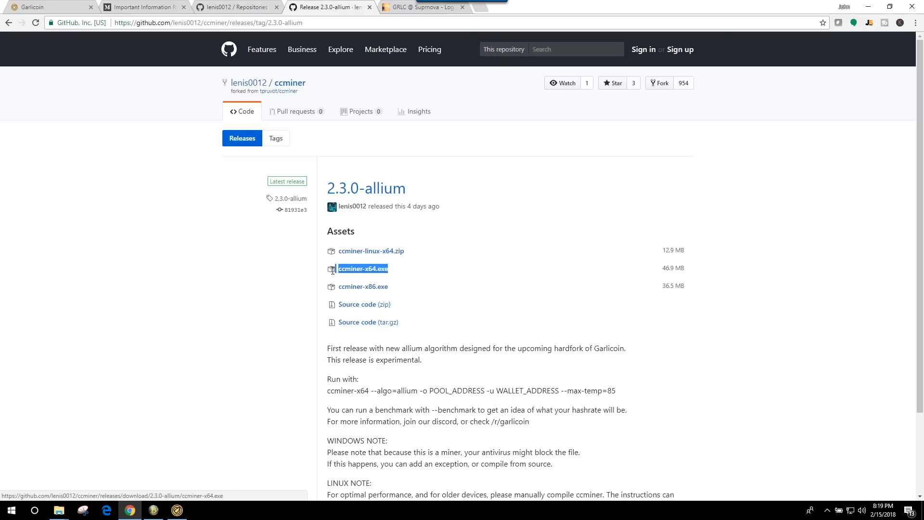
{"action": "scroll", "scroll_direction": "down", "scroll_amount": 3}
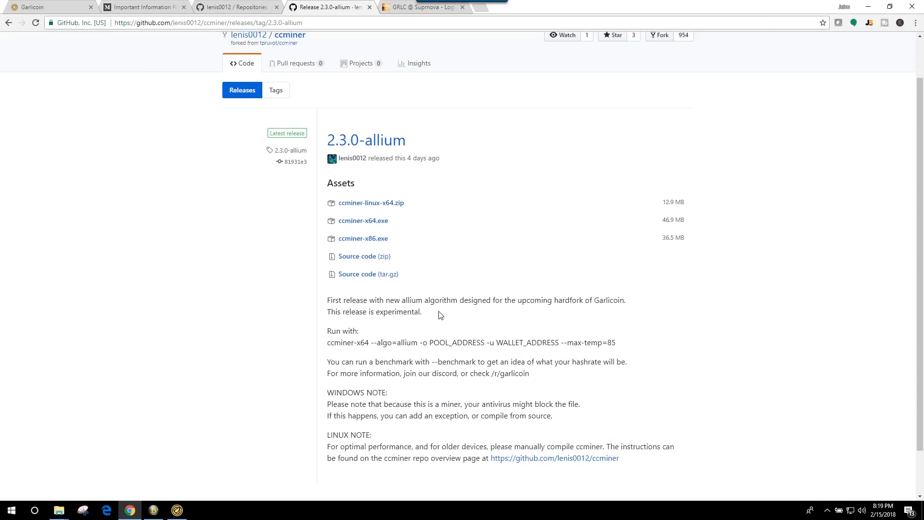
{"action": "mouse_move", "coordinate": [451, 400]}
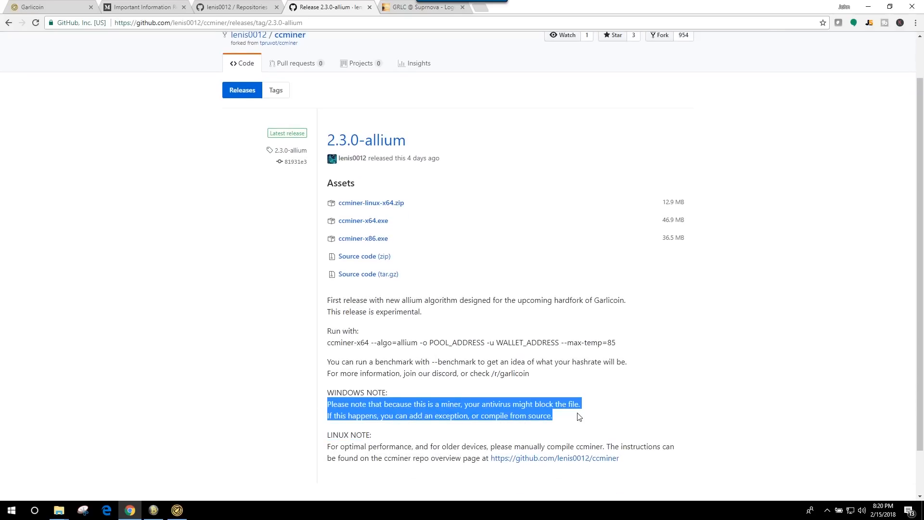
{"action": "mouse_move", "coordinate": [570, 418]}
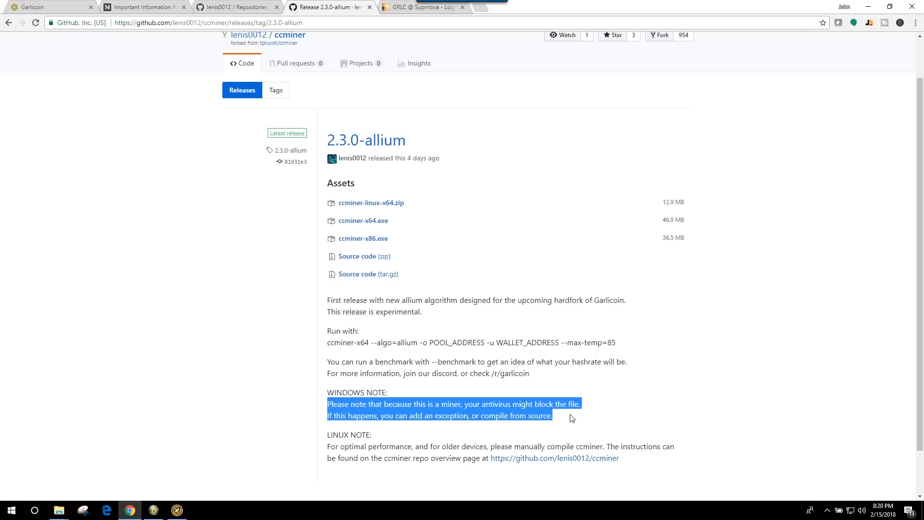
{"action": "left_click", "coordinate": [305, 328]}
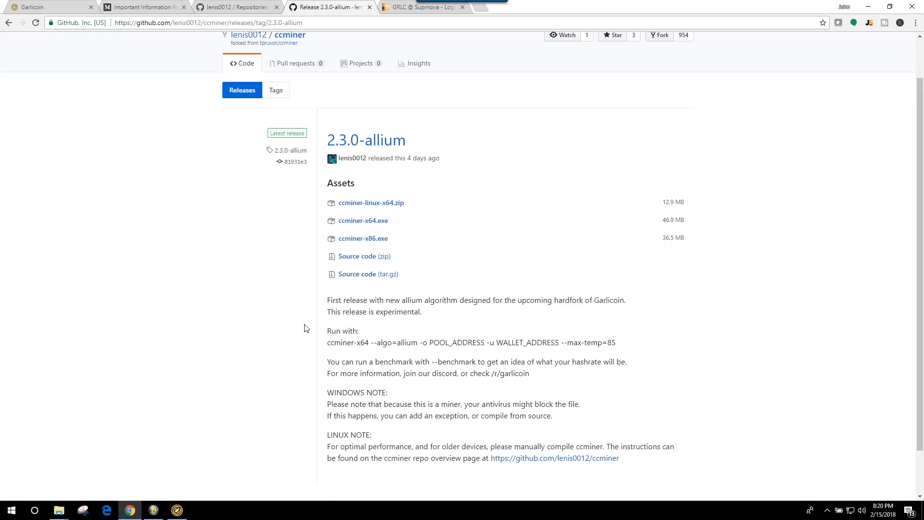
{"action": "mouse_move", "coordinate": [555, 420]}
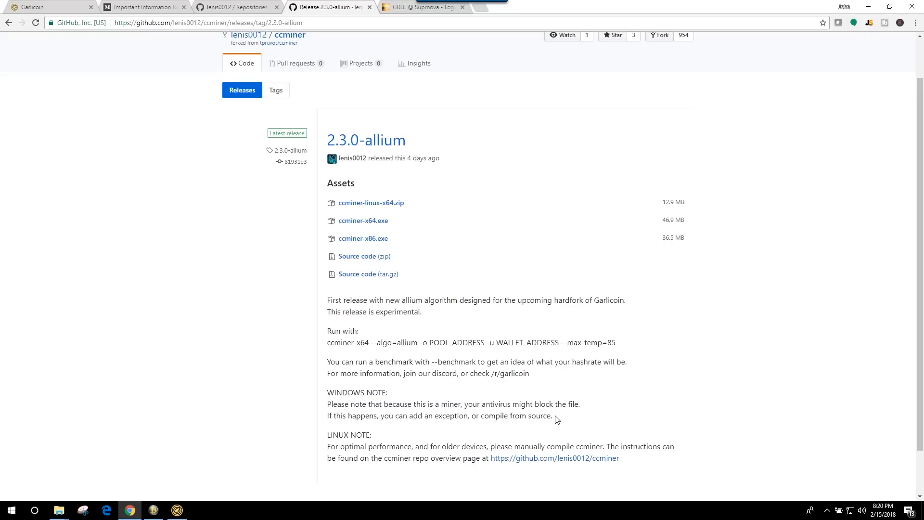
{"action": "mouse_move", "coordinate": [575, 415]}
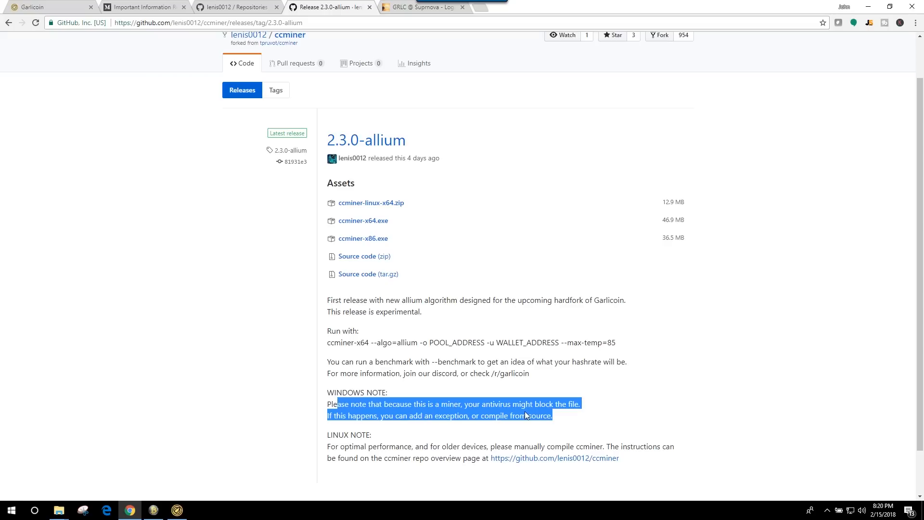
{"action": "left_click", "coordinate": [560, 422]}
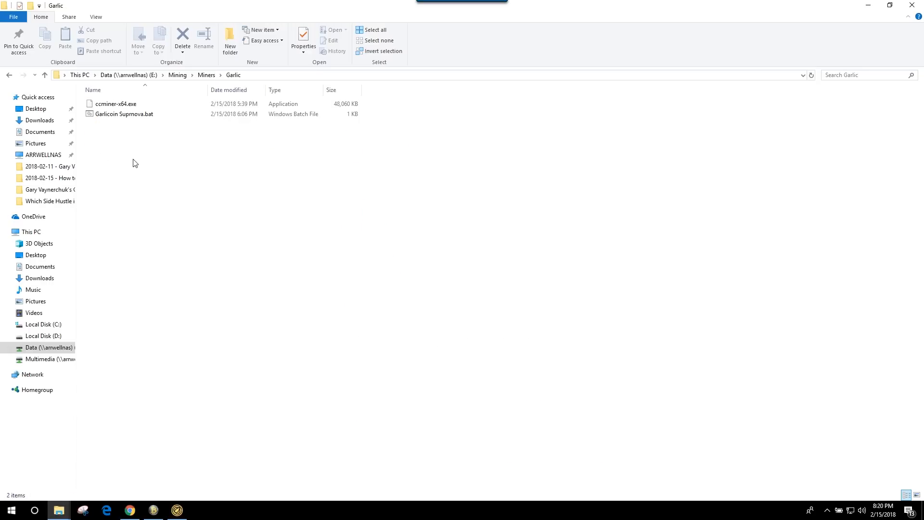
Remove Garlicoin Suprnova.bat so only ccminer-x64.exe remains in the Garlic folder.
{"action": "left_click", "coordinate": [124, 114]}
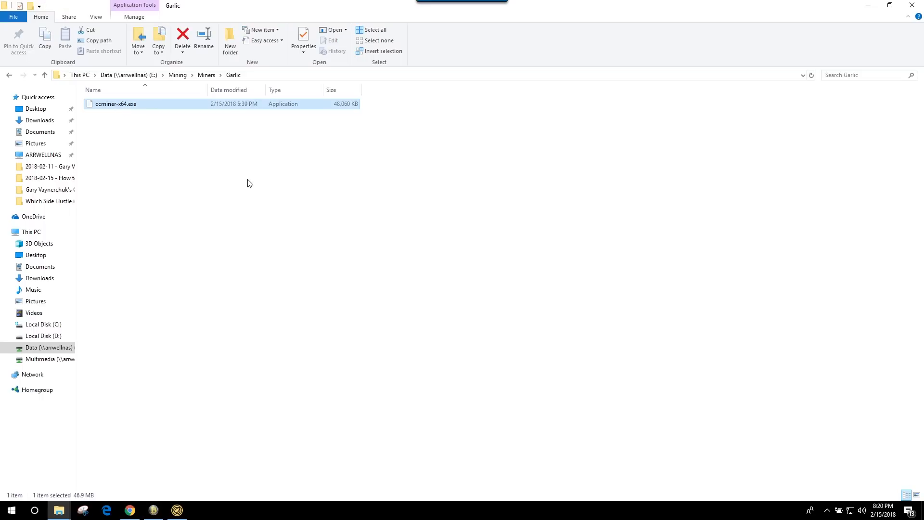
{"action": "left_click", "coordinate": [184, 157]}
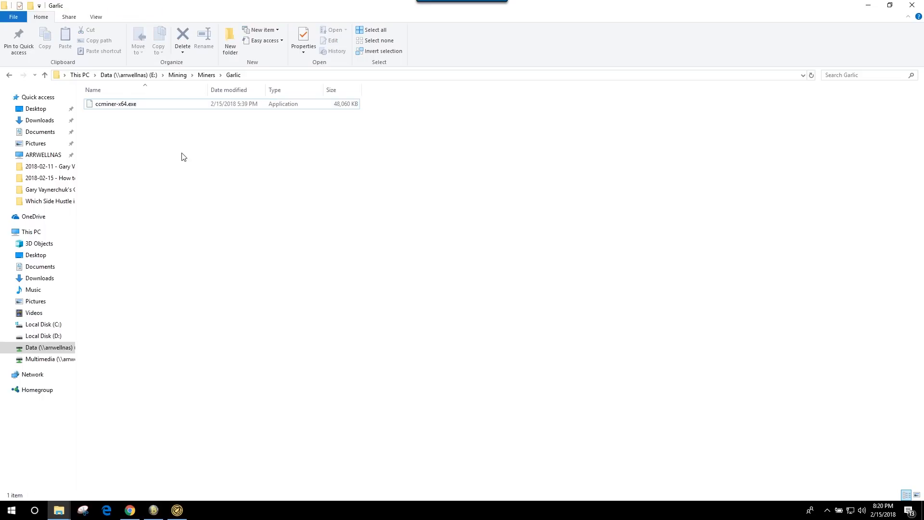
{"action": "right_click", "coordinate": [183, 157]}
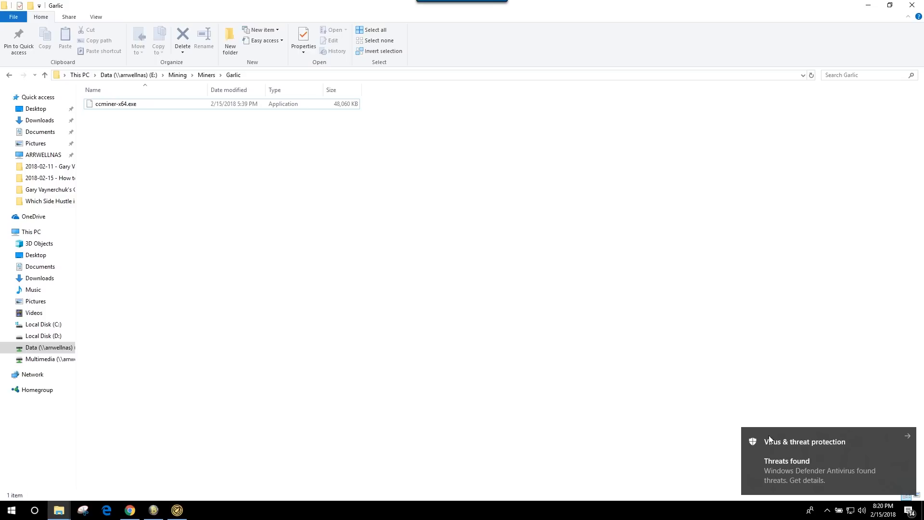
{"action": "mouse_move", "coordinate": [182, 213]}
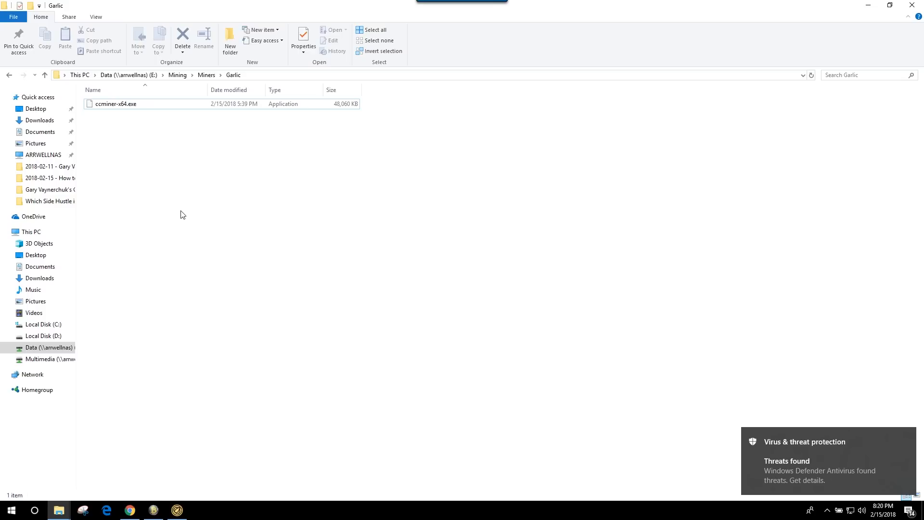
{"action": "mouse_move", "coordinate": [828, 508]}
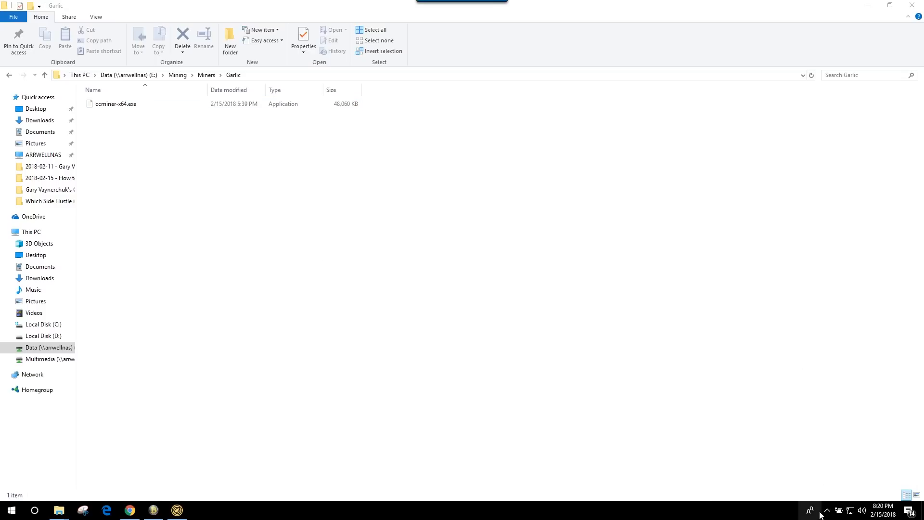
Check Windows Defender's virus & threat protection page from the system tray, then close it.
{"action": "left_click", "coordinate": [809, 510]}
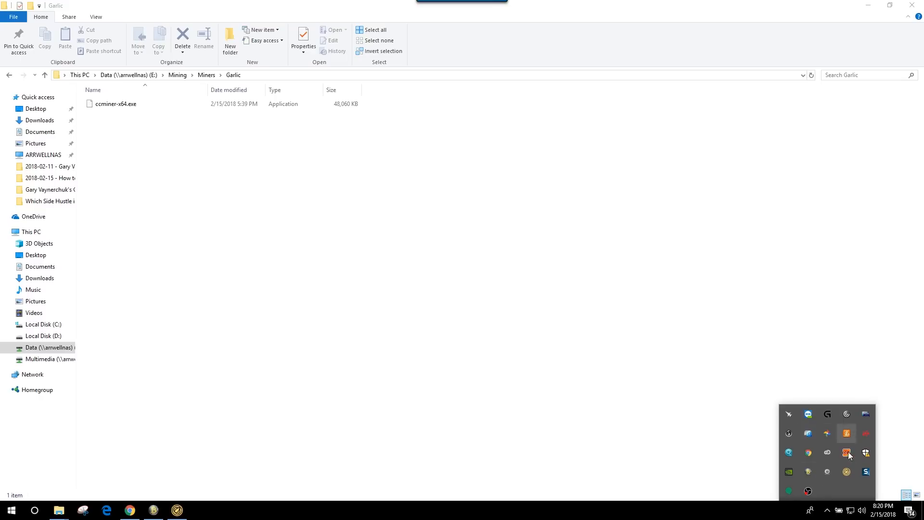
{"action": "left_click", "coordinate": [846, 451]}
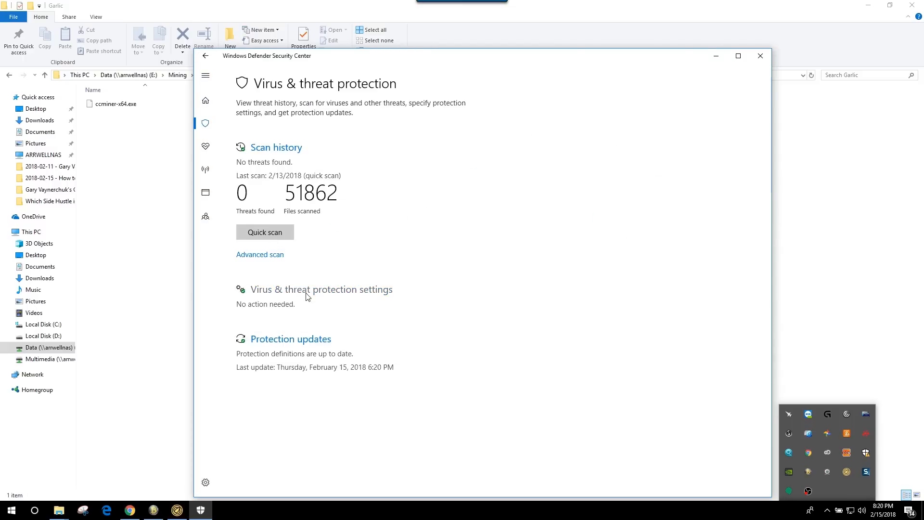
{"action": "left_click", "coordinate": [320, 288]}
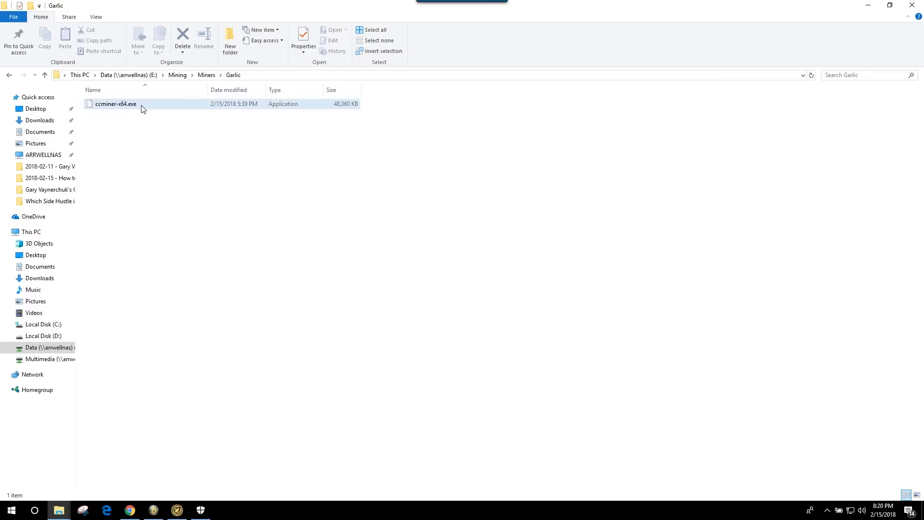
Save ccminer-x64.exe into Data (E:) > Mining > Miners > Garlic and show it in its folder.
{"action": "left_click", "coordinate": [175, 154]}
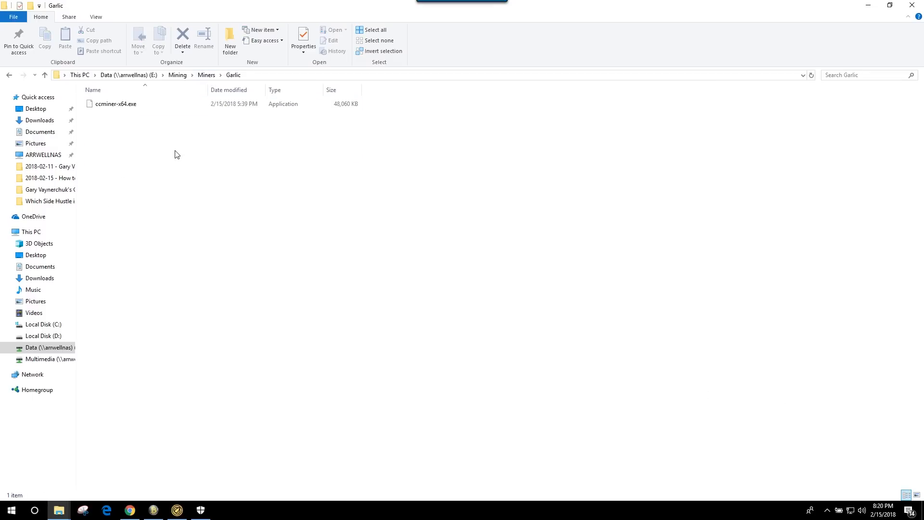
{"action": "mouse_move", "coordinate": [248, 301]}
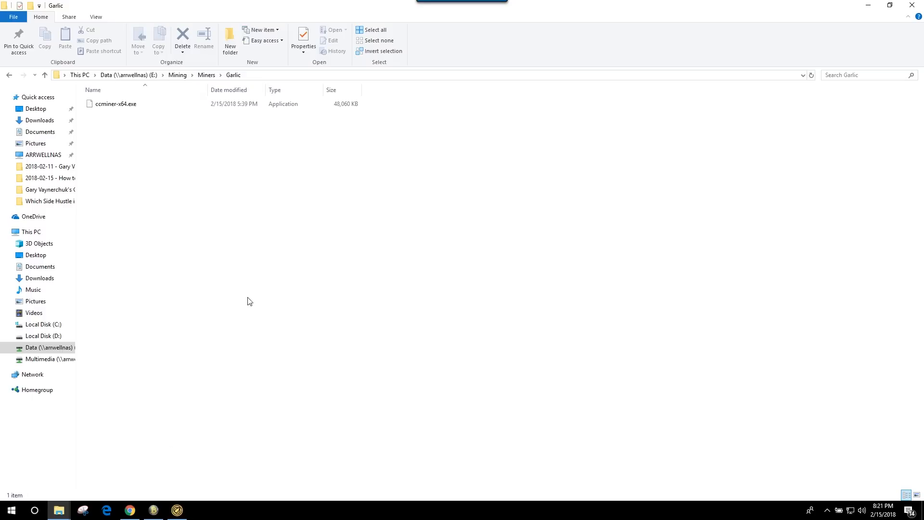
{"action": "left_click", "coordinate": [129, 510]}
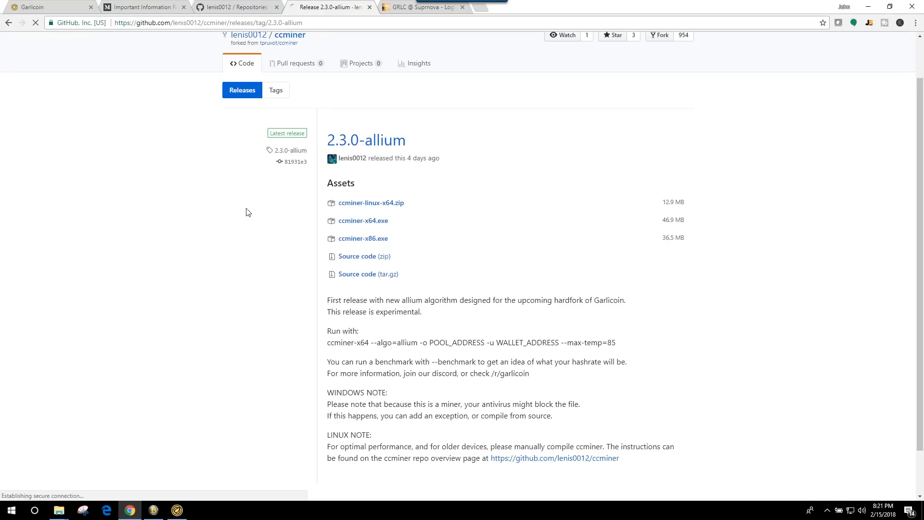
{"action": "left_click", "coordinate": [362, 220]}
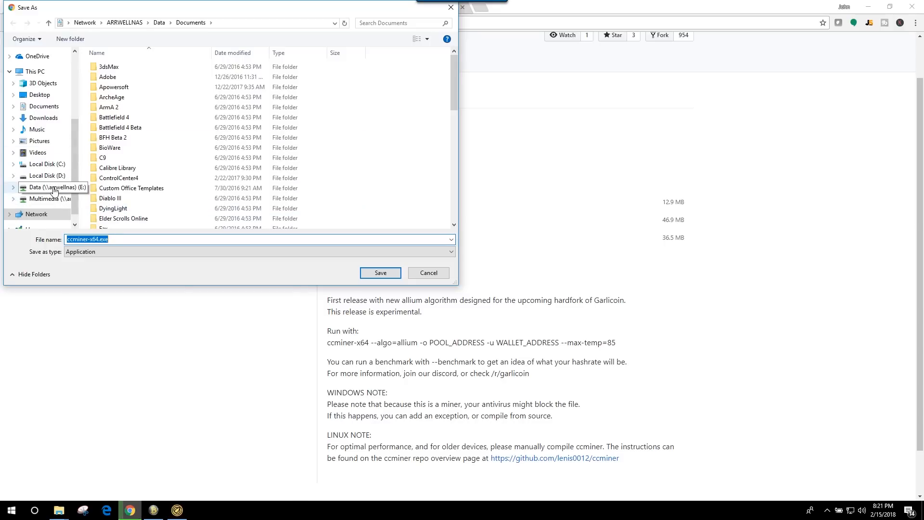
{"action": "left_click", "coordinate": [53, 187]}
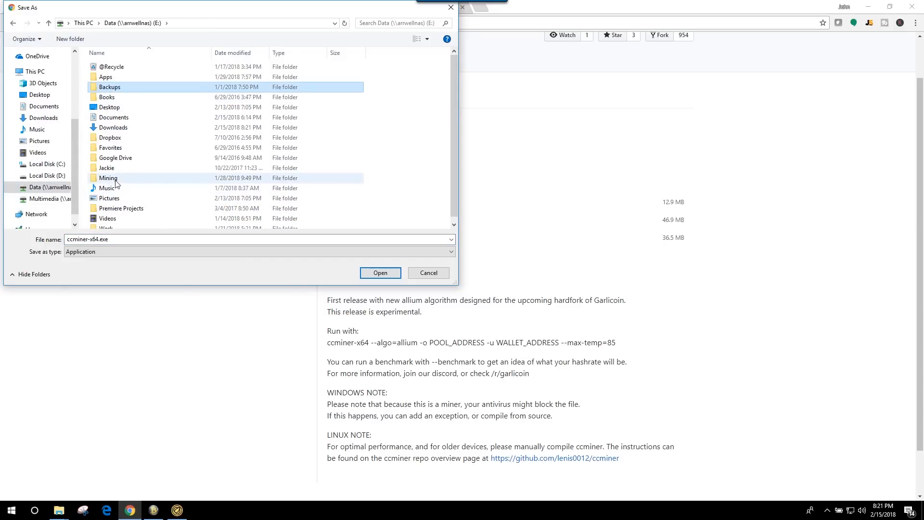
{"action": "double_click", "coordinate": [108, 177]}
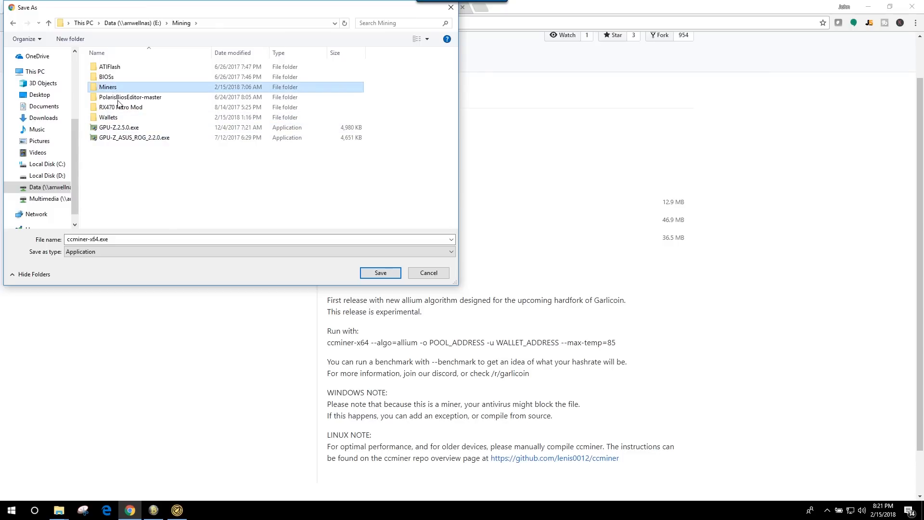
{"action": "double_click", "coordinate": [108, 87]}
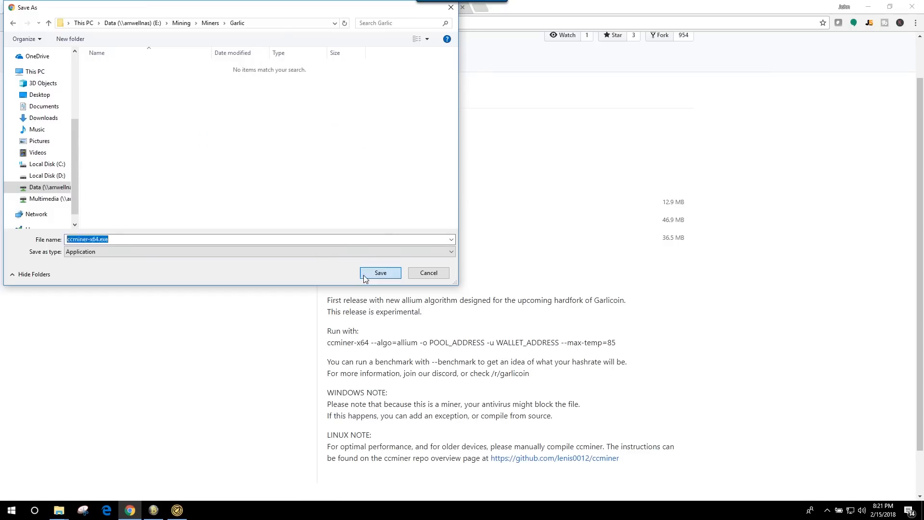
{"action": "left_click", "coordinate": [381, 273]}
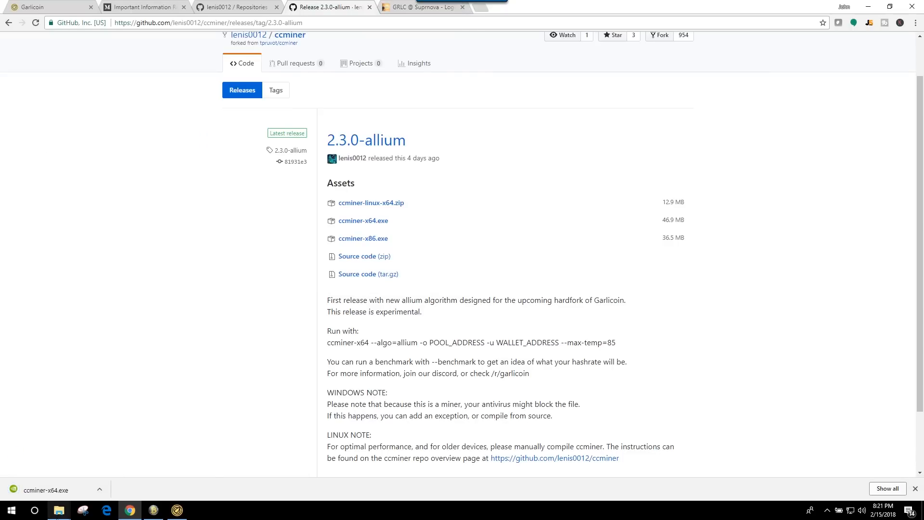
{"action": "left_click", "coordinate": [58, 510]}
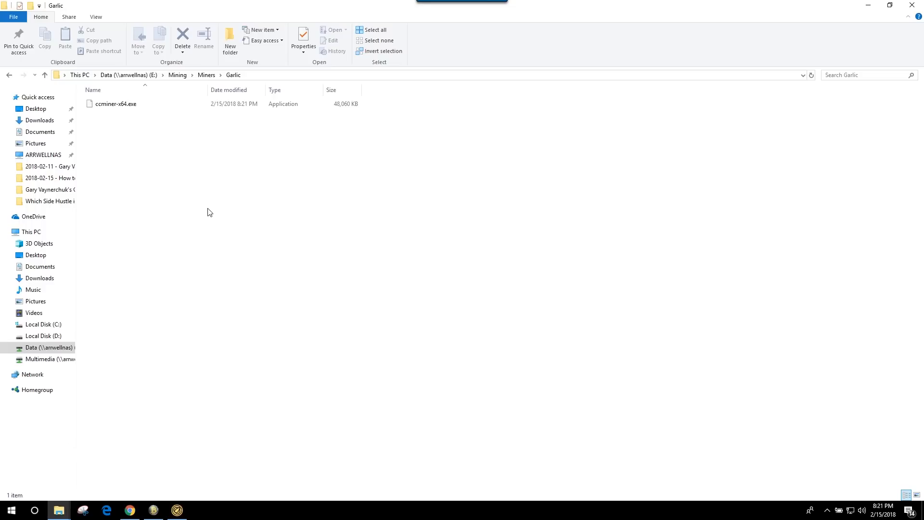
{"action": "mouse_move", "coordinate": [233, 213]}
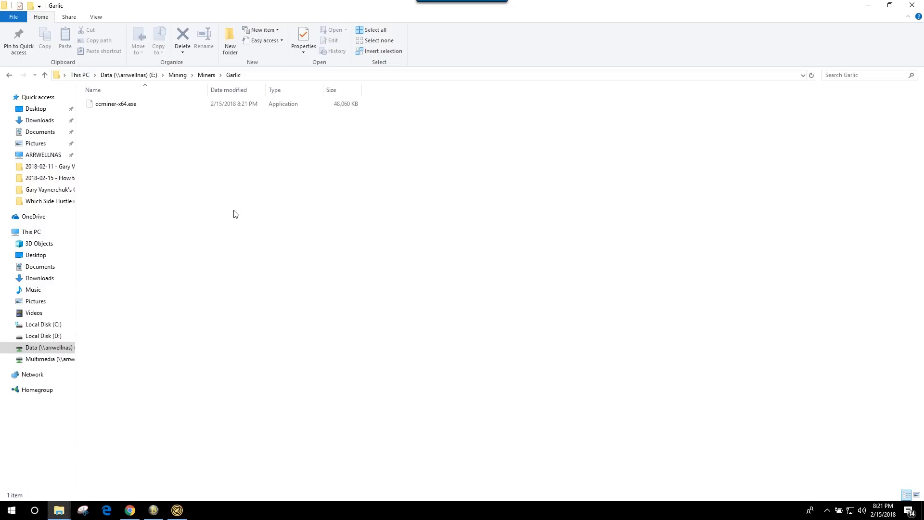
{"action": "mouse_move", "coordinate": [257, 146]}
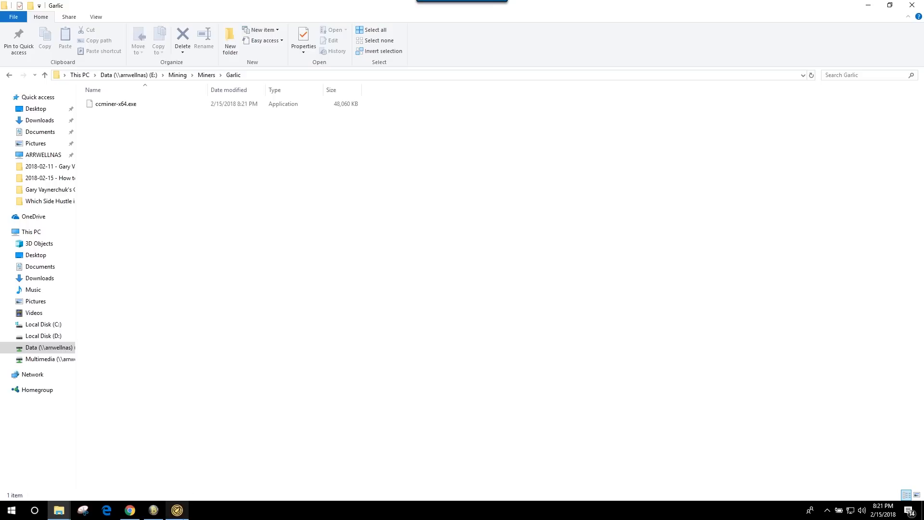
Create an empty text file named 'Garlicoin Suprnova' beside ccminer-x64.exe.
{"action": "right_click", "coordinate": [253, 281]}
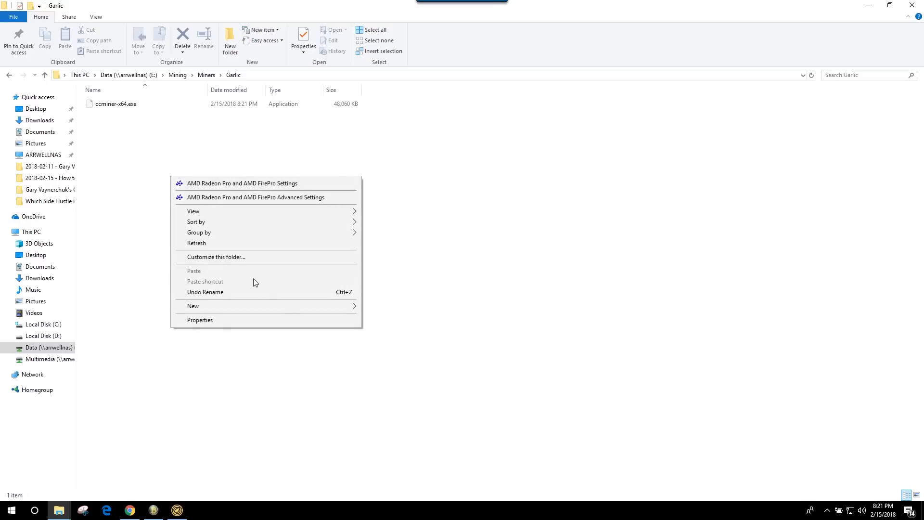
{"action": "left_click", "coordinate": [192, 305]}
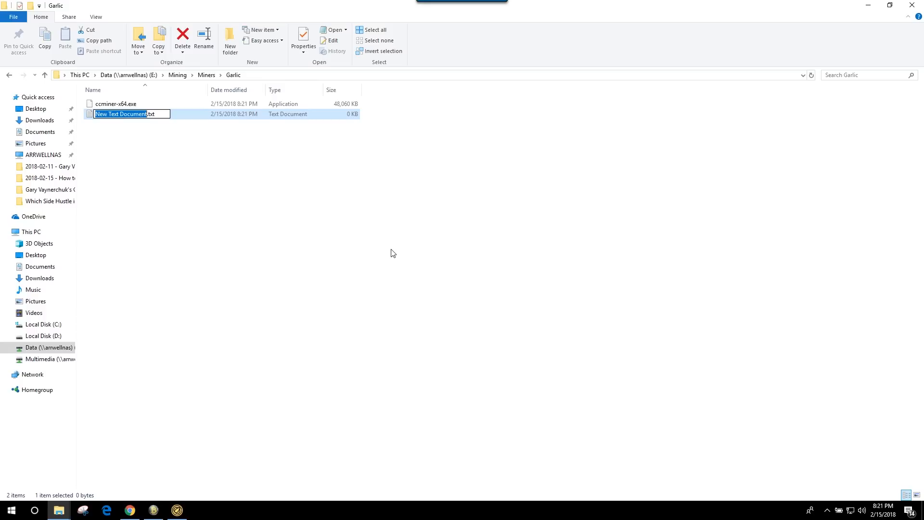
{"action": "type", "text": "Garlic"}
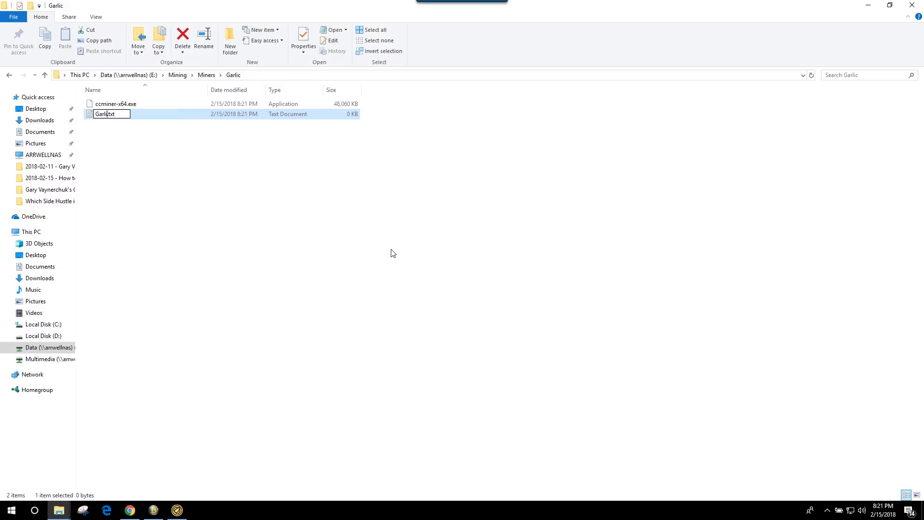
{"action": "type", "text": "coin Suprnova"}
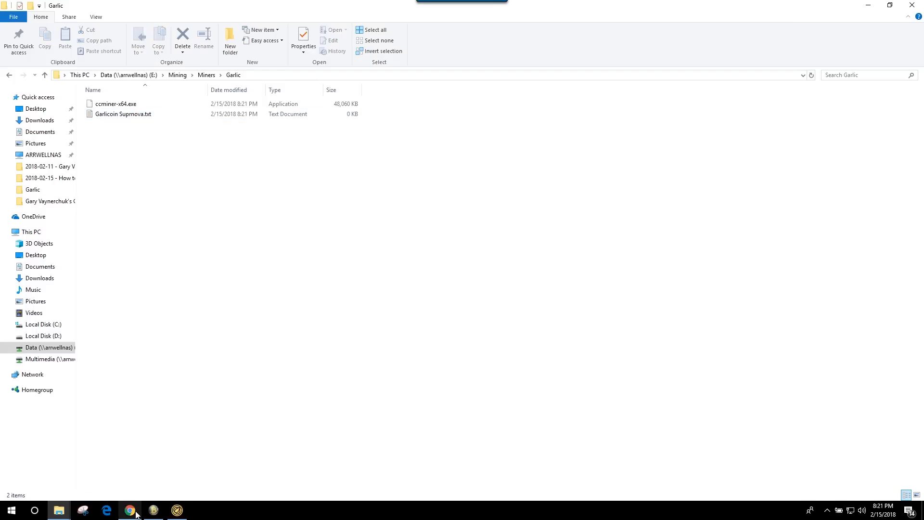
{"action": "left_click", "coordinate": [129, 510]}
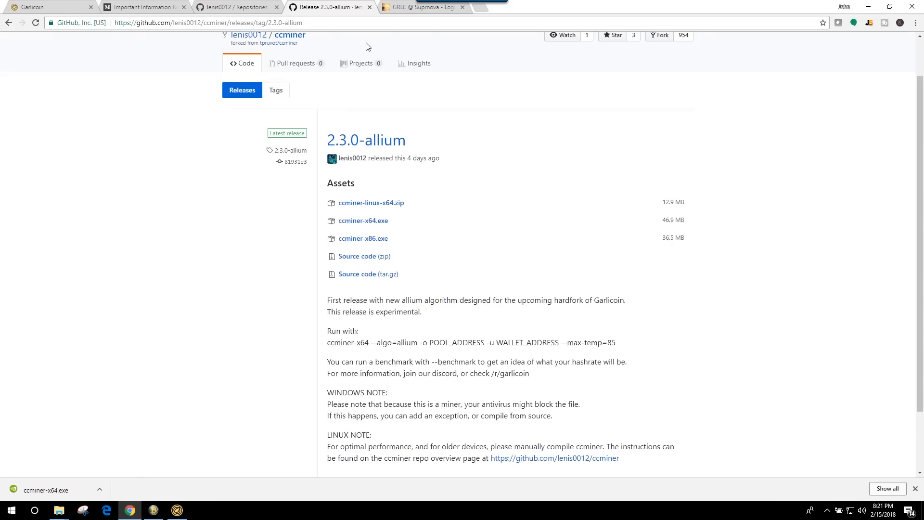
{"action": "left_click", "coordinate": [421, 7]}
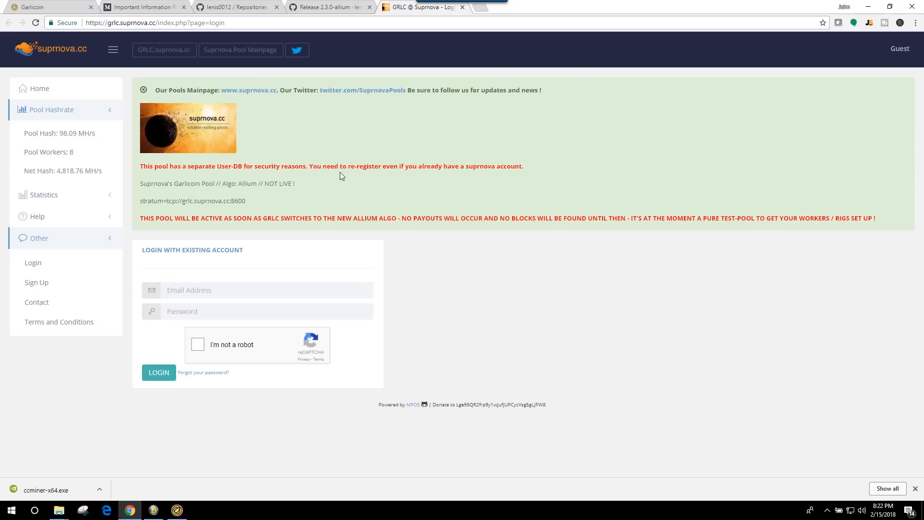
{"action": "mouse_move", "coordinate": [549, 175]}
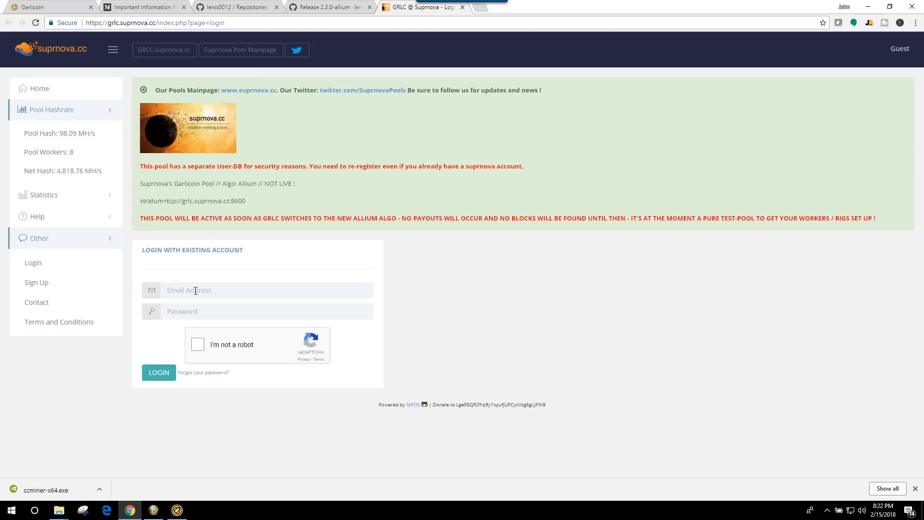
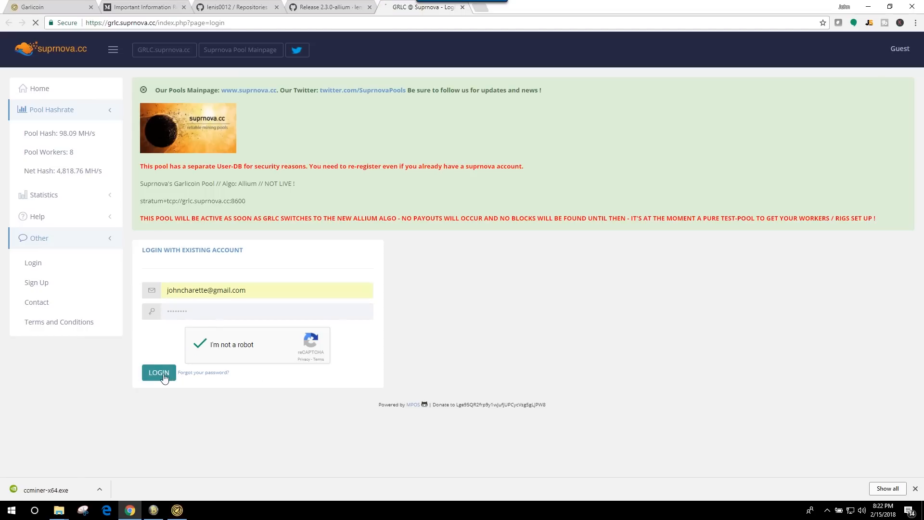
{"action": "left_click", "coordinate": [158, 372]}
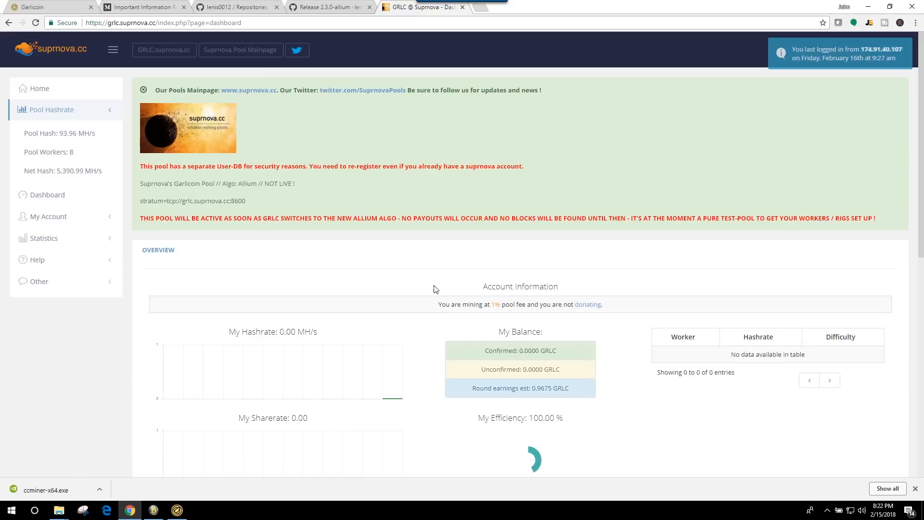
{"action": "scroll", "scroll_direction": "down", "scroll_amount": 3}
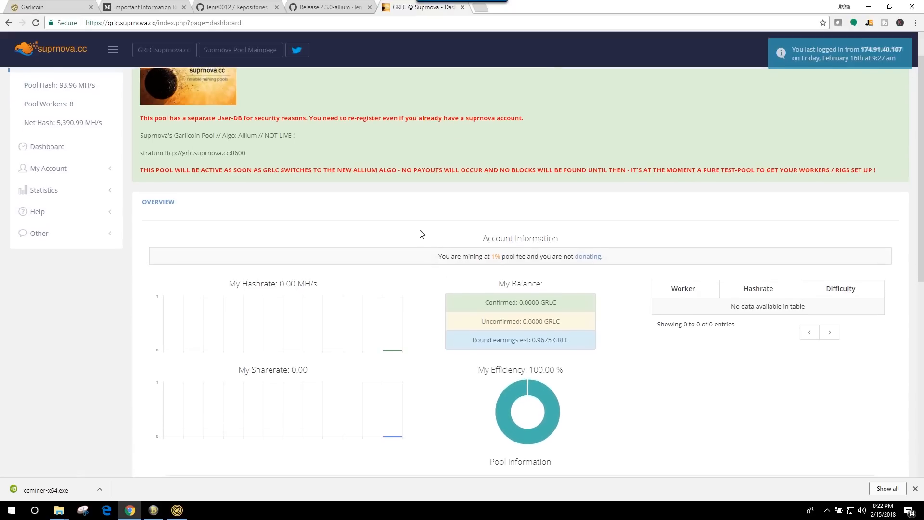
{"action": "mouse_move", "coordinate": [397, 268]}
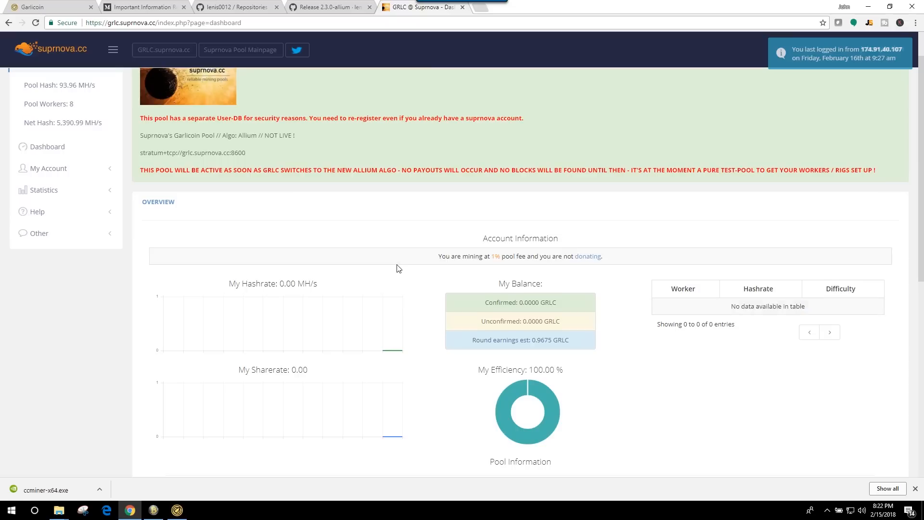
{"action": "left_click", "coordinate": [48, 168]}
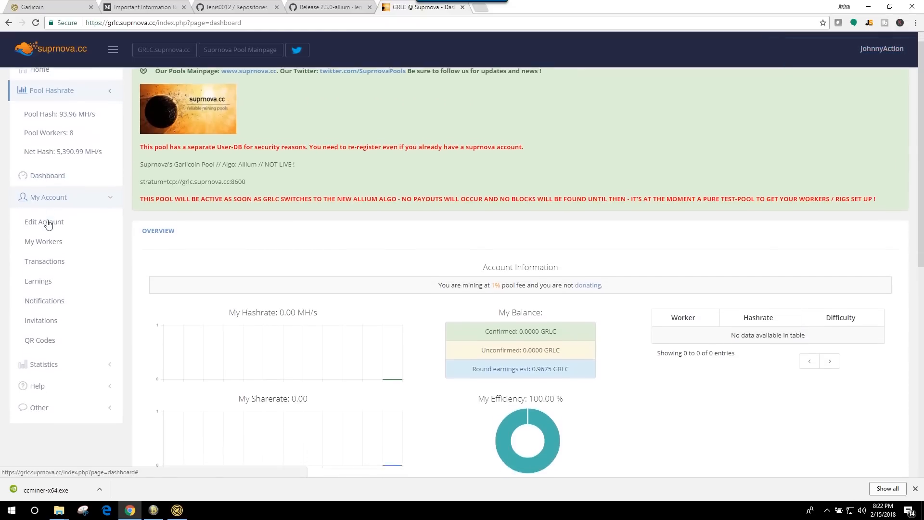
{"action": "left_click", "coordinate": [44, 221]}
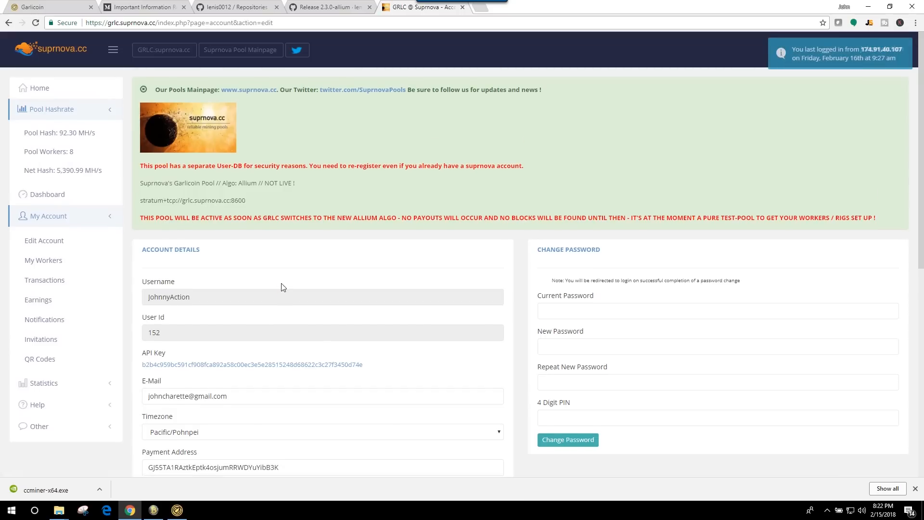
{"action": "scroll", "scroll_direction": "down", "scroll_amount": 3}
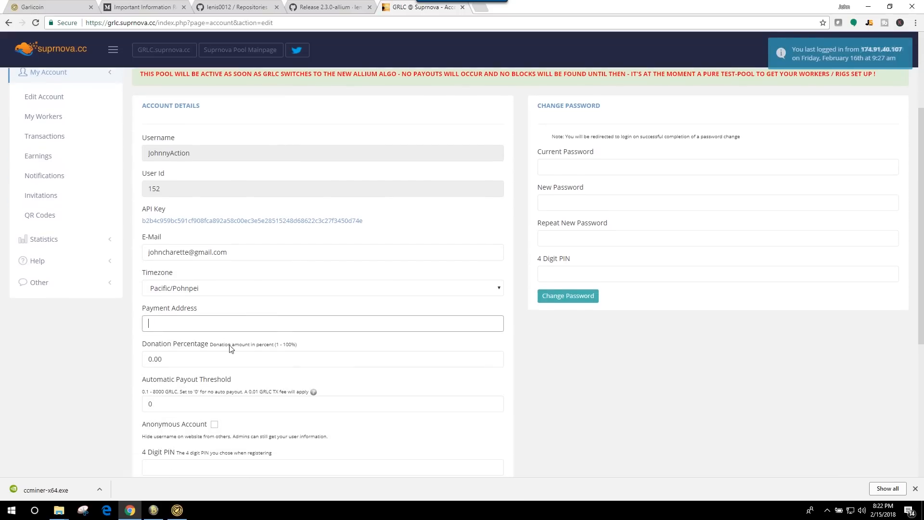
{"action": "left_click", "coordinate": [322, 359]}
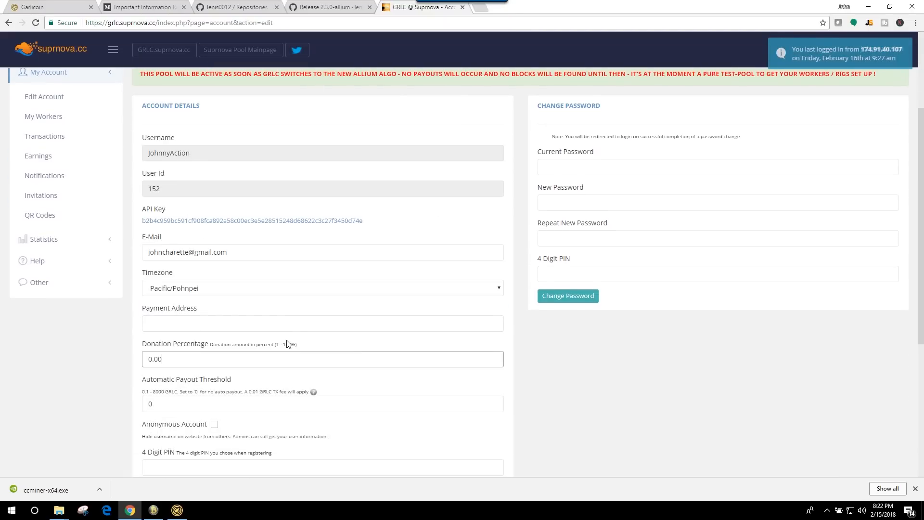
{"action": "left_click", "coordinate": [175, 509]}
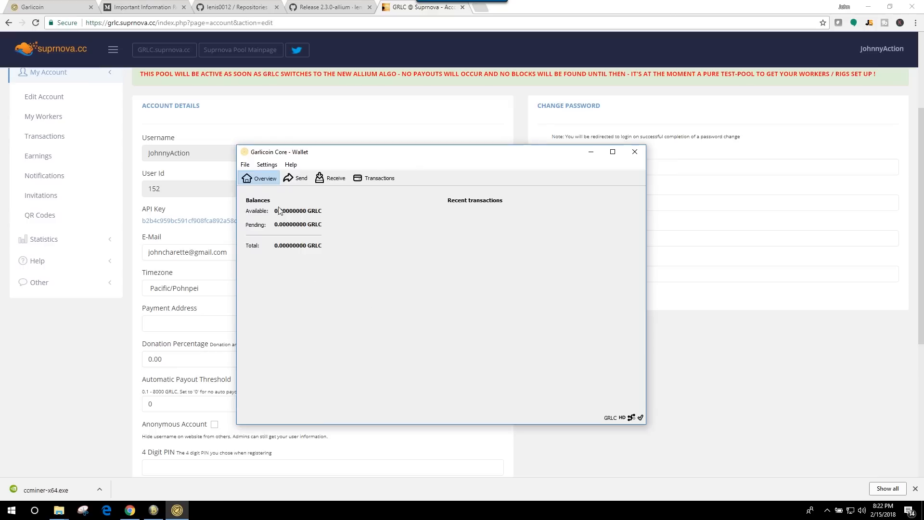
{"action": "left_click", "coordinate": [244, 164]}
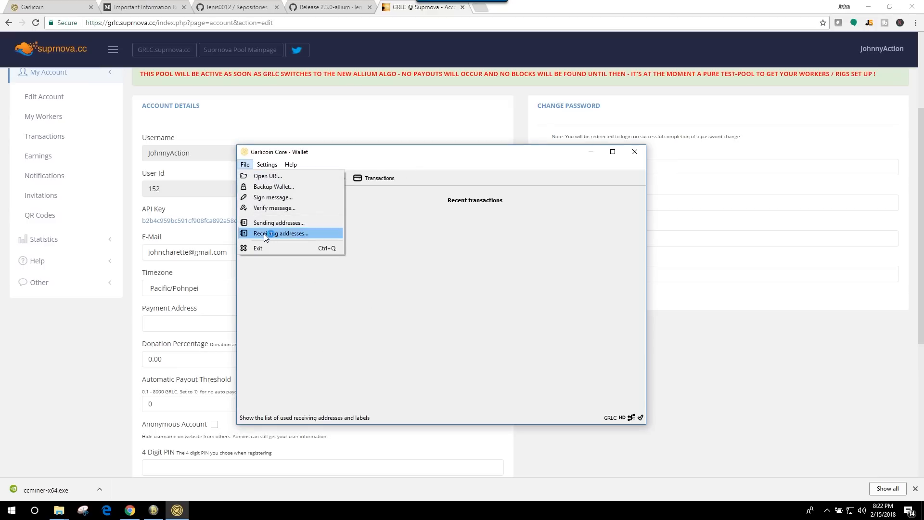
{"action": "left_click", "coordinate": [284, 233]}
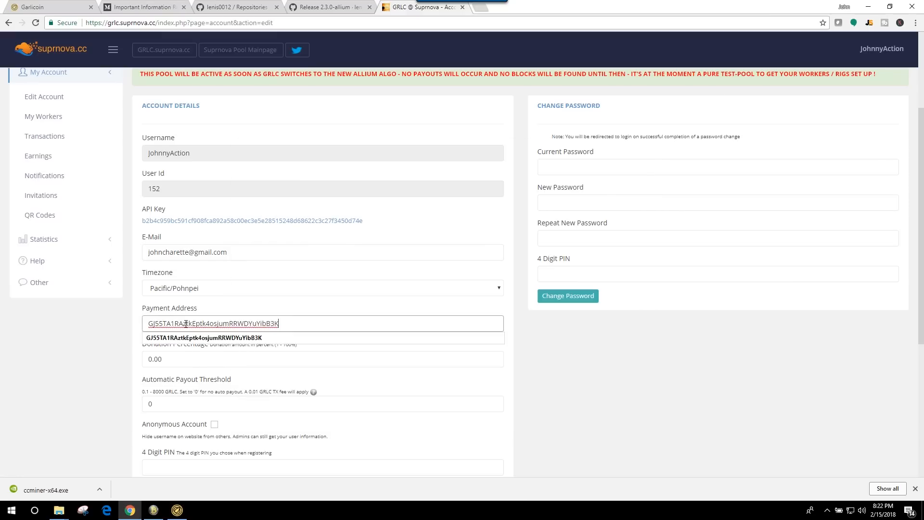
{"action": "scroll", "scroll_direction": "down", "scroll_amount": 3}
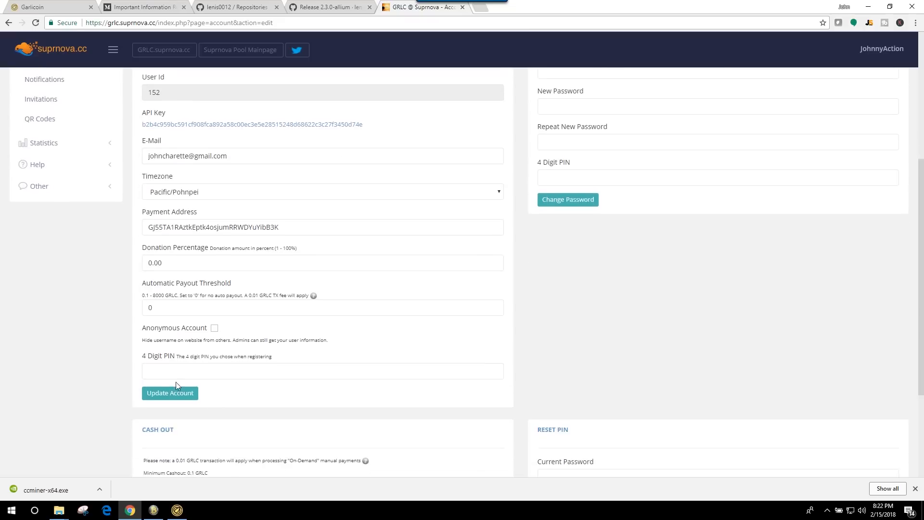
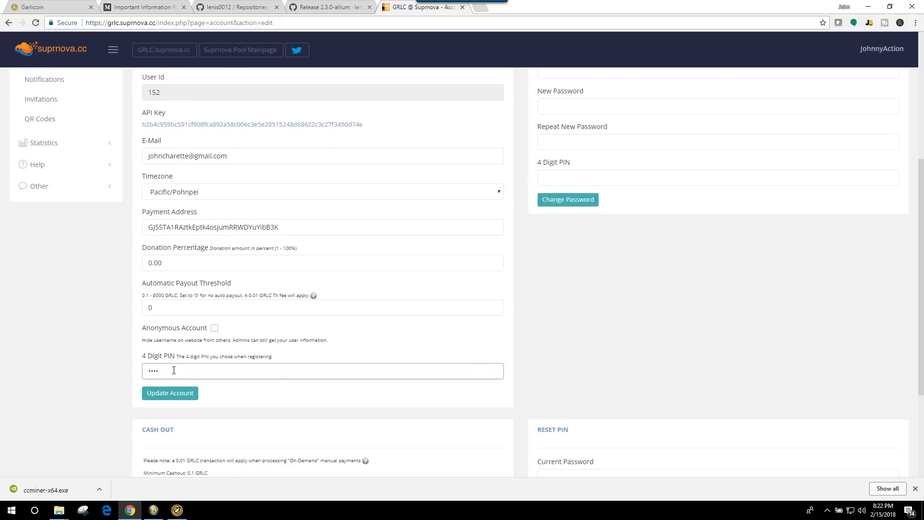
{"action": "left_click", "coordinate": [169, 392]}
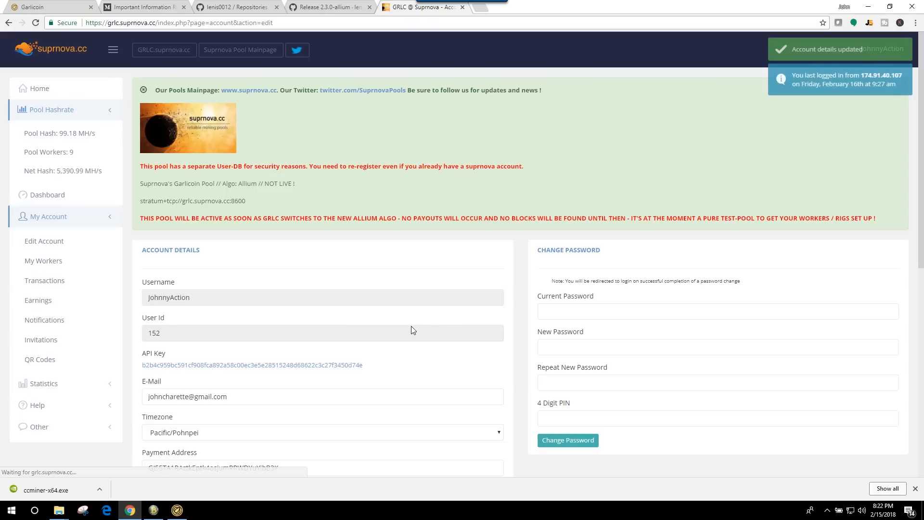
{"action": "scroll", "scroll_direction": "down", "scroll_amount": 3}
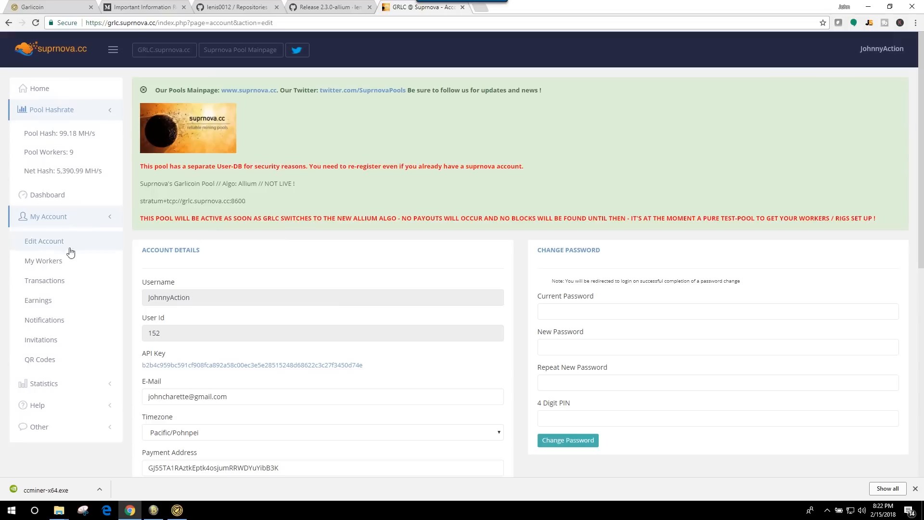
{"action": "left_click", "coordinate": [43, 261]}
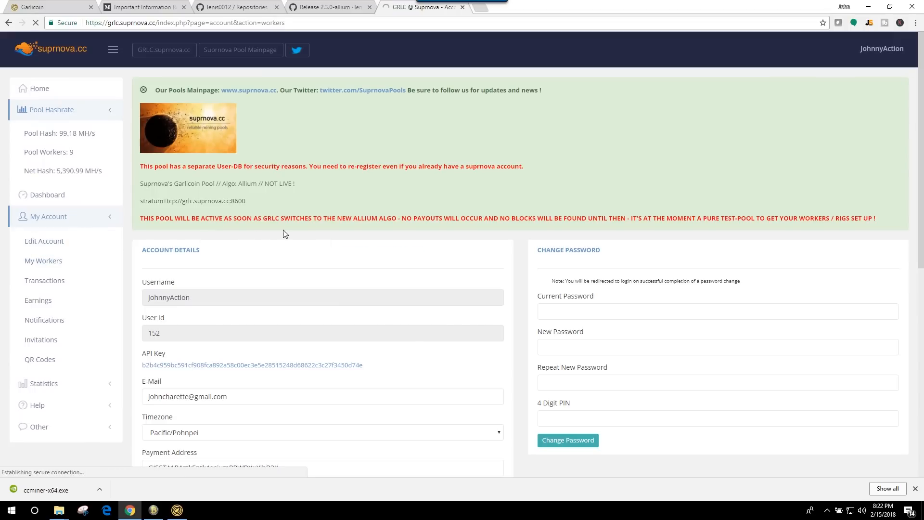
{"action": "left_click", "coordinate": [43, 261]}
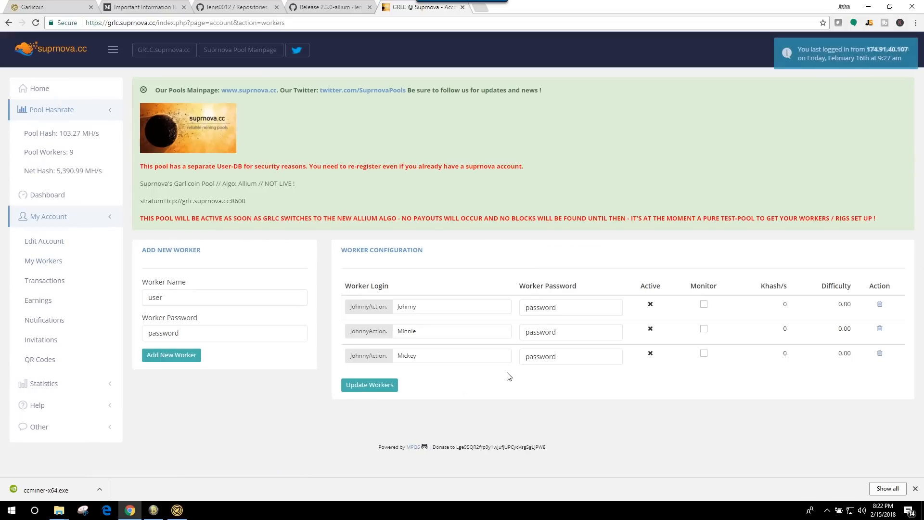
{"action": "mouse_move", "coordinate": [433, 274]}
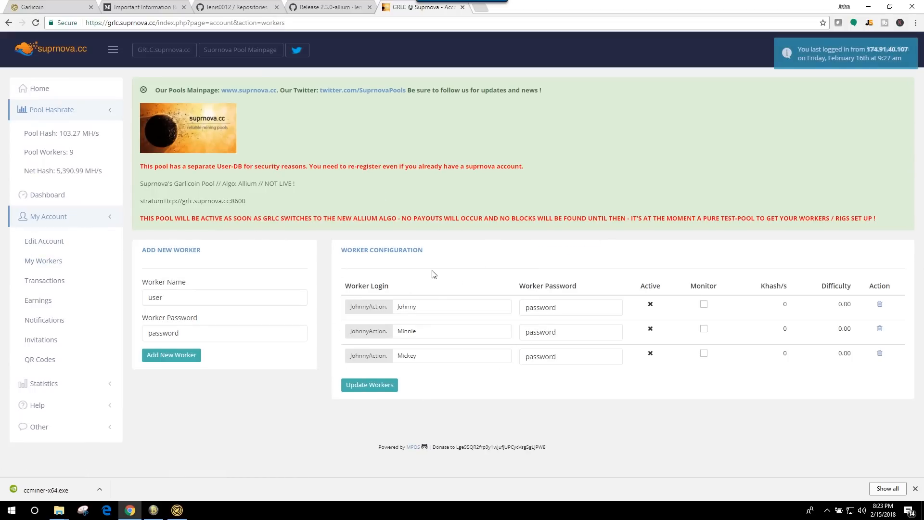
{"action": "triple_click", "coordinate": [451, 331]}
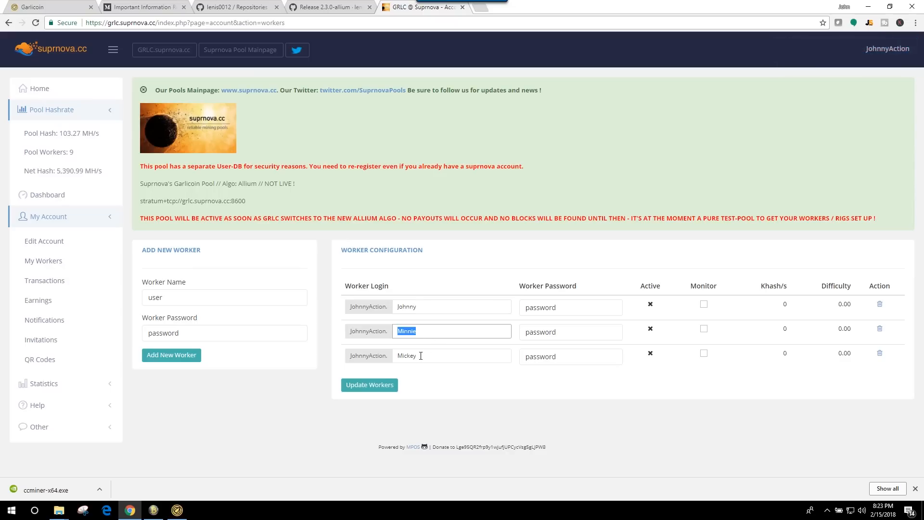
{"action": "left_click", "coordinate": [569, 332]}
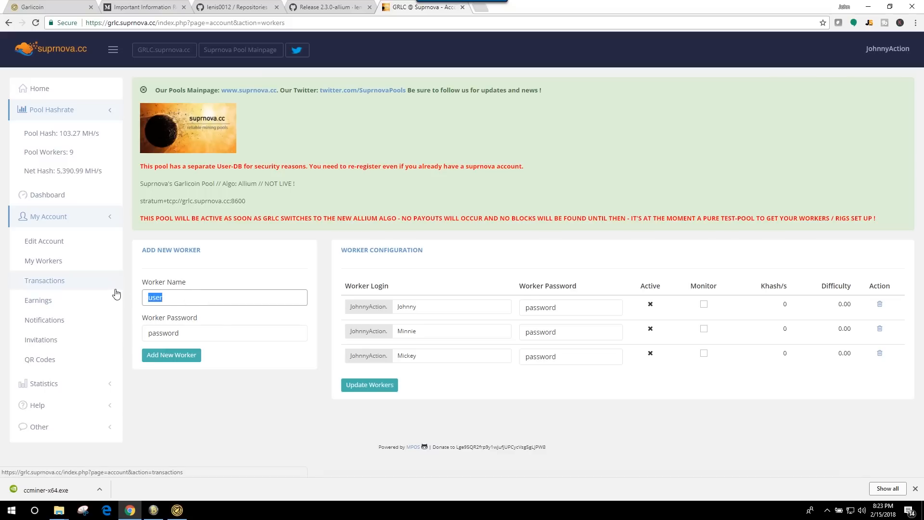
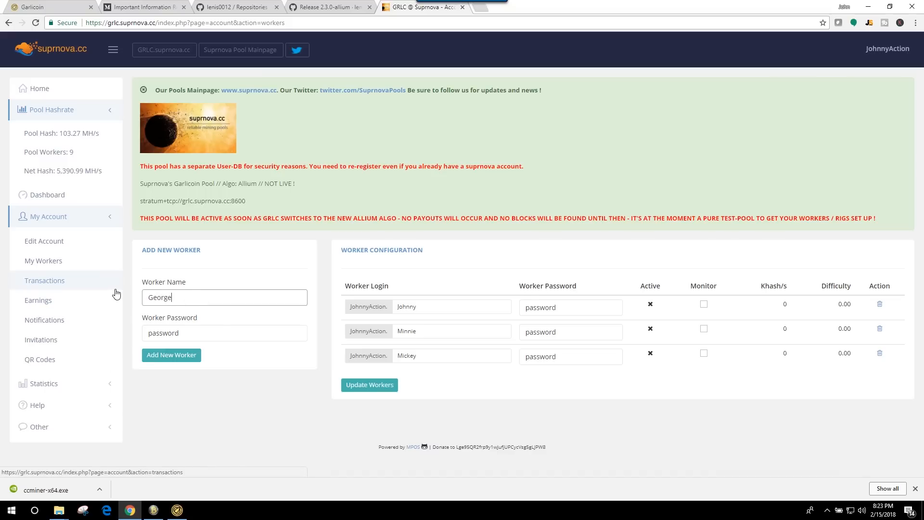
{"action": "left_click", "coordinate": [170, 354]}
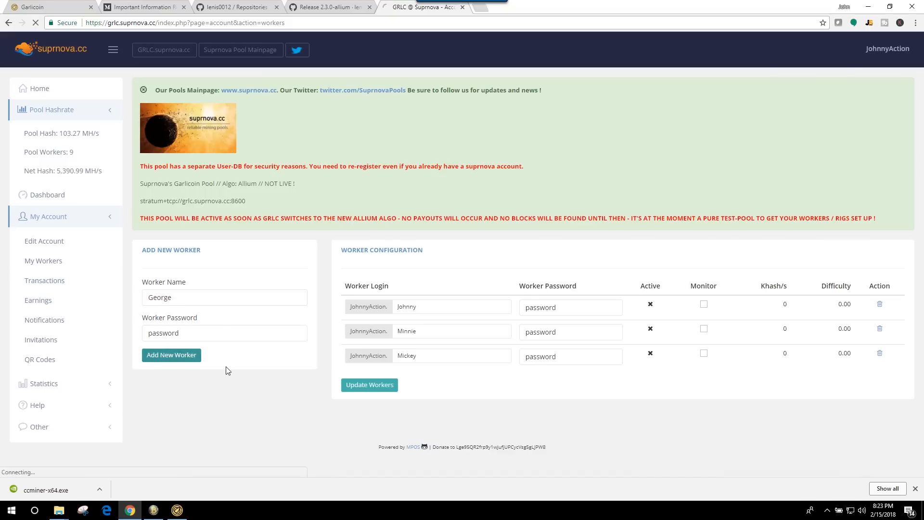
{"action": "left_click", "coordinate": [171, 354]}
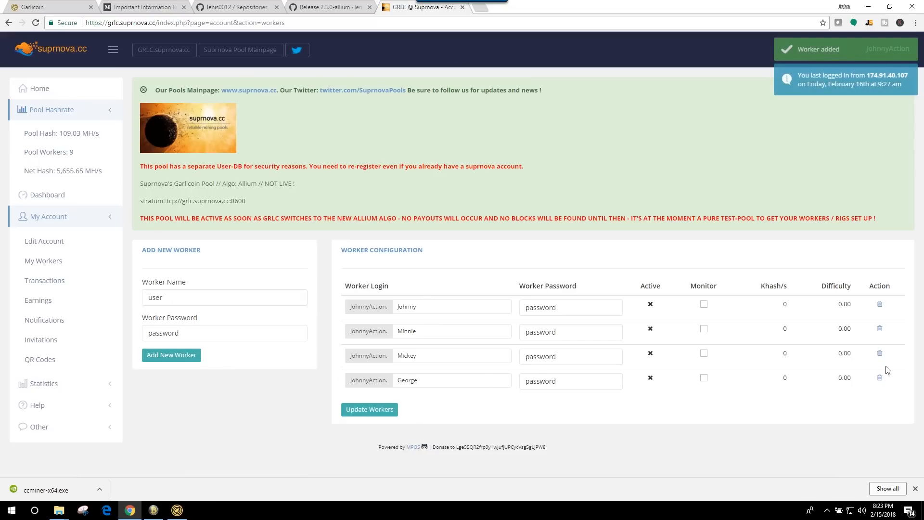
{"action": "left_click", "coordinate": [878, 377]}
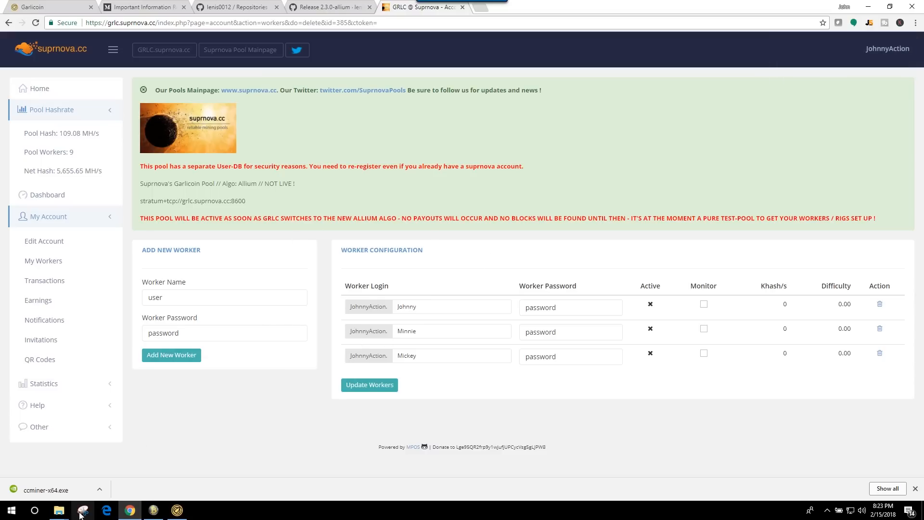
Rename the Garlicoin text file to Garlicoin Suprnova.bat, show file extensions, and open it in Notepad.
{"action": "left_click", "coordinate": [58, 510]}
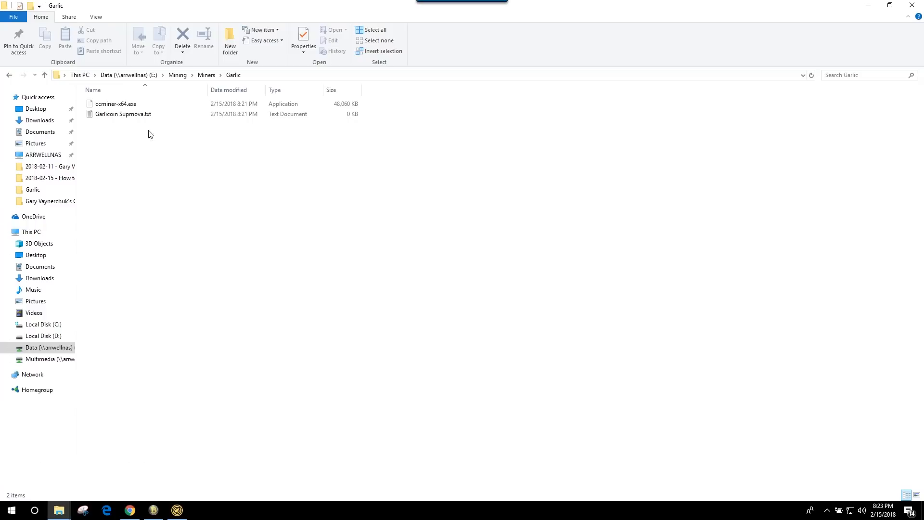
{"action": "left_click", "coordinate": [123, 114]}
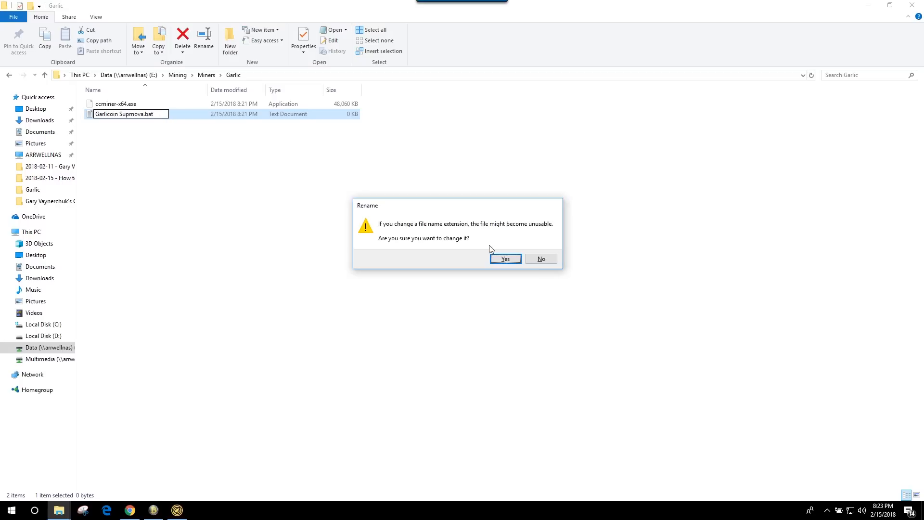
{"action": "left_click", "coordinate": [504, 258]}
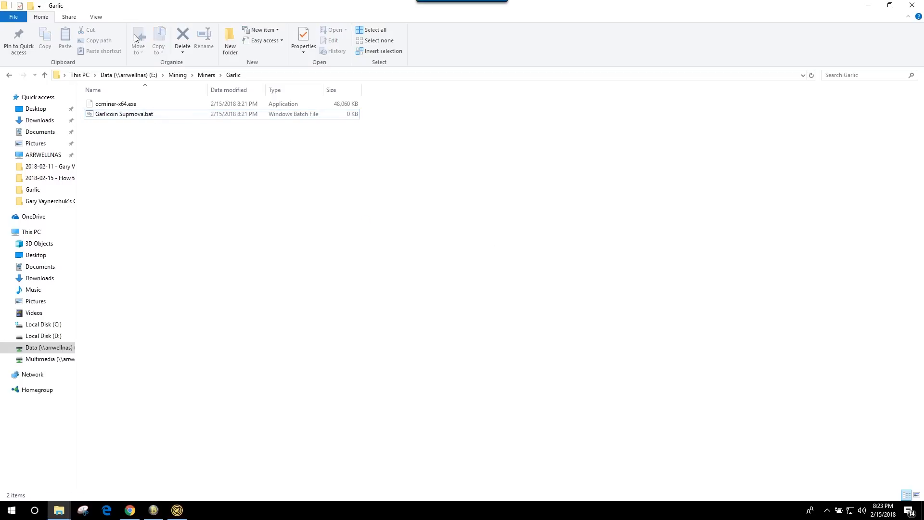
{"action": "left_click", "coordinate": [96, 16]}
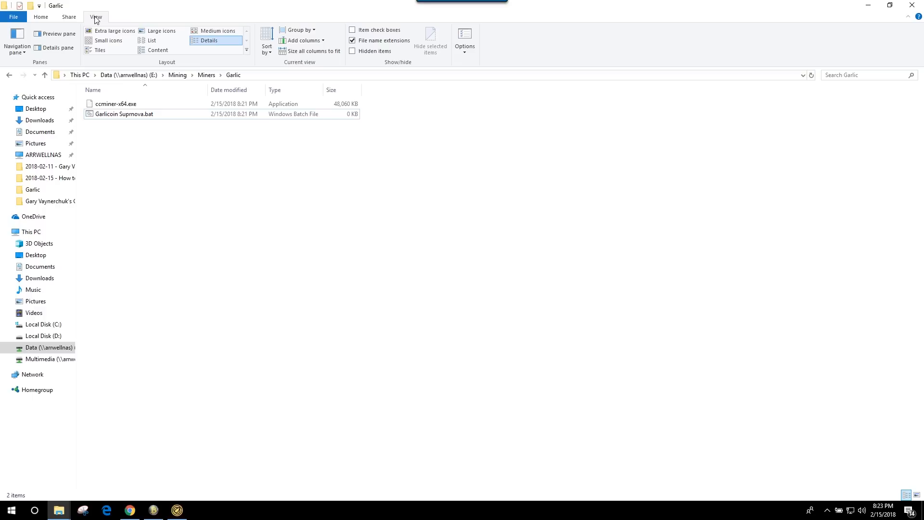
{"action": "mouse_move", "coordinate": [380, 40]}
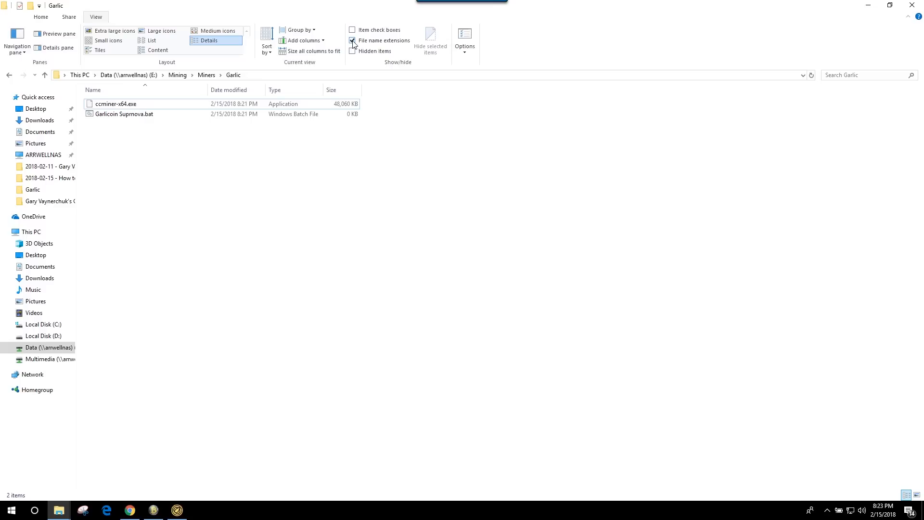
{"action": "left_click", "coordinate": [352, 40]}
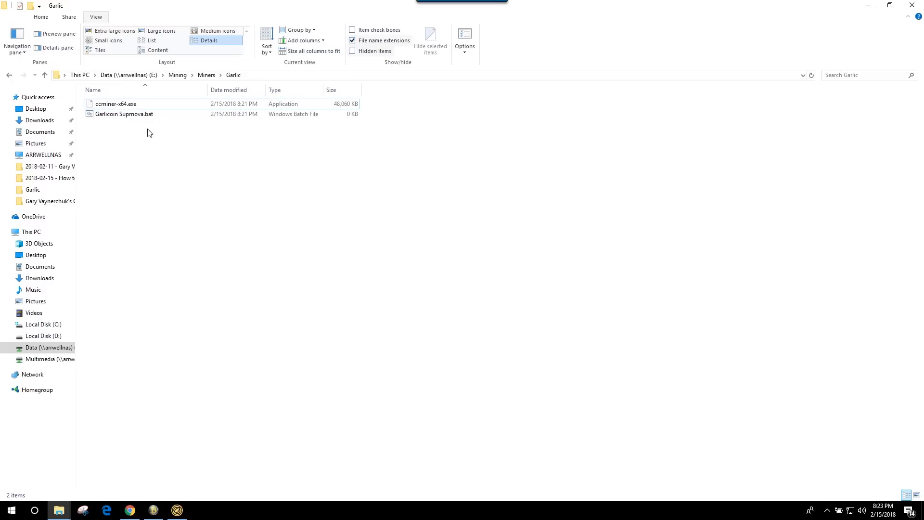
{"action": "double_click", "coordinate": [123, 114]}
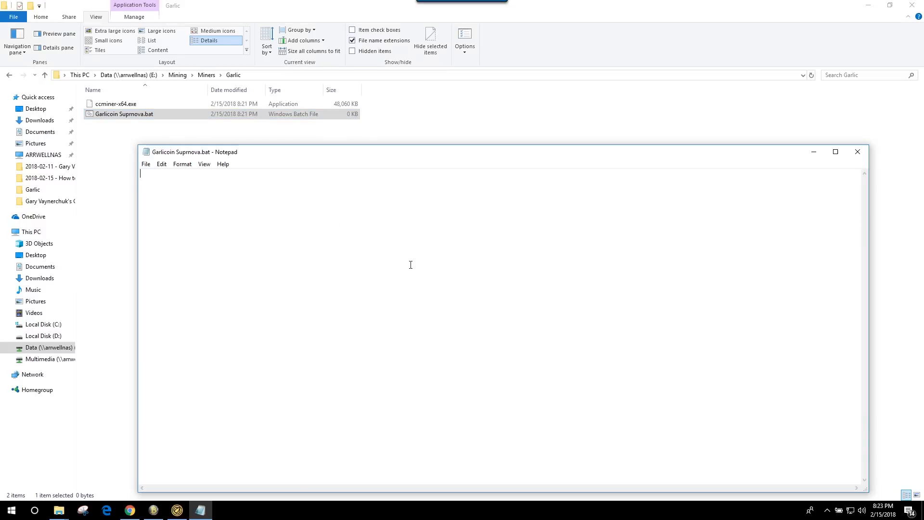
{"action": "left_click_drag", "start_coordinate": [194, 151], "coordinate": [195, 97]}
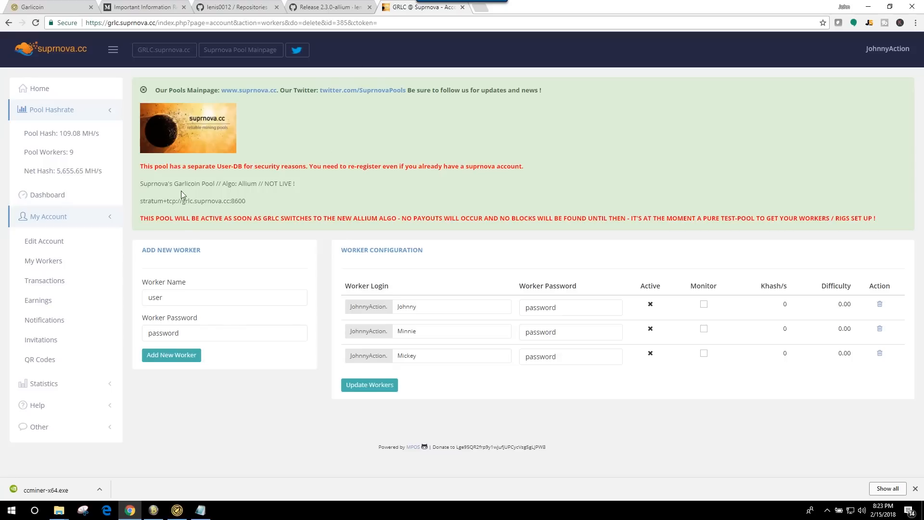
{"action": "mouse_move", "coordinate": [37, 404]}
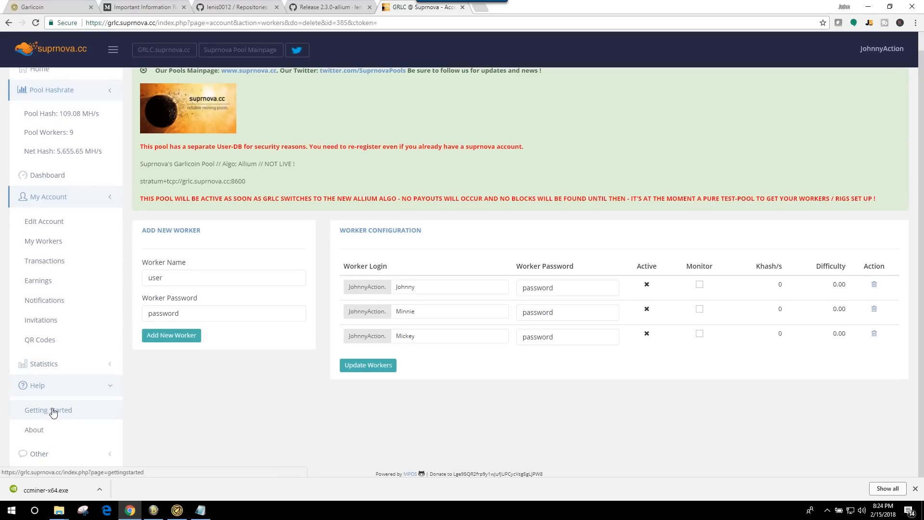
Paste the GPU Miner NVIDIA ccminer allium command from Suprnova's Getting Started guide into Notepad.
{"action": "left_click", "coordinate": [47, 410]}
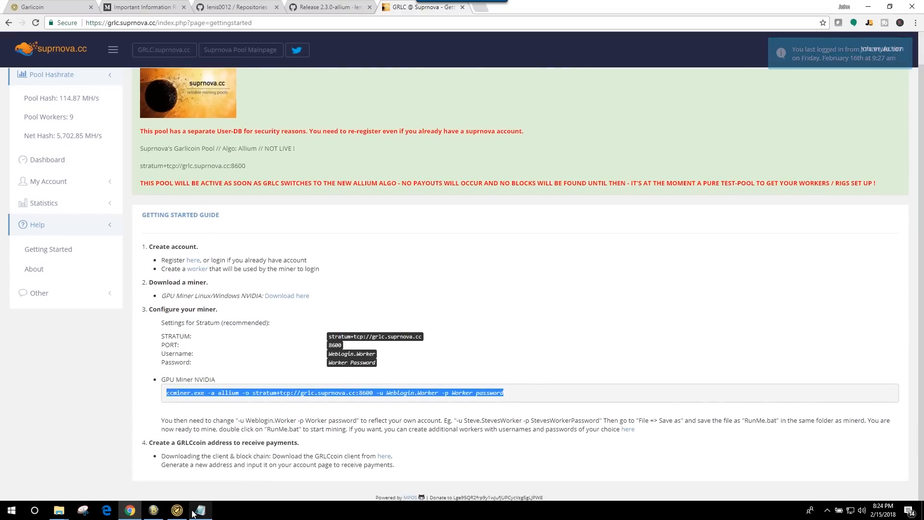
{"action": "left_click", "coordinate": [200, 509]}
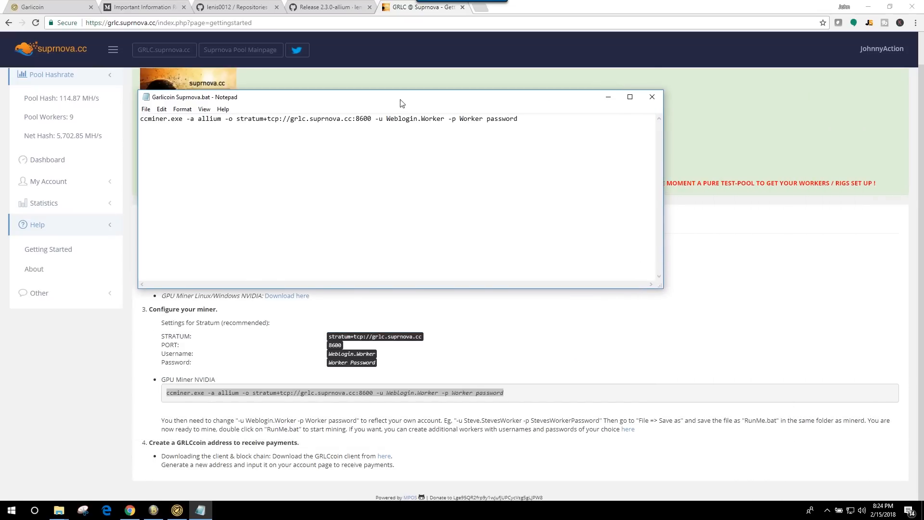
{"action": "left_click", "coordinate": [58, 510]}
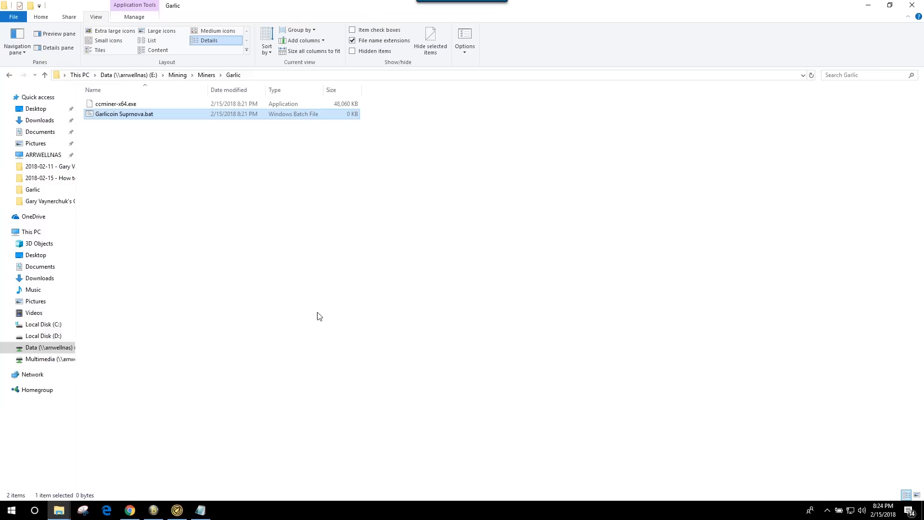
{"action": "double_click", "coordinate": [124, 113]}
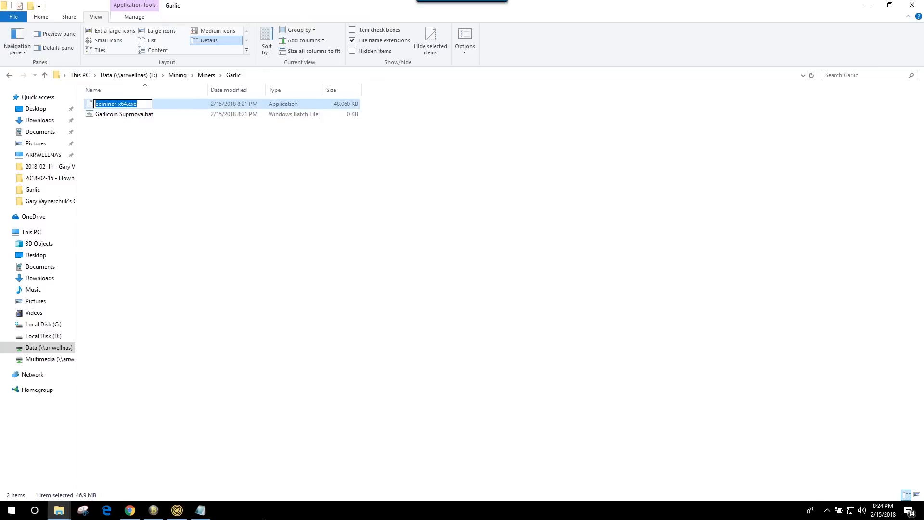
{"action": "double_click", "coordinate": [124, 114]}
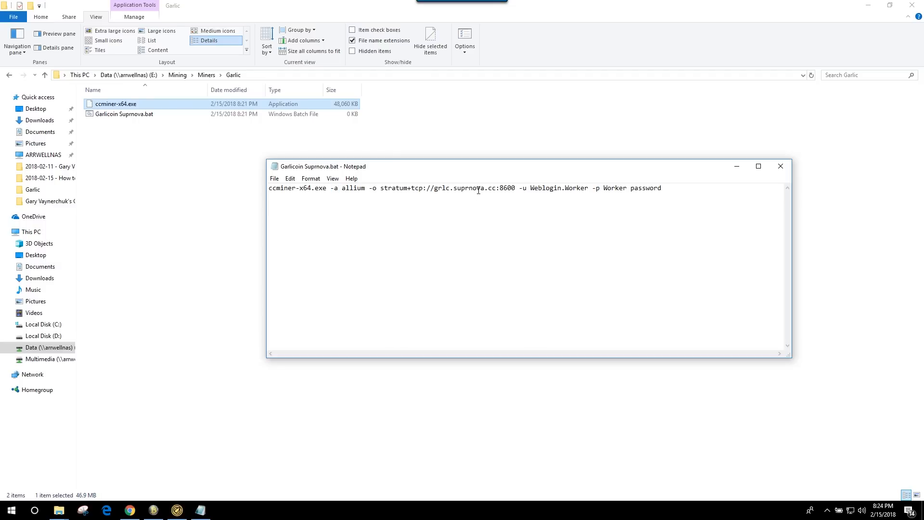
{"action": "double_click", "coordinate": [547, 187]}
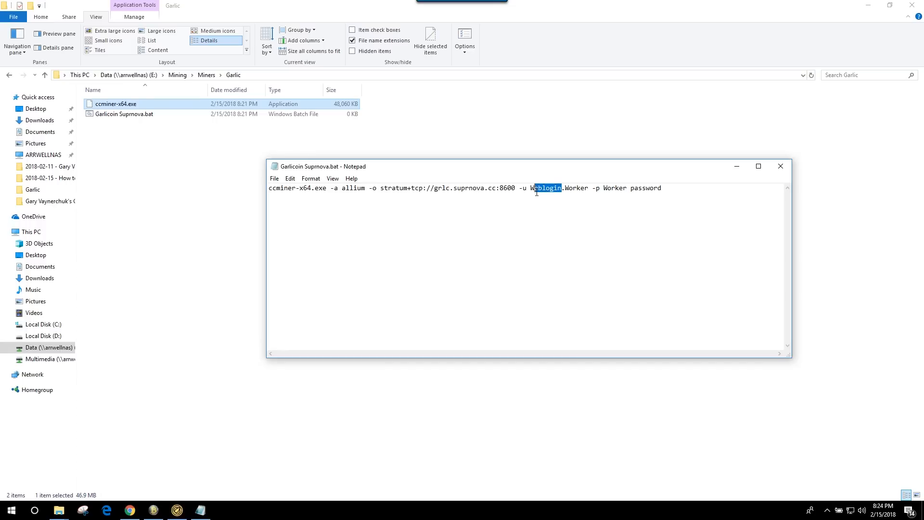
{"action": "type", "text": "Joh"}
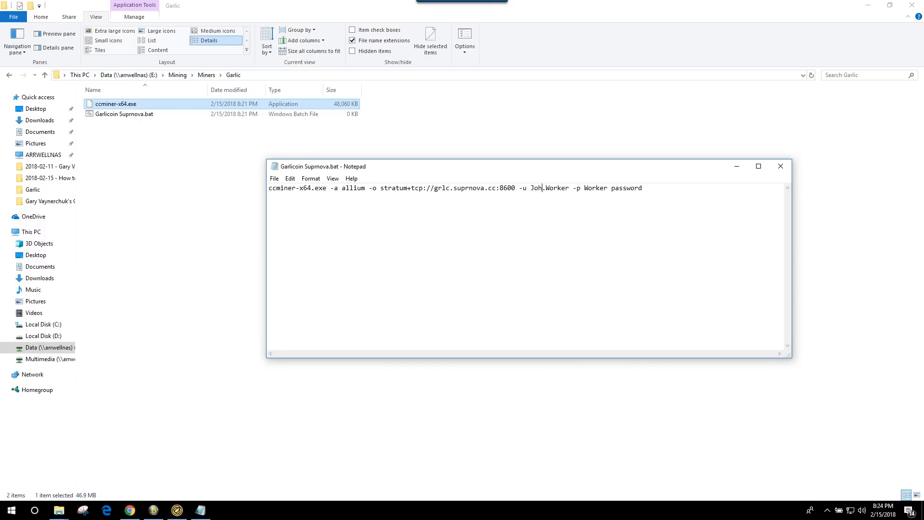
{"action": "type", "text": "nnyAction"}
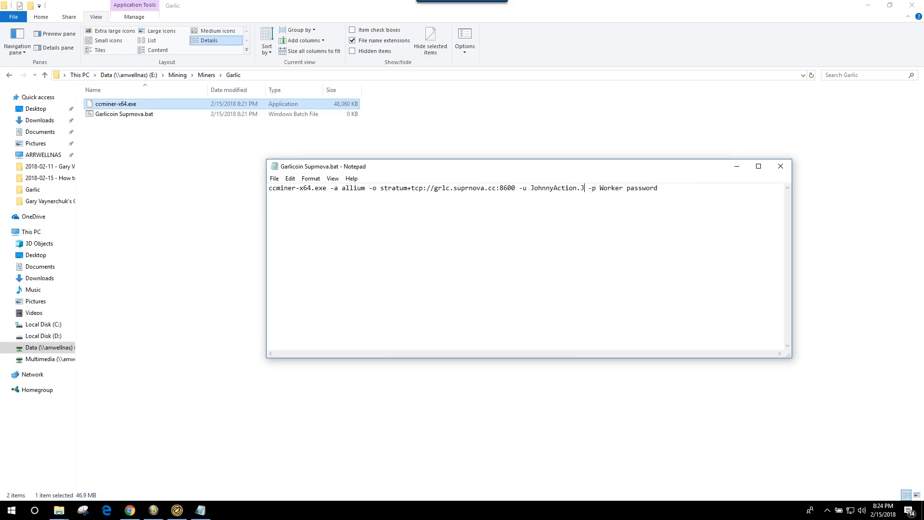
{"action": "type", "text": "Johnny"}
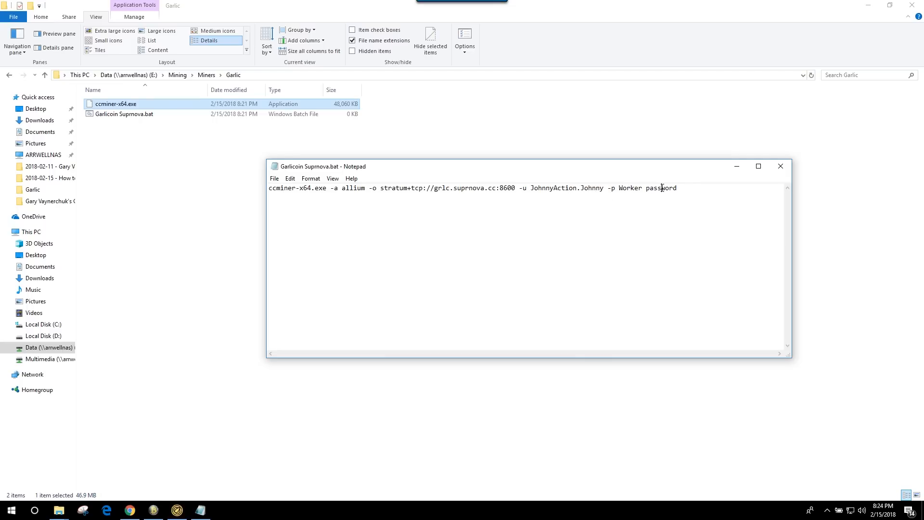
Save Garlicoin Suprnova.bat and close Notepad.
{"action": "left_click", "coordinate": [274, 178]}
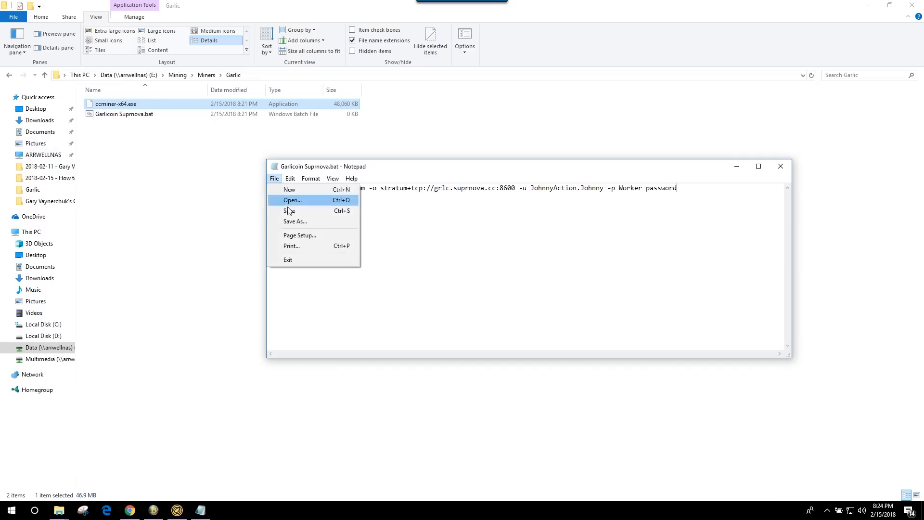
{"action": "left_click", "coordinate": [289, 211]}
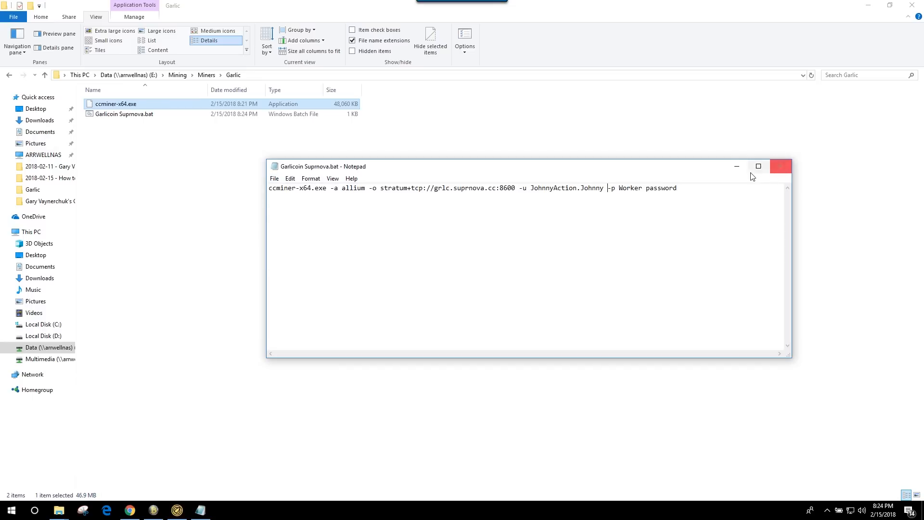
{"action": "left_click", "coordinate": [780, 166]}
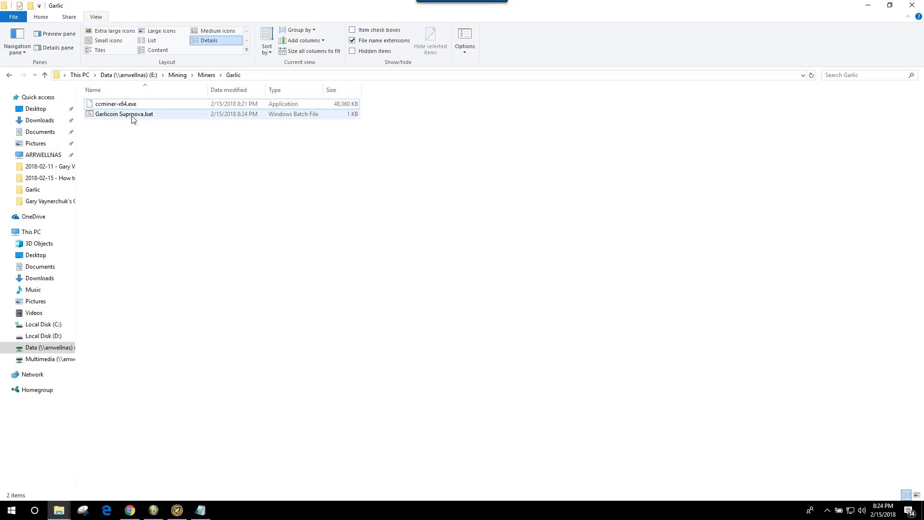
Run Garlicoin Suprnova.bat to launch ccminer, then return to the Suprnova site in Chrome.
{"action": "double_click", "coordinate": [124, 114]}
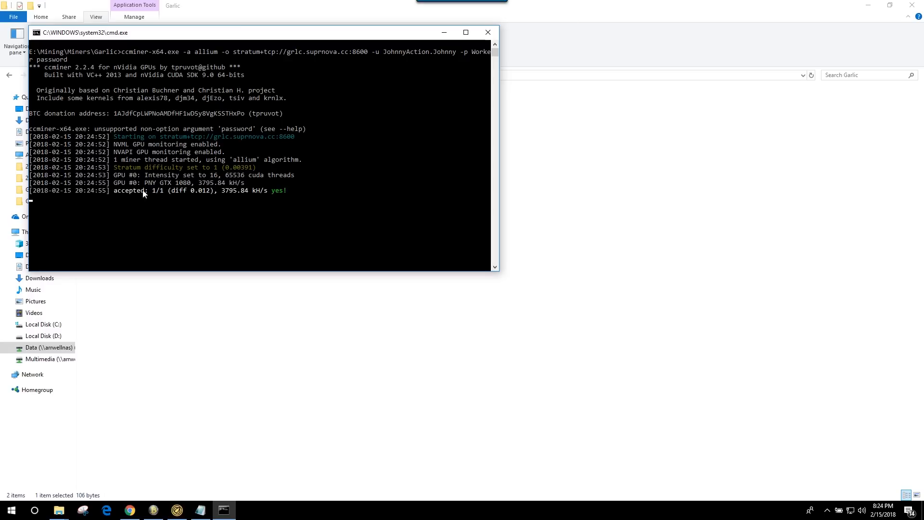
{"action": "mouse_move", "coordinate": [365, 194]}
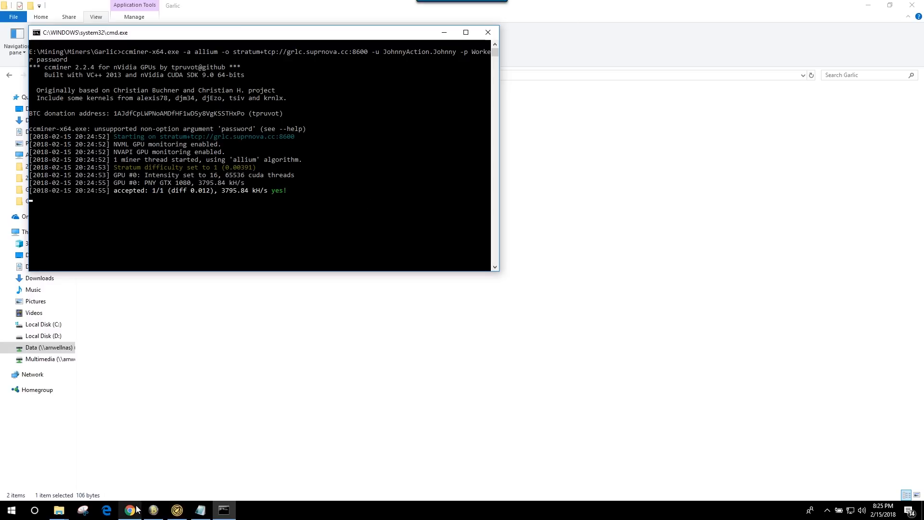
{"action": "left_click", "coordinate": [129, 509]}
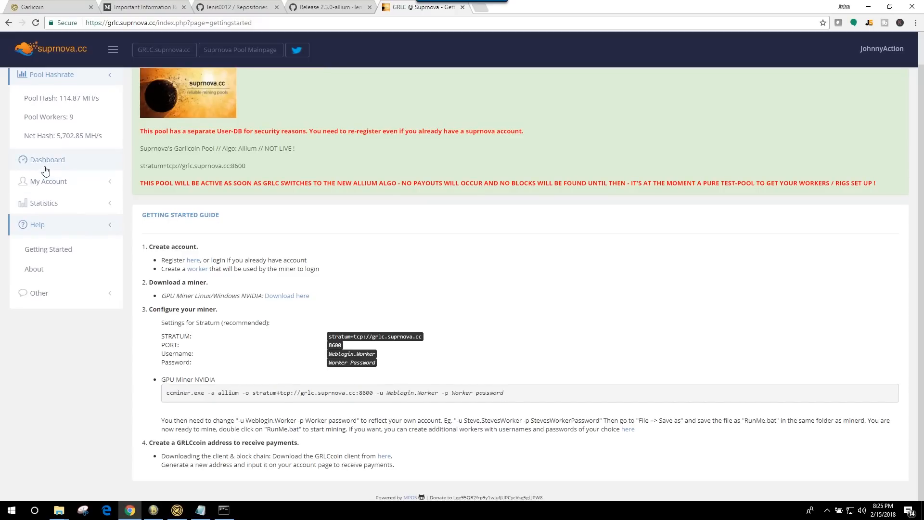
Check Suprnova's Dashboard for worker JohnnyAction.Johnny, with the ccminer console moved alongside.
{"action": "left_click", "coordinate": [48, 159]}
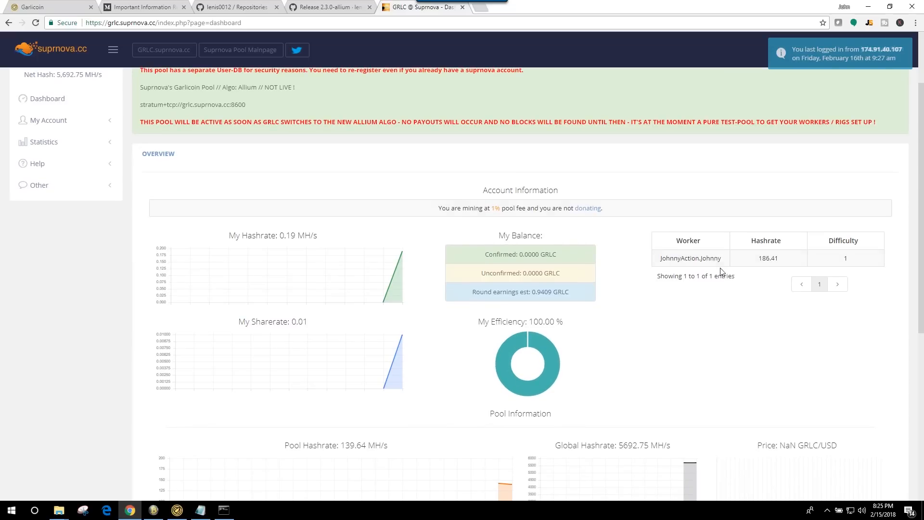
{"action": "mouse_move", "coordinate": [798, 259]}
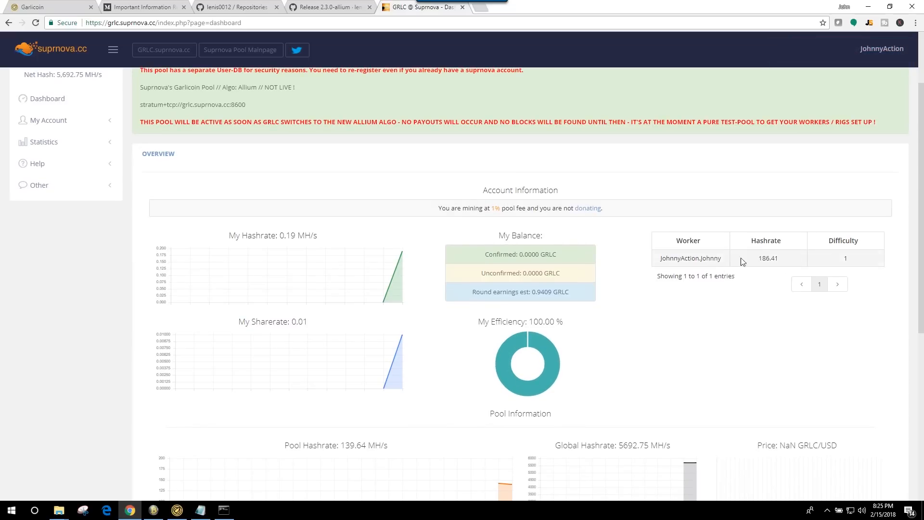
{"action": "mouse_move", "coordinate": [721, 294]}
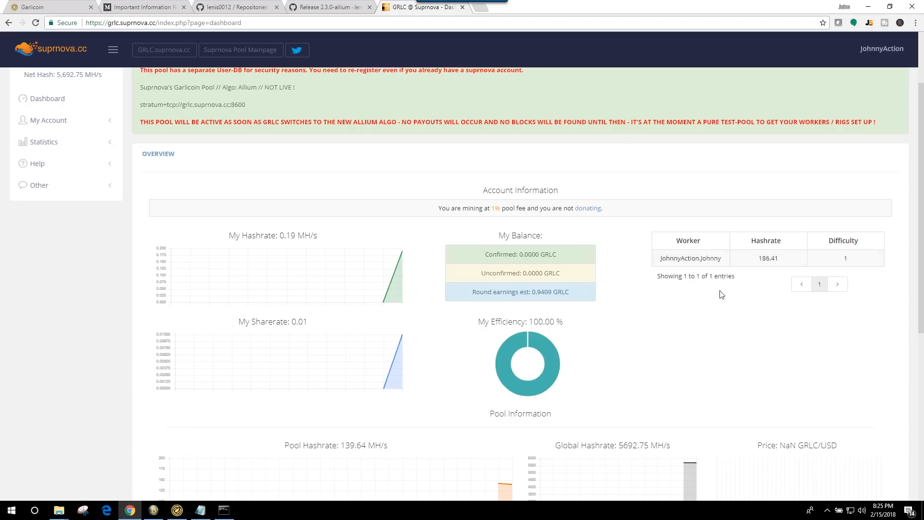
{"action": "mouse_move", "coordinate": [624, 247]}
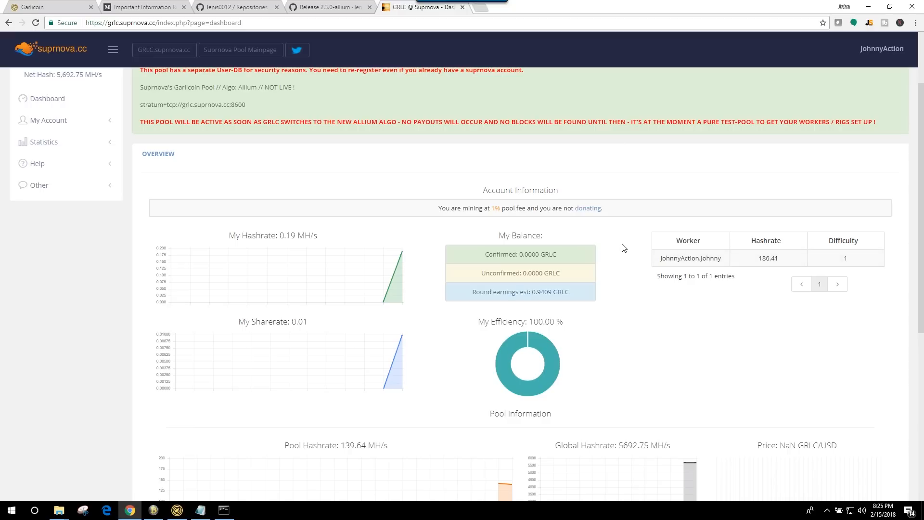
{"action": "mouse_move", "coordinate": [221, 407]}
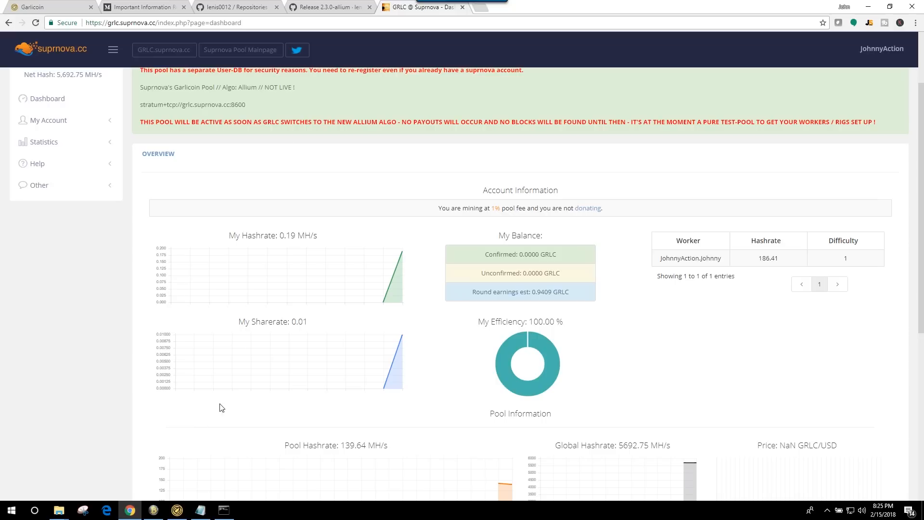
{"action": "right_click", "coordinate": [223, 509]}
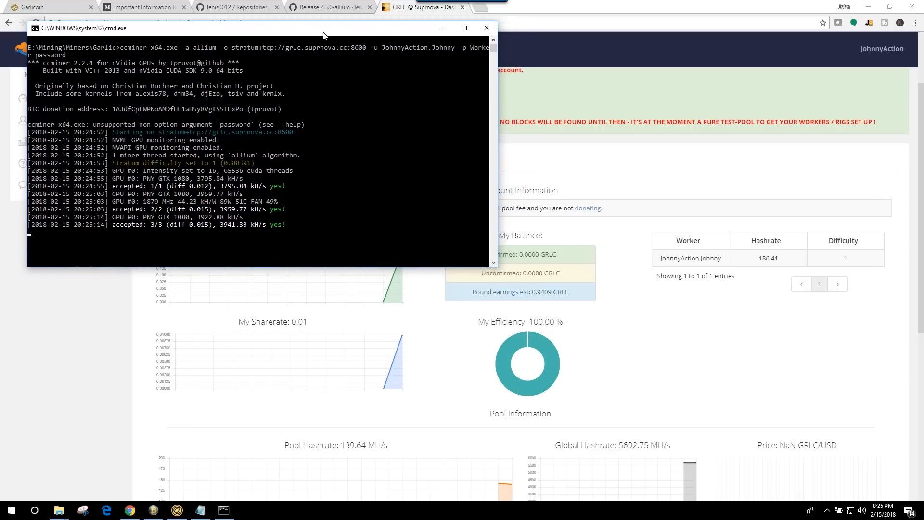
{"action": "left_click_drag", "start_coordinate": [323, 28], "coordinate": [346, 48]}
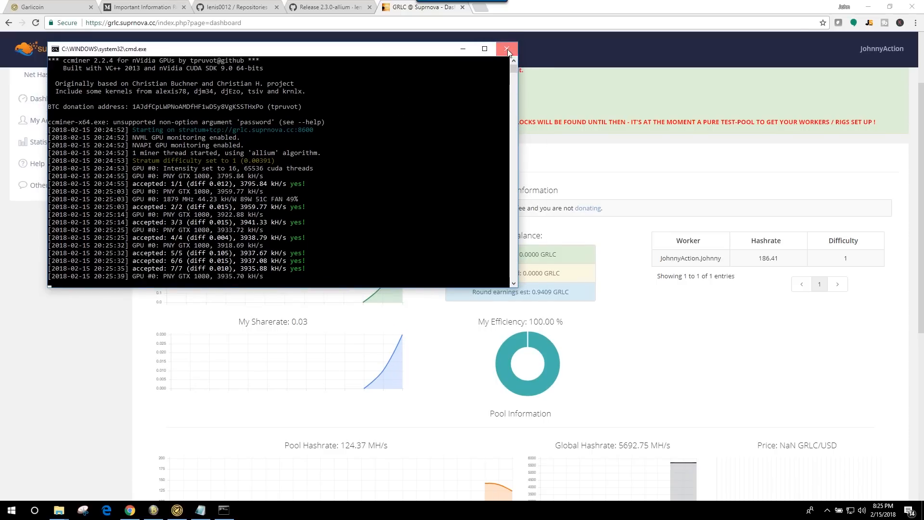
Close the ccminer console window.
{"action": "left_click", "coordinate": [505, 49]}
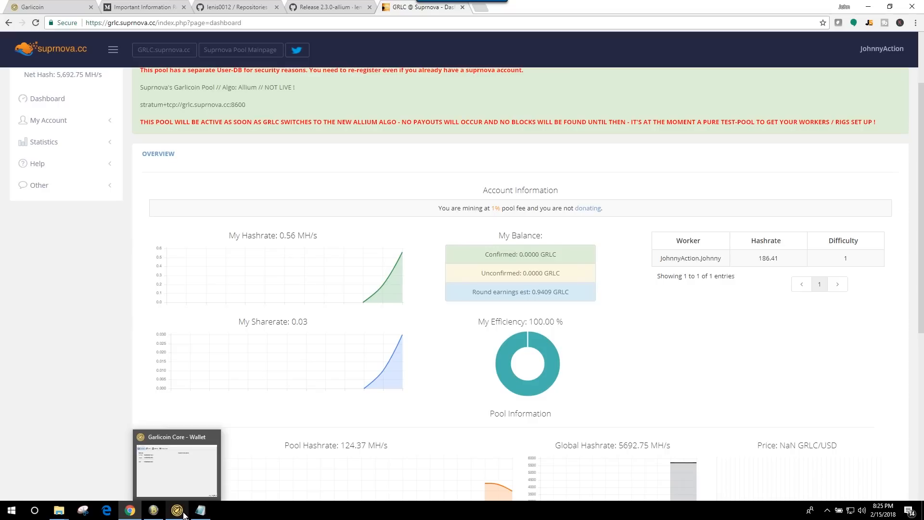
Bring up Awesome Miner and select the stopped Johnny miner to view its CcMiner 2.2.4 summary.
{"action": "left_click", "coordinate": [176, 509]}
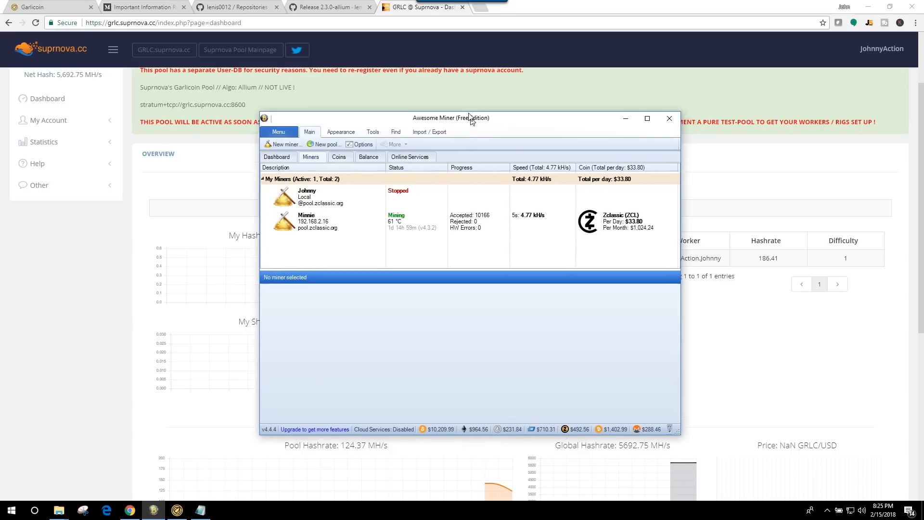
{"action": "left_click_drag", "start_coordinate": [451, 118], "coordinate": [443, 103]}
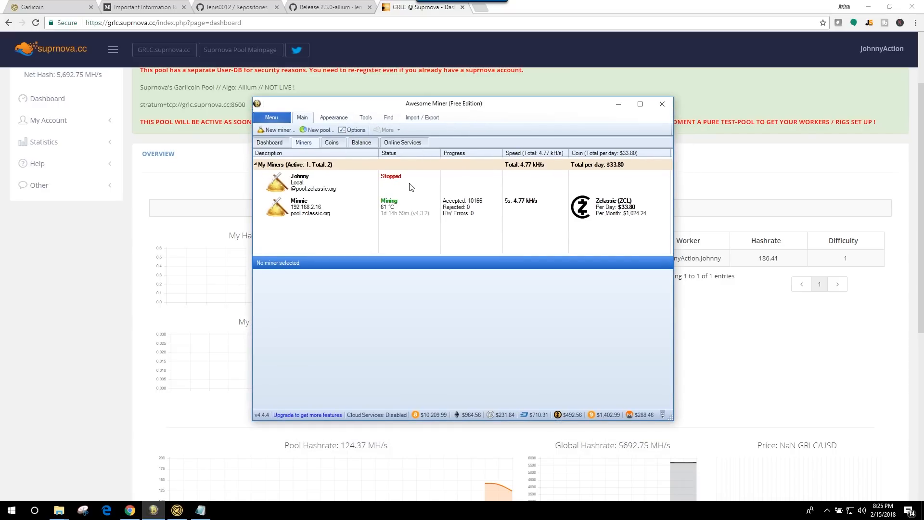
{"action": "mouse_move", "coordinate": [343, 186]}
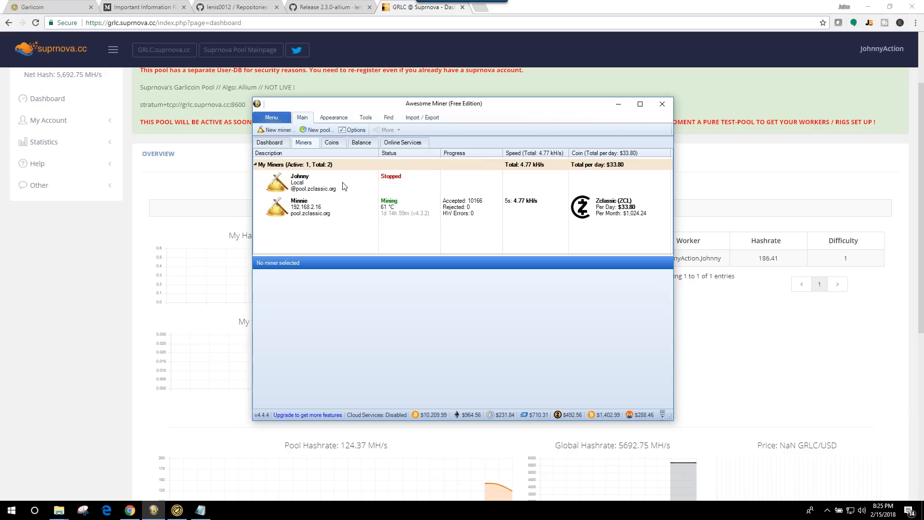
{"action": "left_click", "coordinate": [307, 182]}
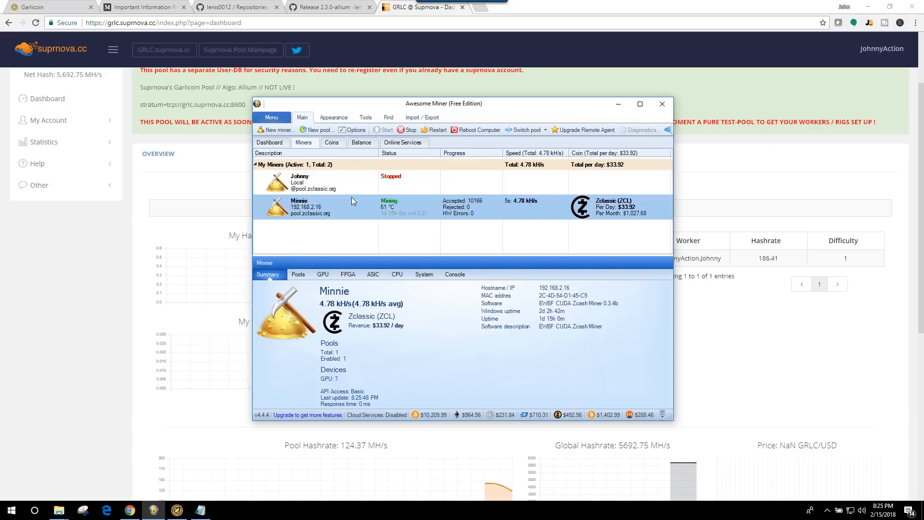
{"action": "mouse_move", "coordinate": [528, 216]}
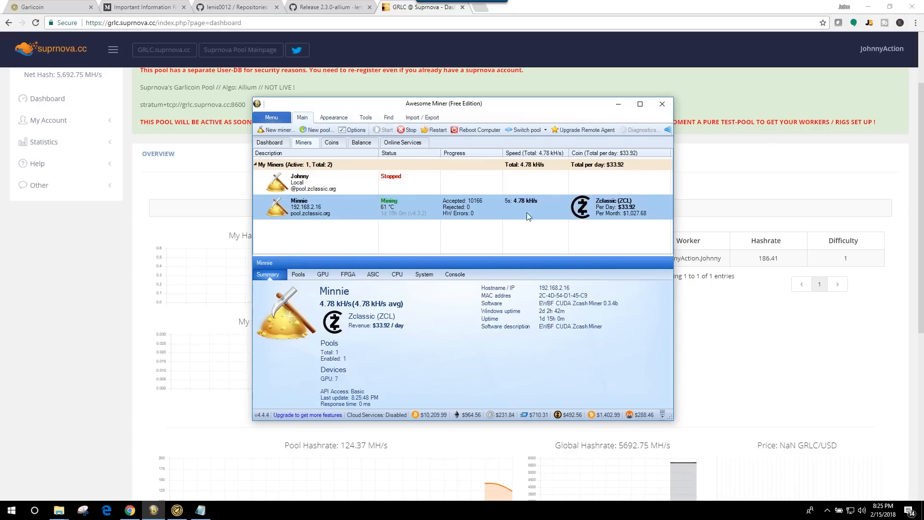
{"action": "left_click", "coordinate": [307, 182]}
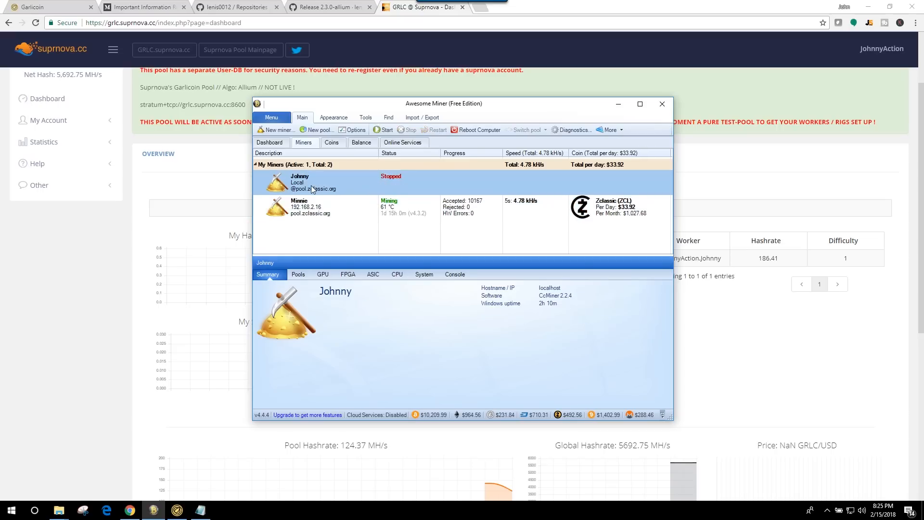
{"action": "mouse_move", "coordinate": [344, 192]}
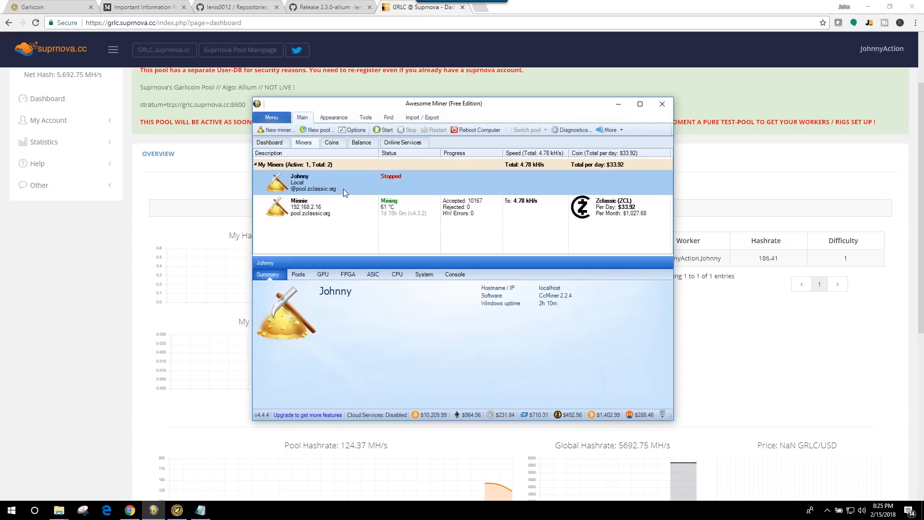
{"action": "right_click", "coordinate": [313, 182]}
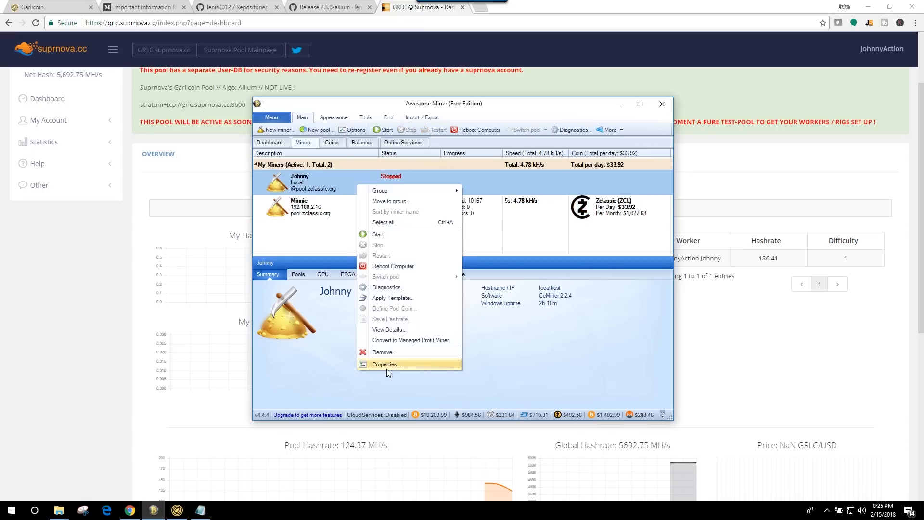
{"action": "left_click", "coordinate": [386, 364]}
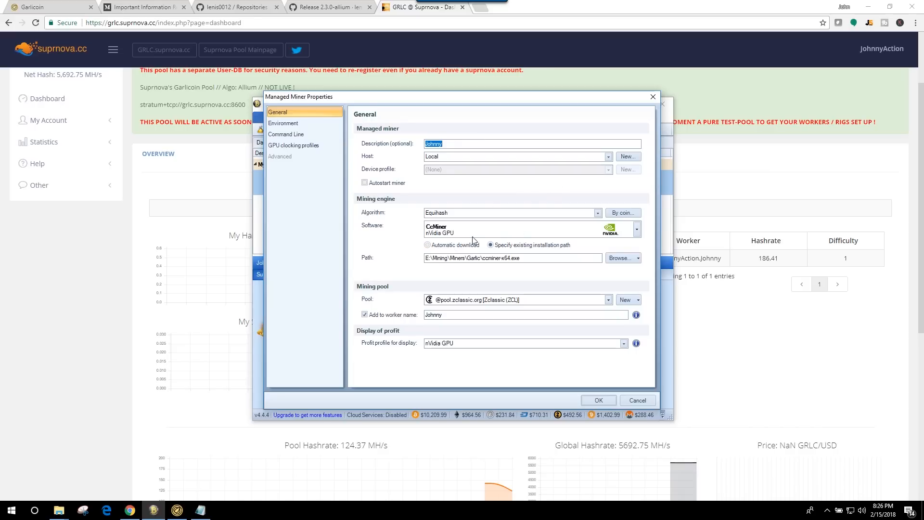
{"action": "left_click", "coordinate": [636, 228]}
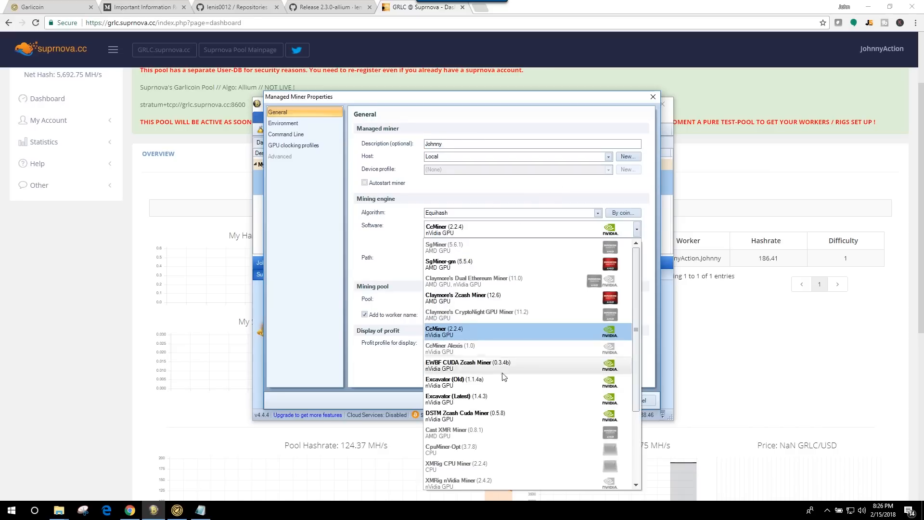
{"action": "left_click", "coordinate": [459, 365]}
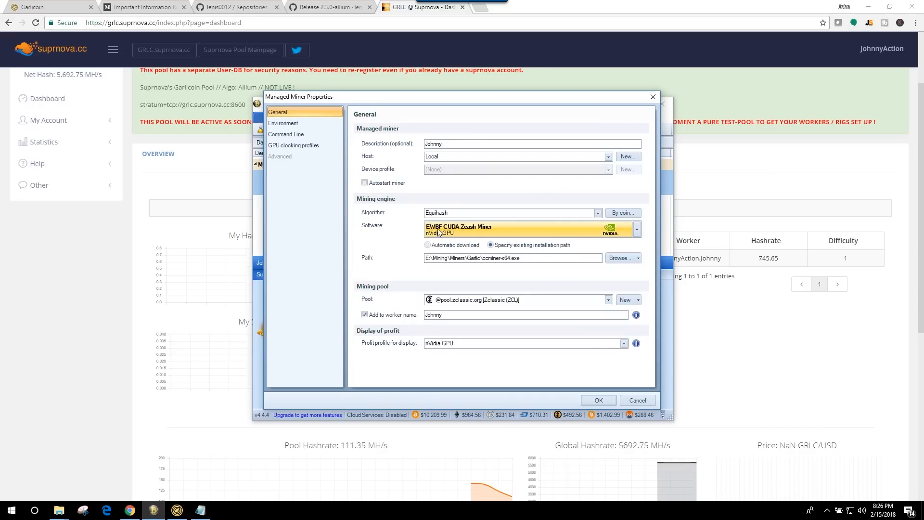
{"action": "mouse_move", "coordinate": [504, 231]}
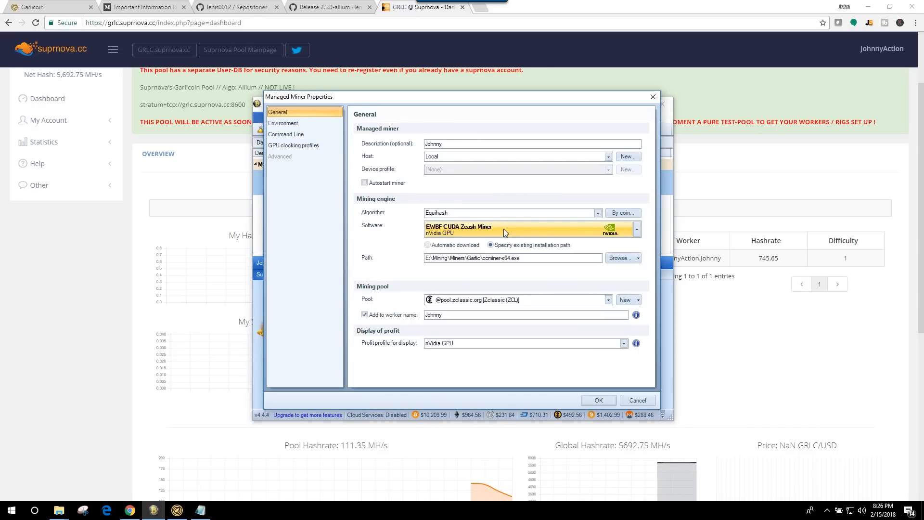
{"action": "left_click", "coordinate": [636, 229]}
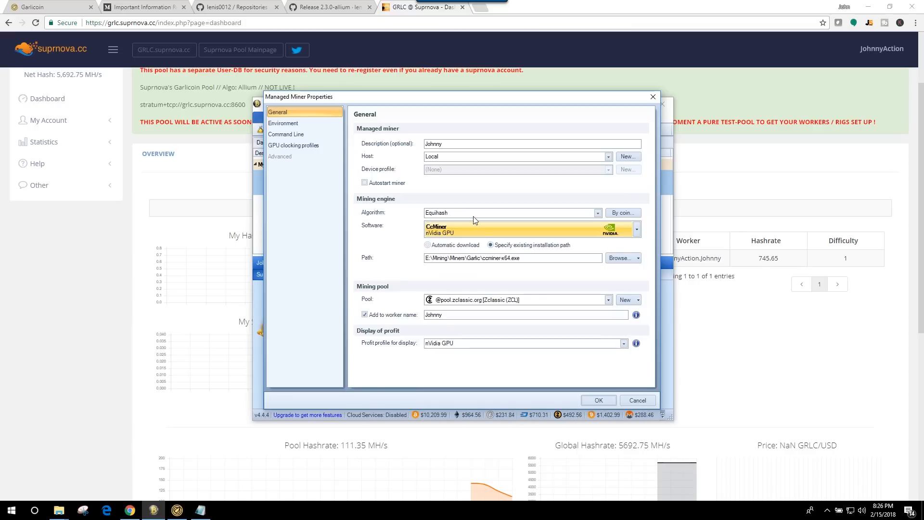
{"action": "left_click", "coordinate": [635, 229]}
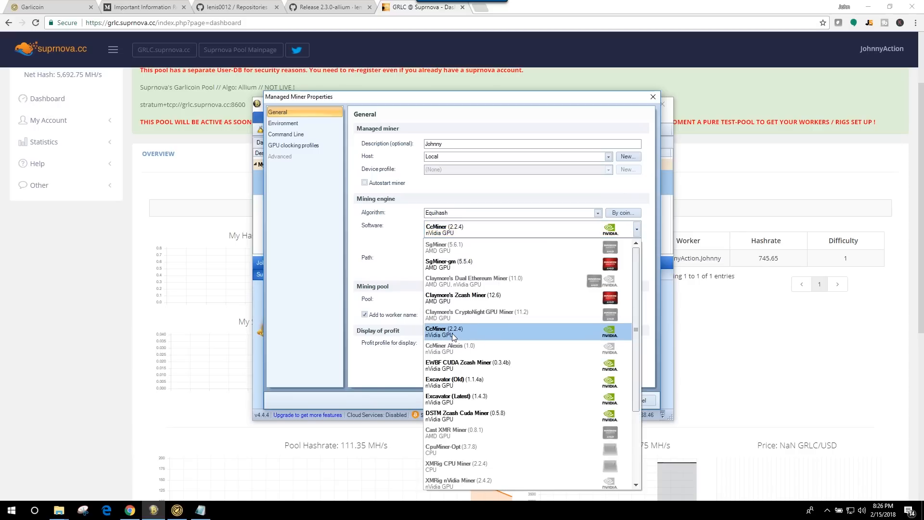
{"action": "mouse_move", "coordinate": [454, 227]}
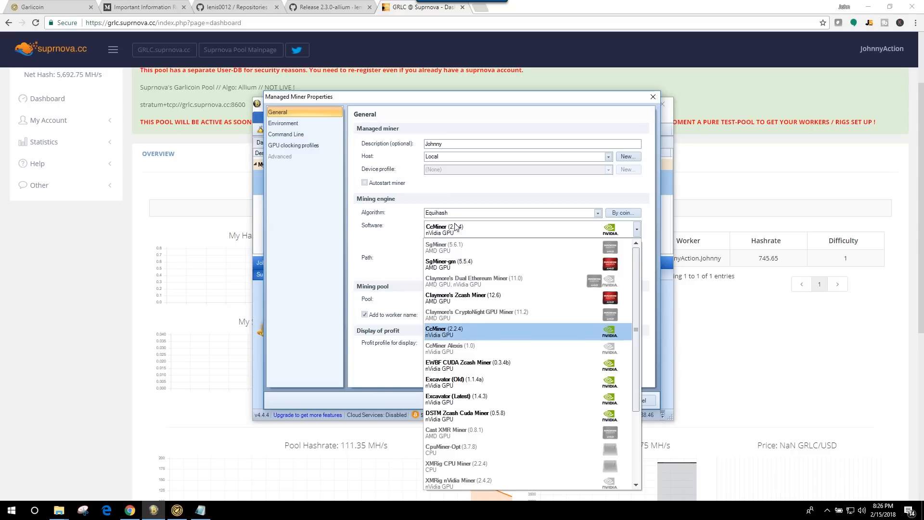
{"action": "mouse_move", "coordinate": [452, 336]}
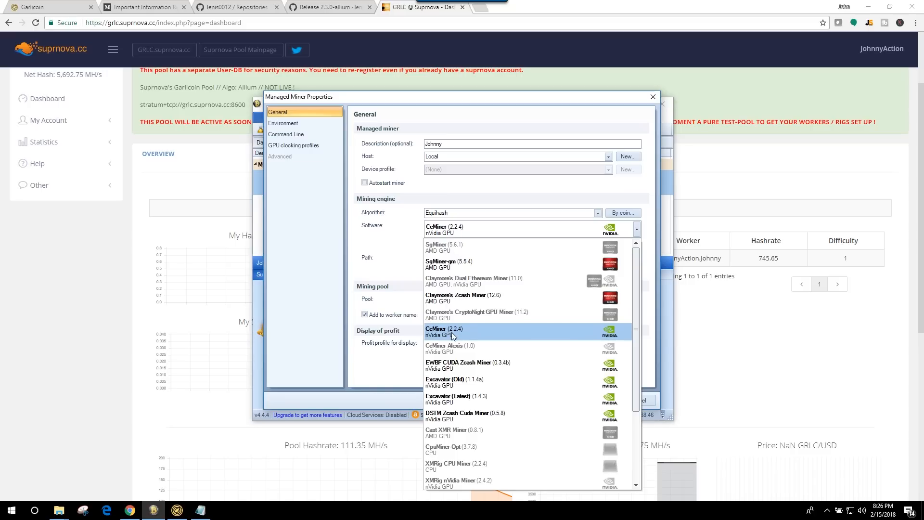
{"action": "left_click", "coordinate": [445, 331]}
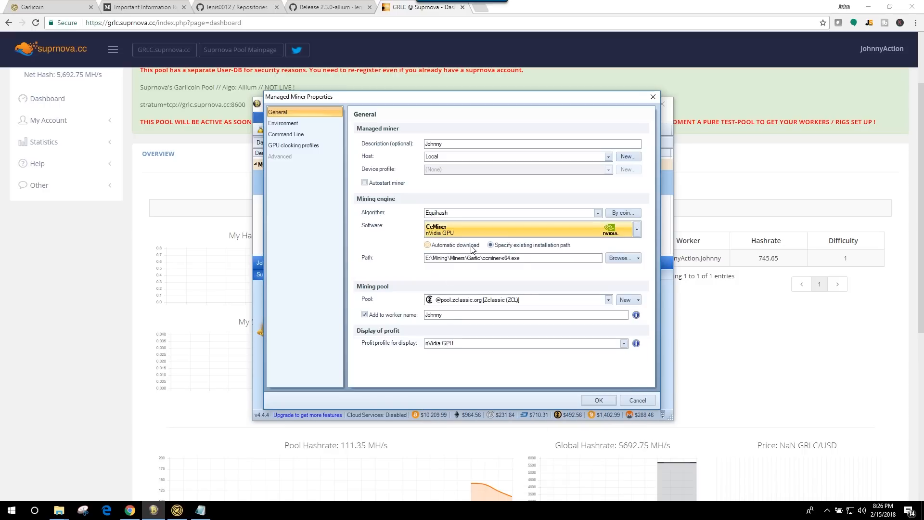
{"action": "left_click", "coordinate": [491, 244]}
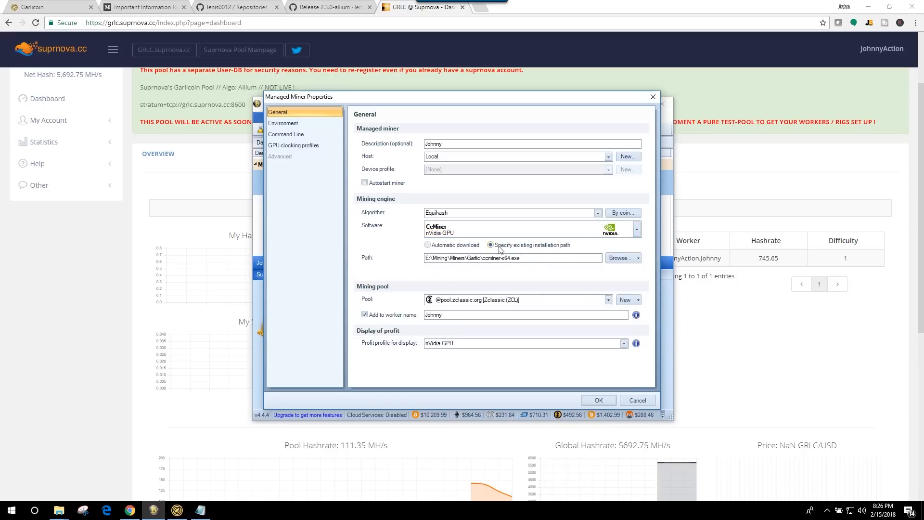
{"action": "left_click", "coordinate": [427, 244]}
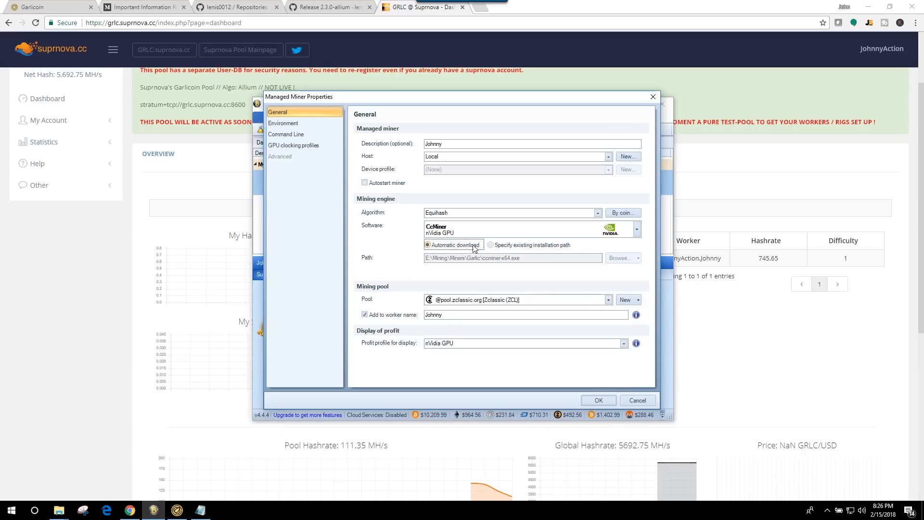
{"action": "left_click", "coordinate": [491, 245]}
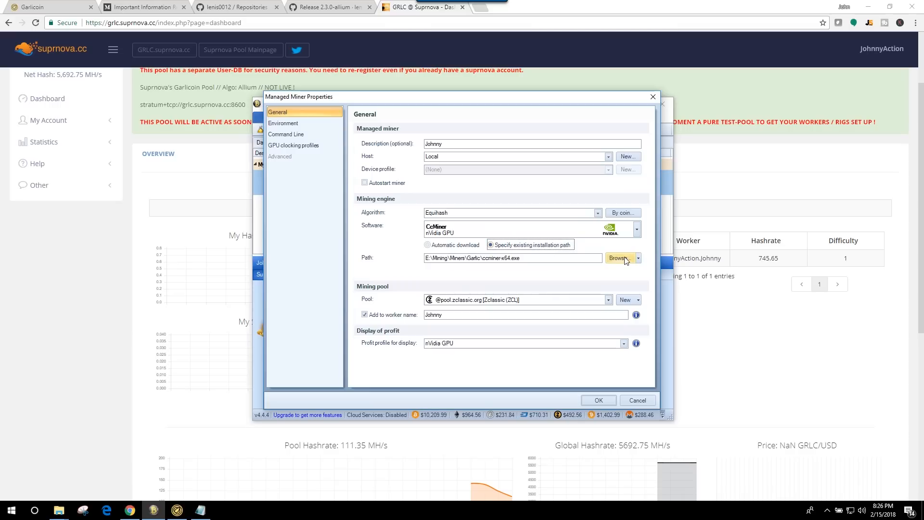
Set Johnny's miner path to ccminer-x64.exe and select the Suprnova command in Notepad to copy.
{"action": "left_click", "coordinate": [619, 257]}
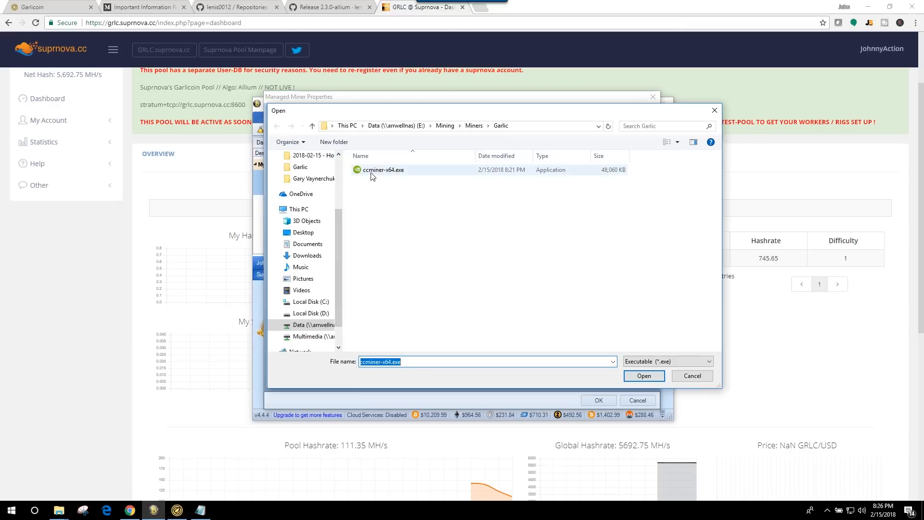
{"action": "left_click", "coordinate": [643, 375]}
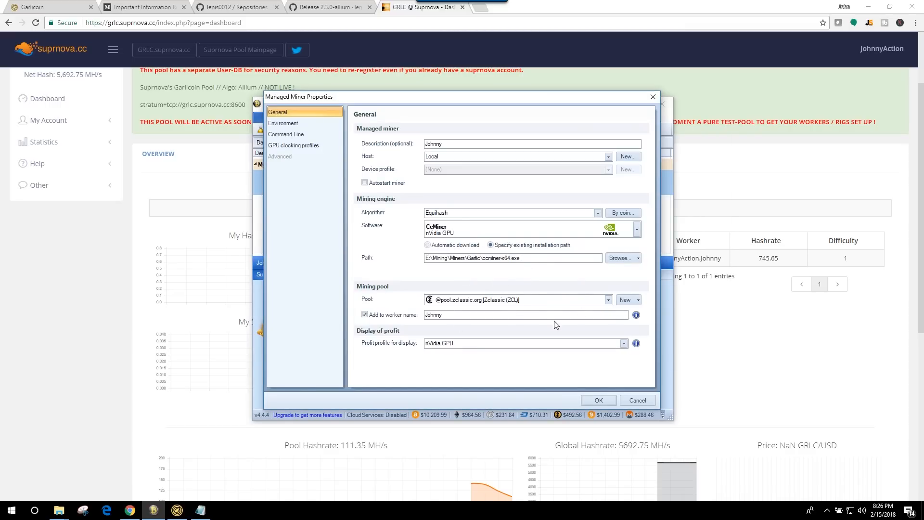
{"action": "mouse_move", "coordinate": [288, 387]}
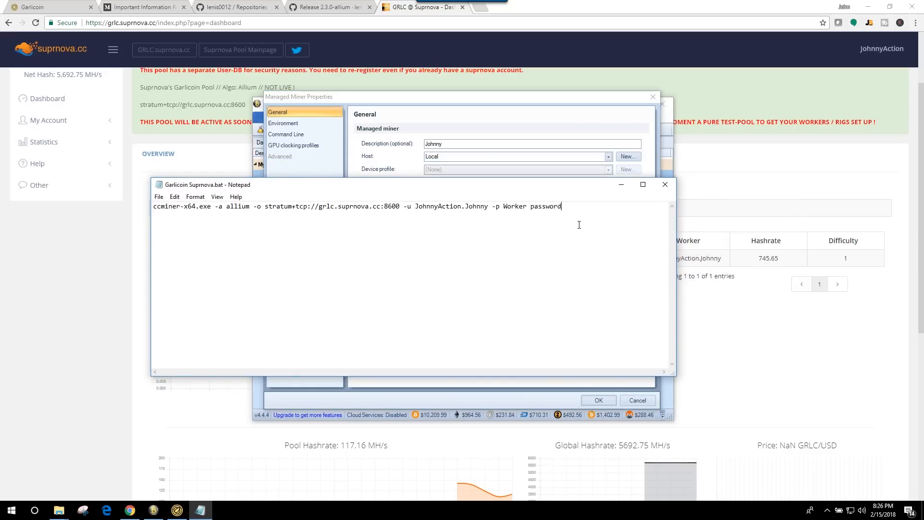
{"action": "key", "text": "ctrl+a"}
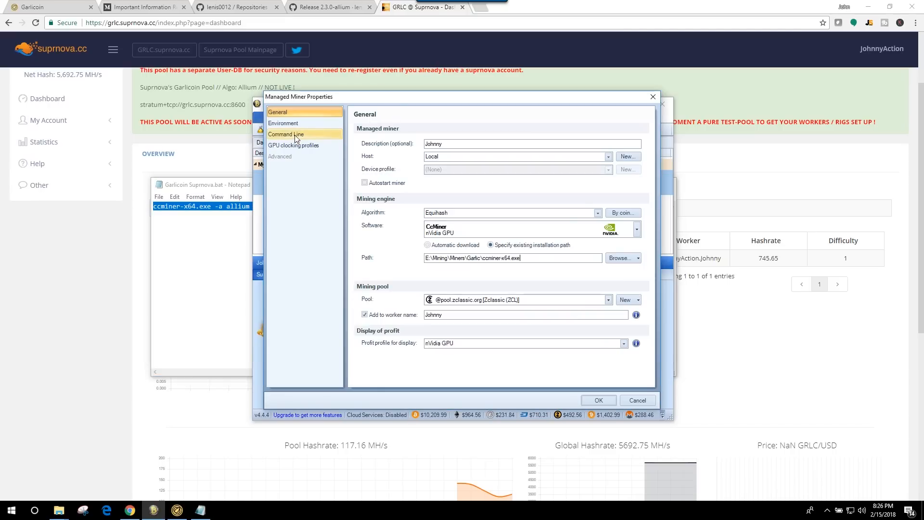
Fill Johnny's Command Line parameters with the Suprnova allium ccminer command.
{"action": "left_click", "coordinate": [286, 133]}
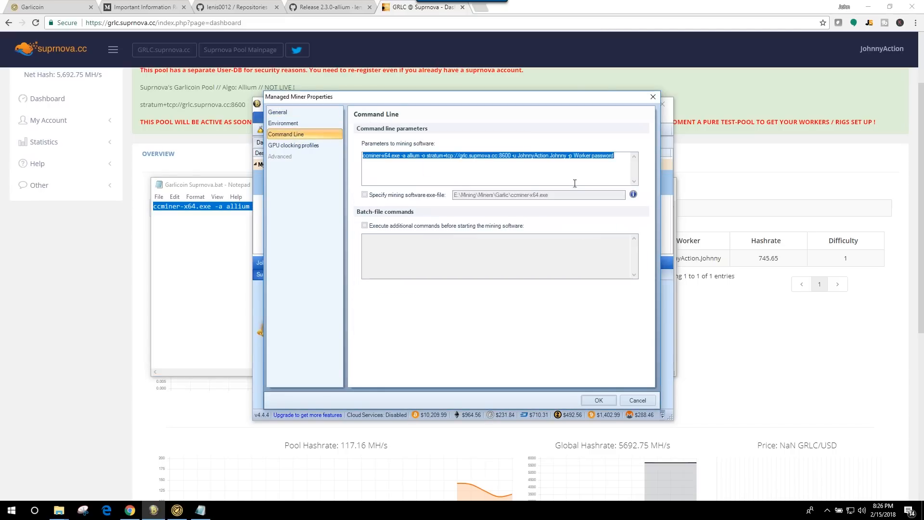
{"action": "left_click", "coordinate": [365, 163]}
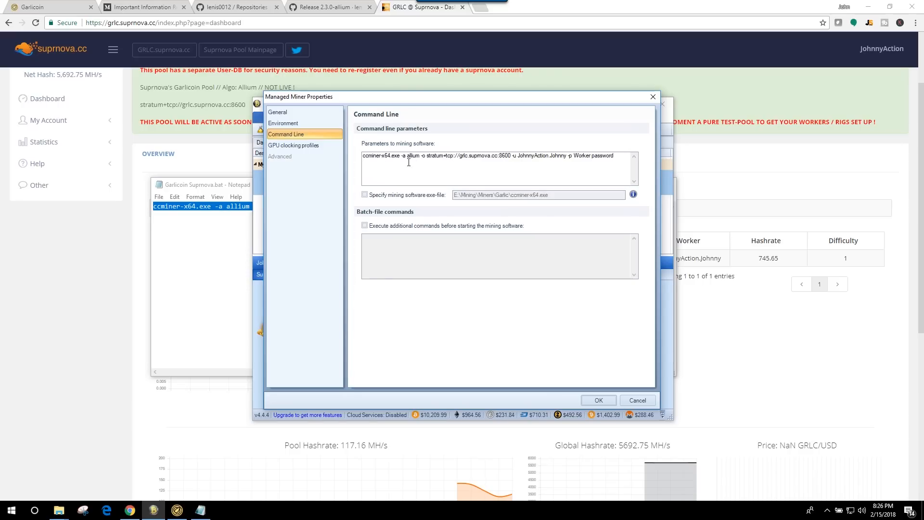
{"action": "mouse_move", "coordinate": [580, 385]}
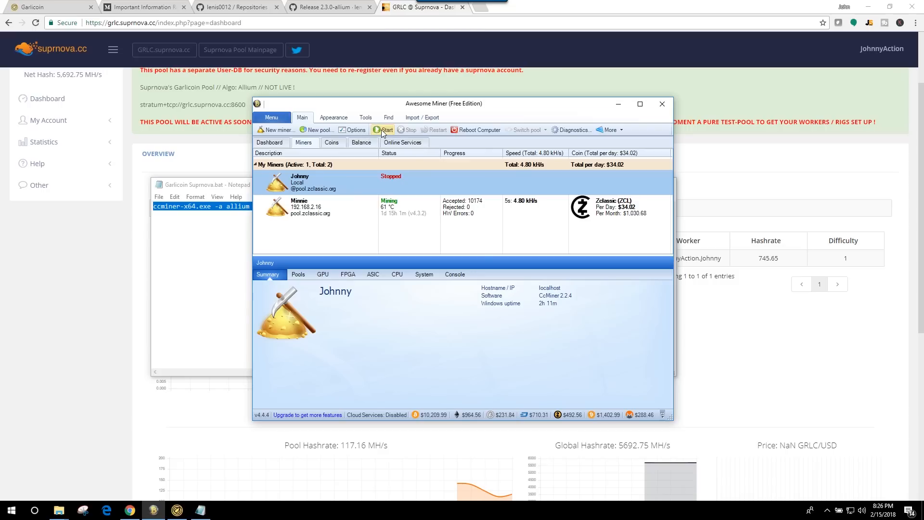
Start Johnny's miner and watch its hashrate in the Awesome Miner list.
{"action": "left_click", "coordinate": [384, 129]}
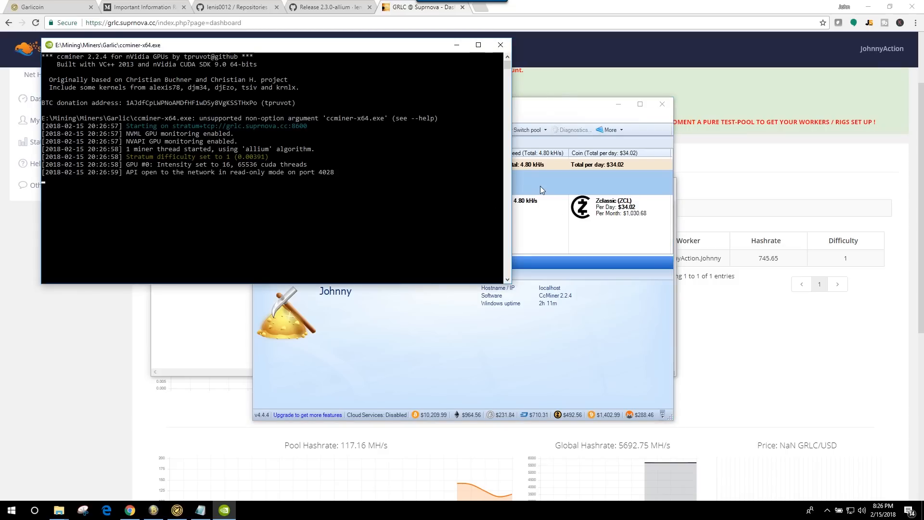
{"action": "left_click", "coordinate": [536, 176]}
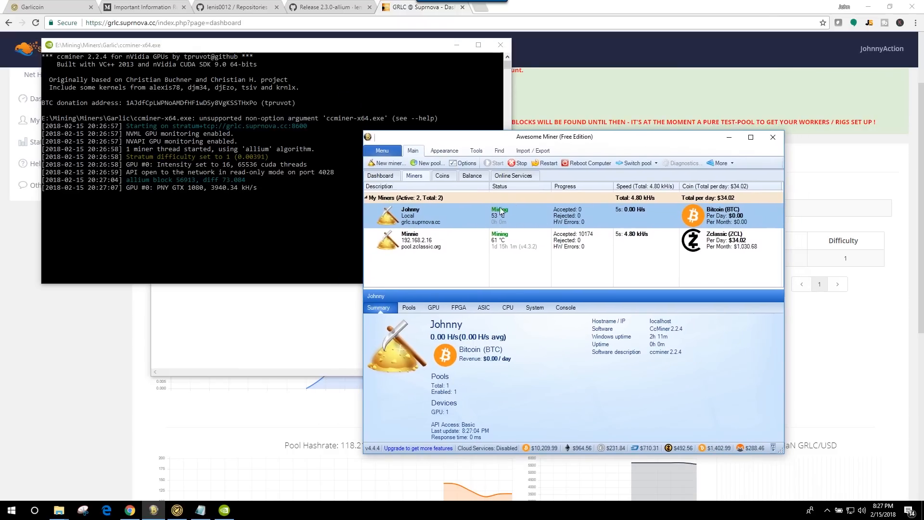
{"action": "mouse_move", "coordinate": [659, 220]}
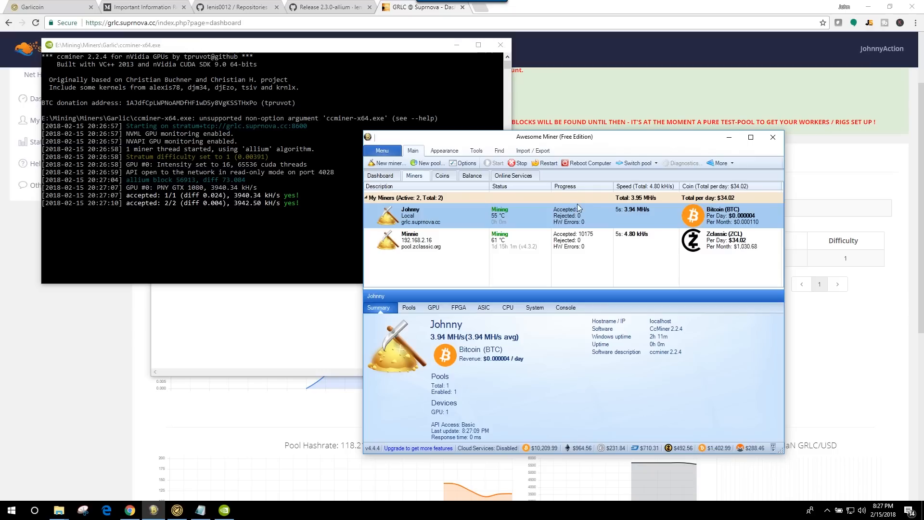
{"action": "mouse_move", "coordinate": [617, 217]}
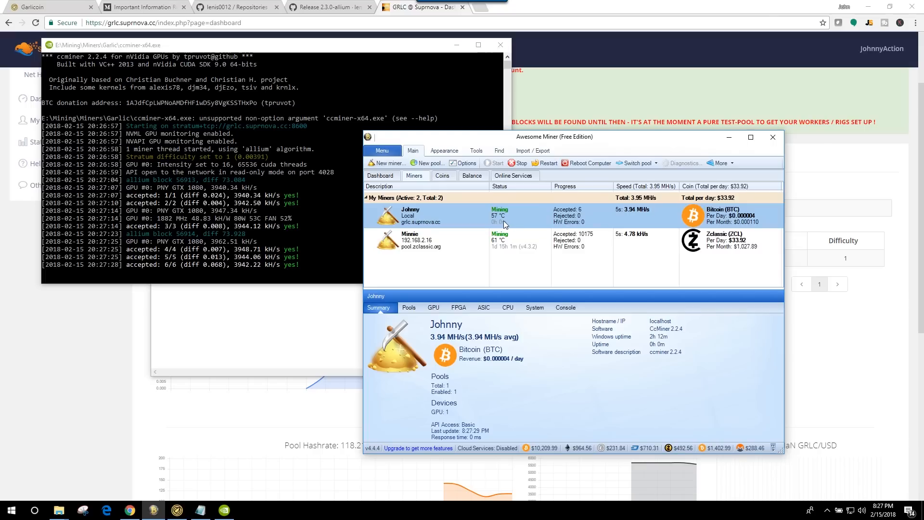
{"action": "mouse_move", "coordinate": [545, 241]}
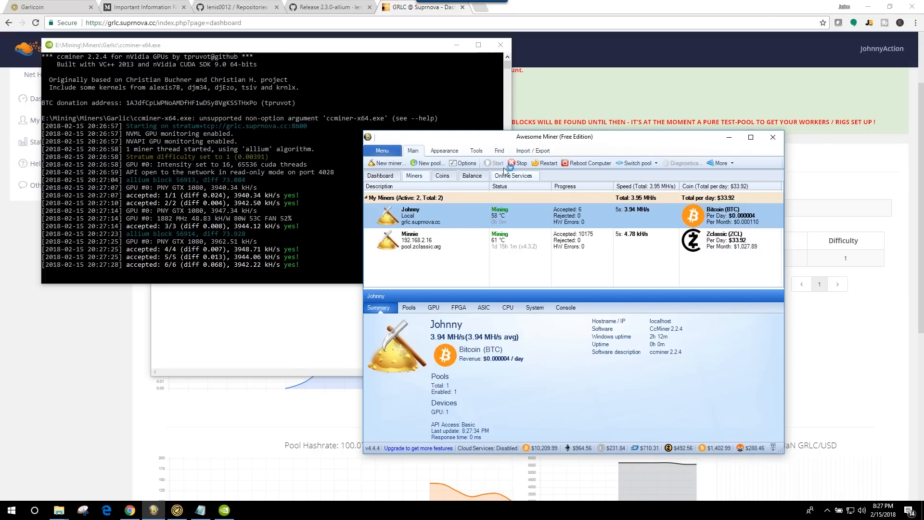
Stop Johnny's miner and open its Command Line properties.
{"action": "left_click", "coordinate": [518, 162]}
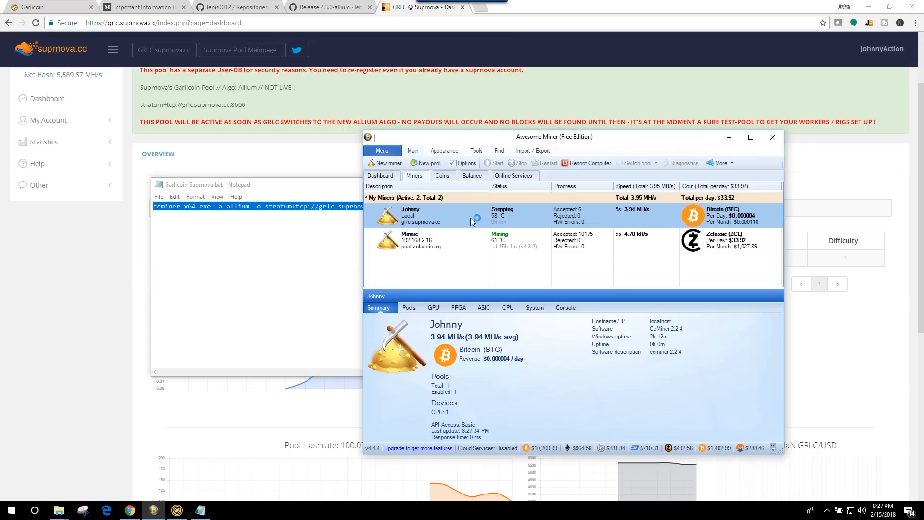
{"action": "double_click", "coordinate": [409, 215]}
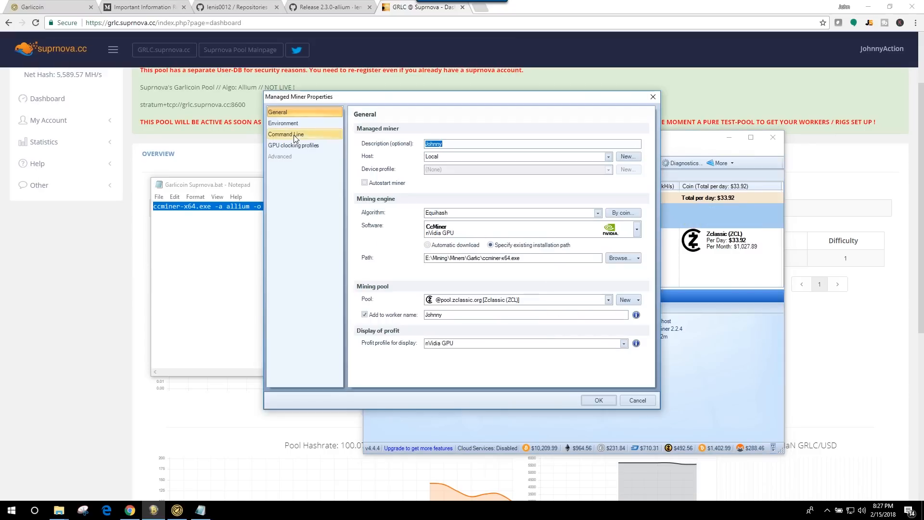
{"action": "left_click", "coordinate": [286, 134]}
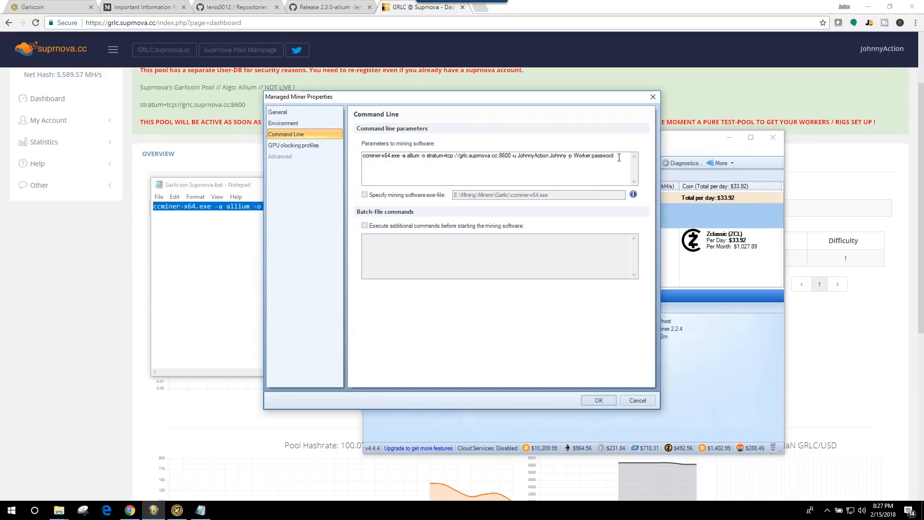
Select the worker name 'Johnny' in the command-line parameters for editing.
{"action": "triple_click", "coordinate": [486, 155]}
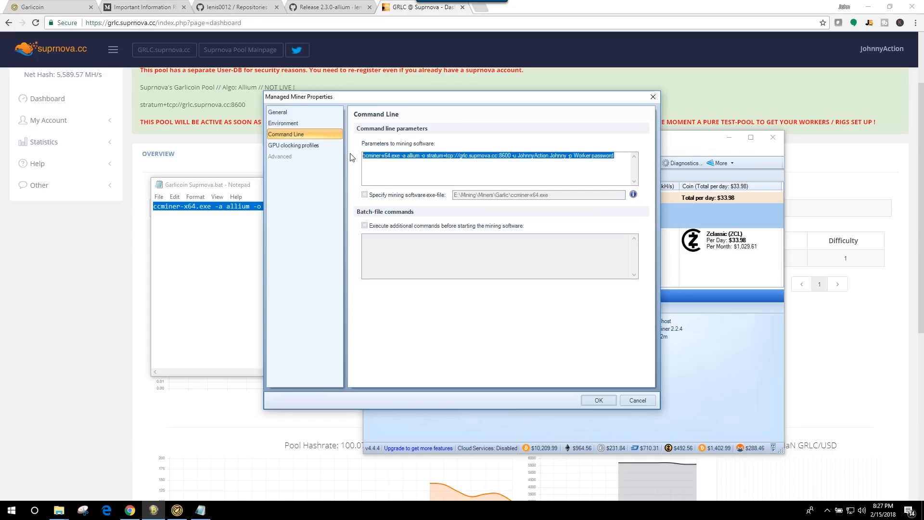
{"action": "left_click", "coordinate": [566, 155]}
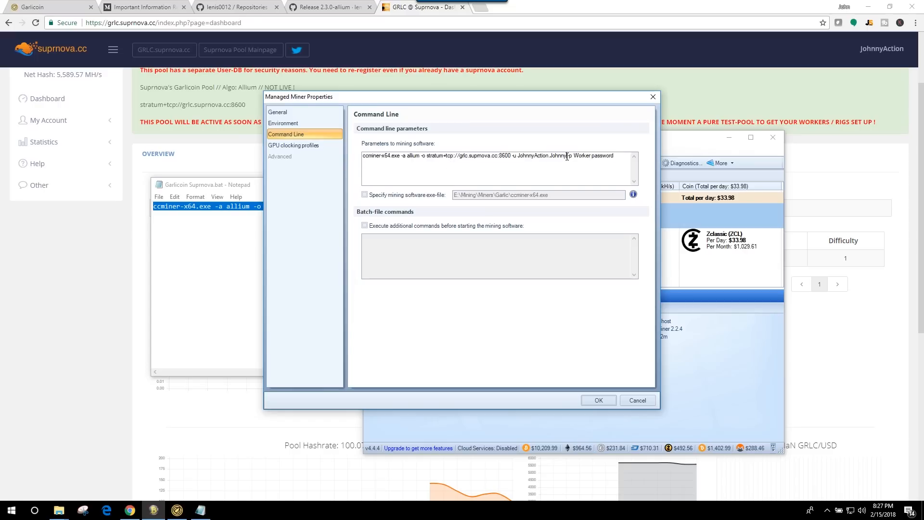
{"action": "double_click", "coordinate": [556, 155]}
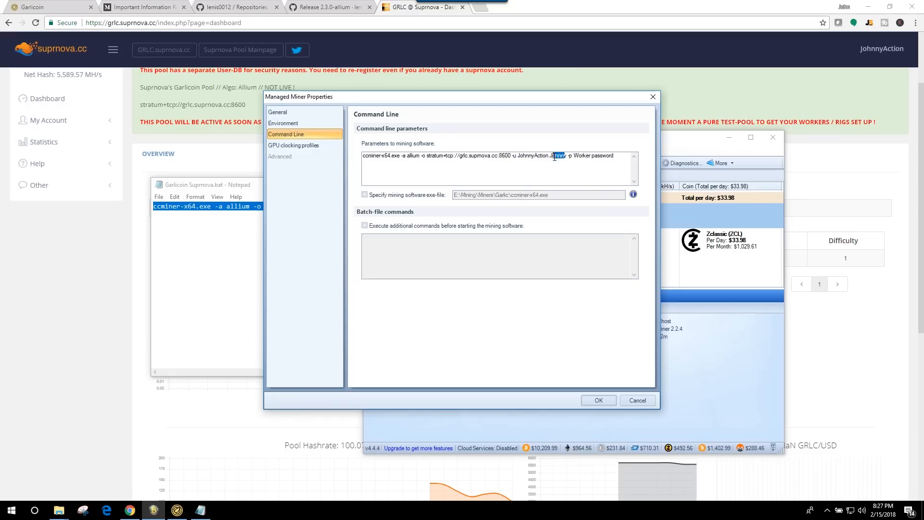